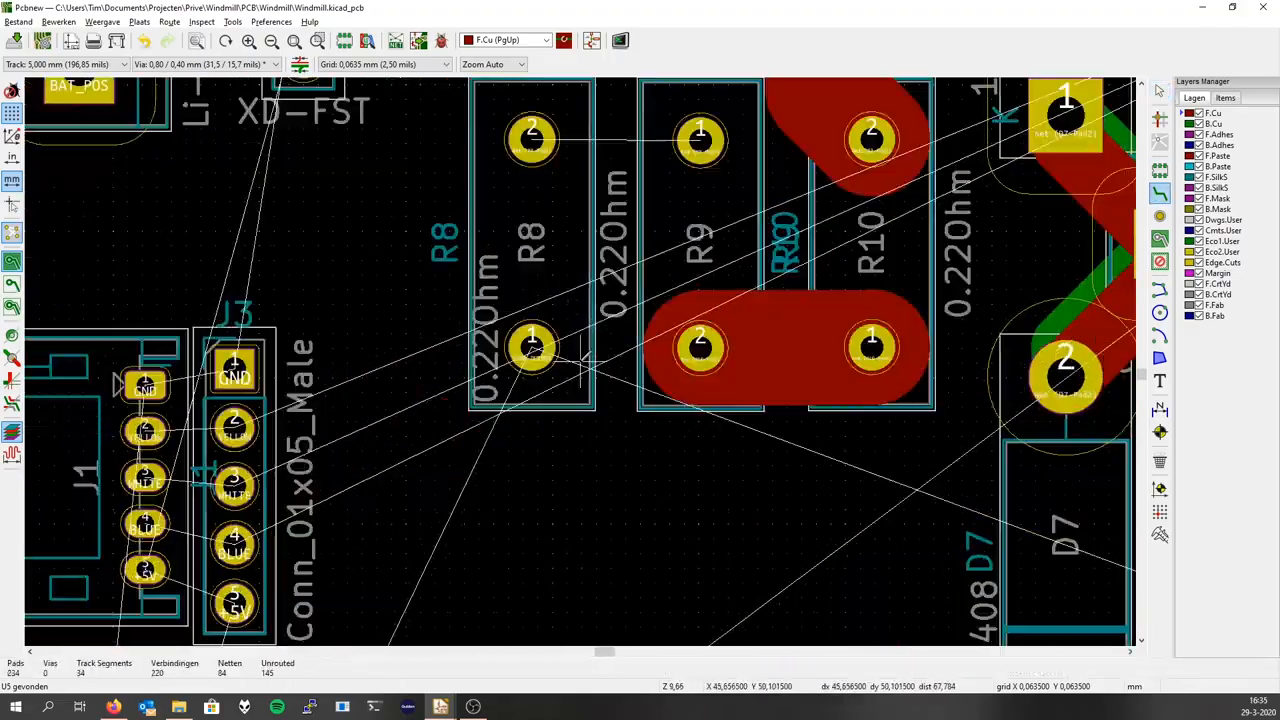
Zoom around the rendered board's components, then return to the routed Pcbnew layout.
{"action": "scroll", "scroll_direction": "down", "scroll_amount": 3}
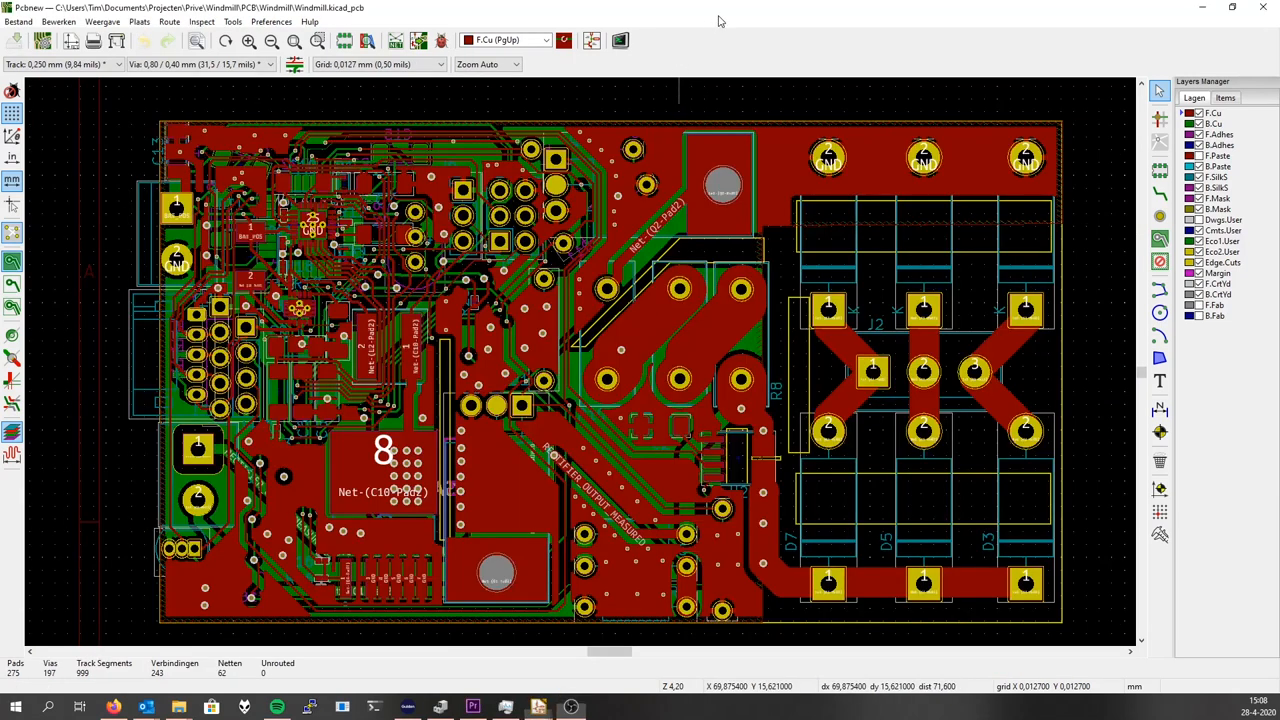
{"action": "mouse_move", "coordinate": [322, 558]}
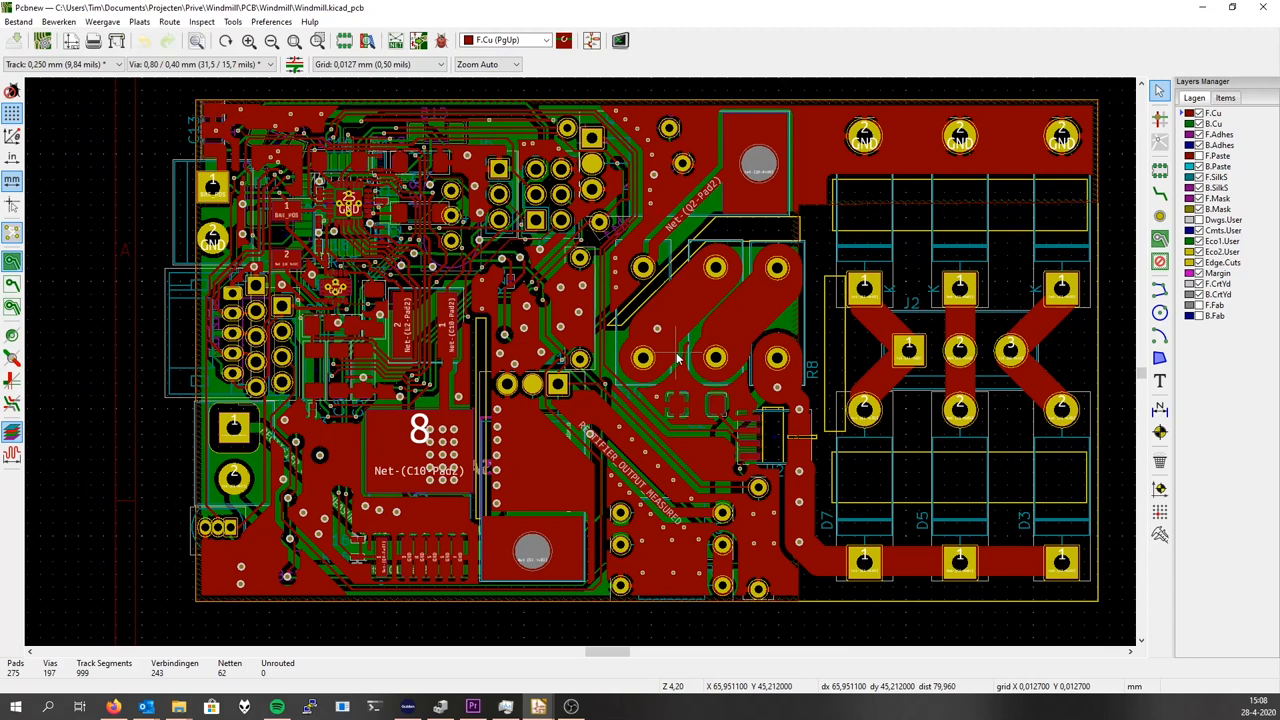
{"action": "mouse_move", "coordinate": [480, 364]}
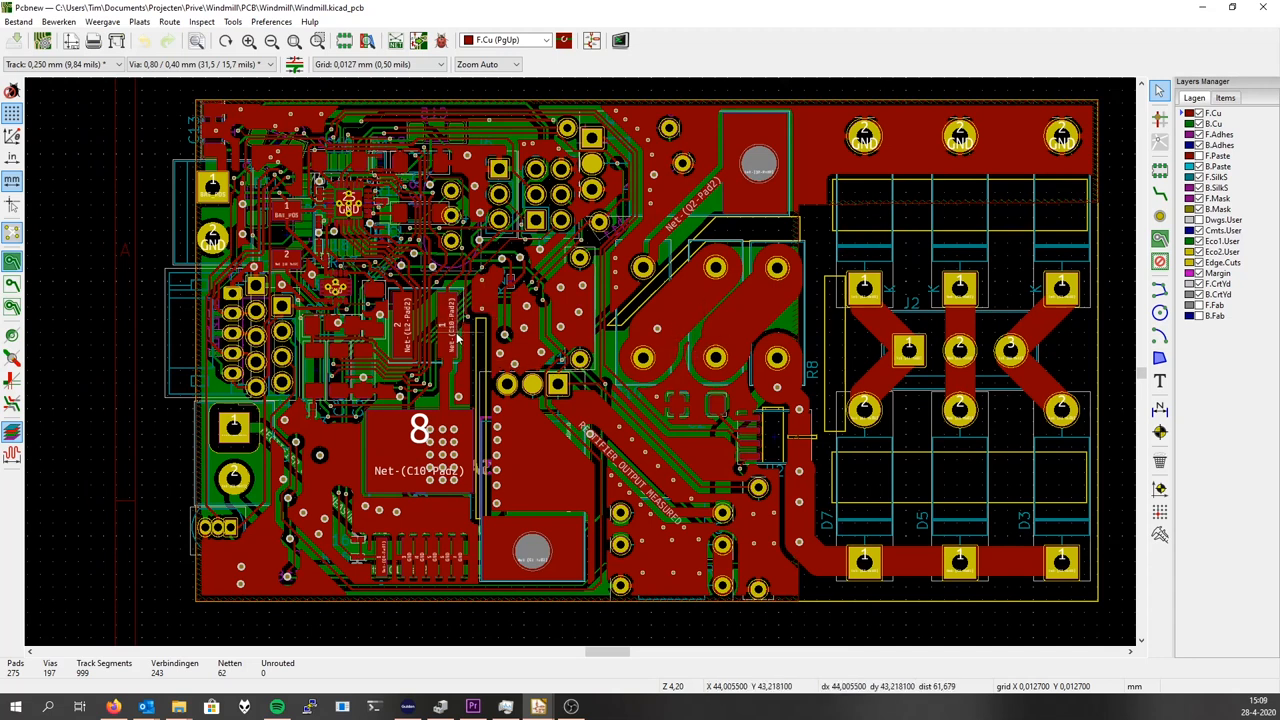
{"action": "mouse_move", "coordinate": [456, 338]}
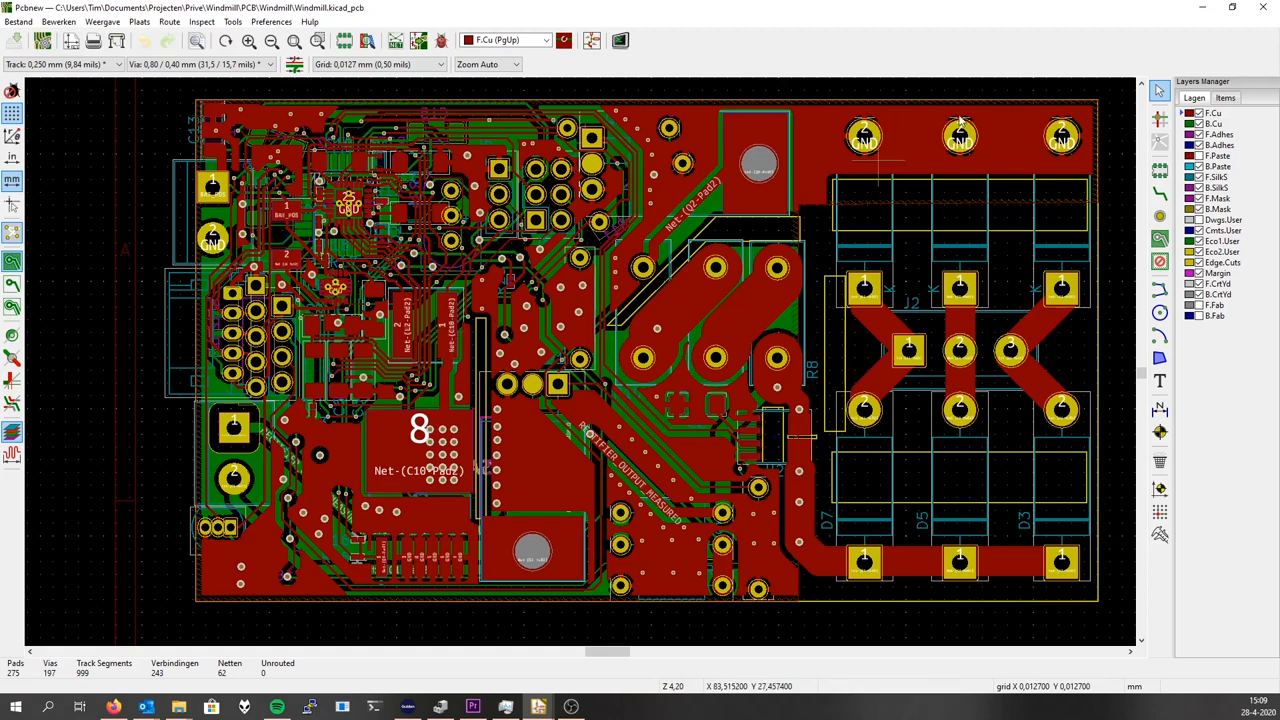
{"action": "mouse_move", "coordinate": [616, 344]}
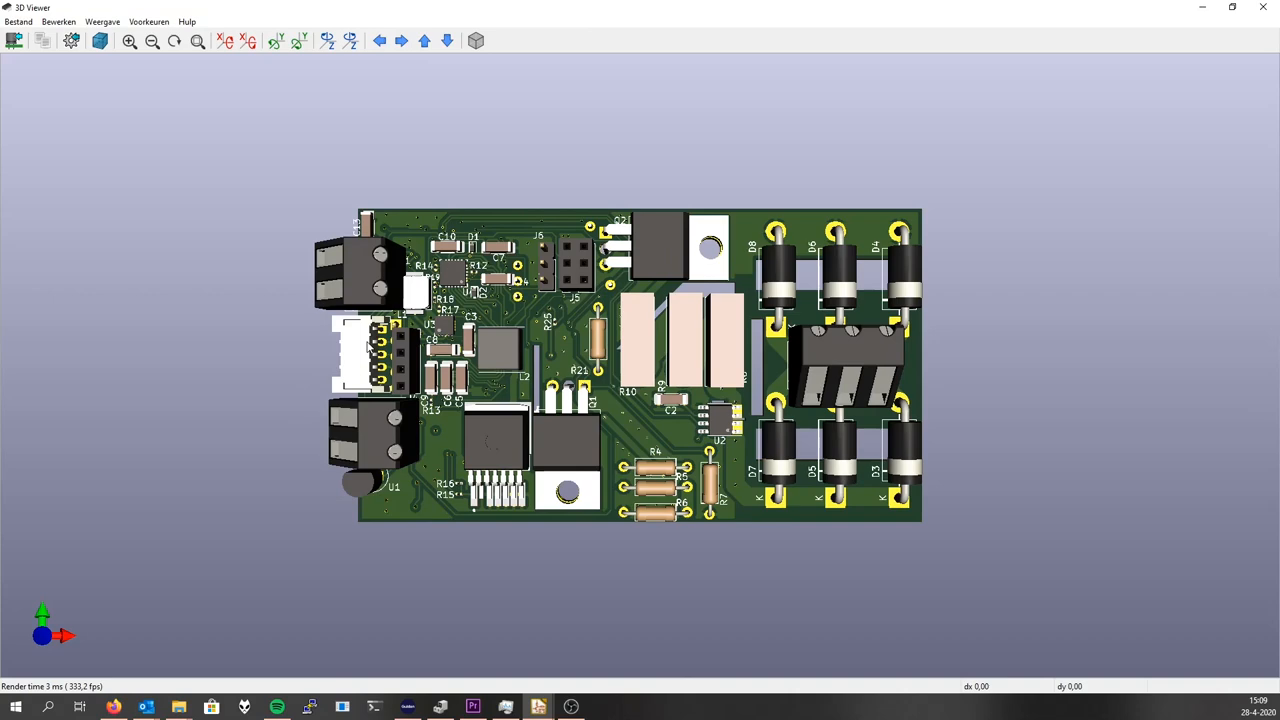
{"action": "mouse_move", "coordinate": [560, 526]}
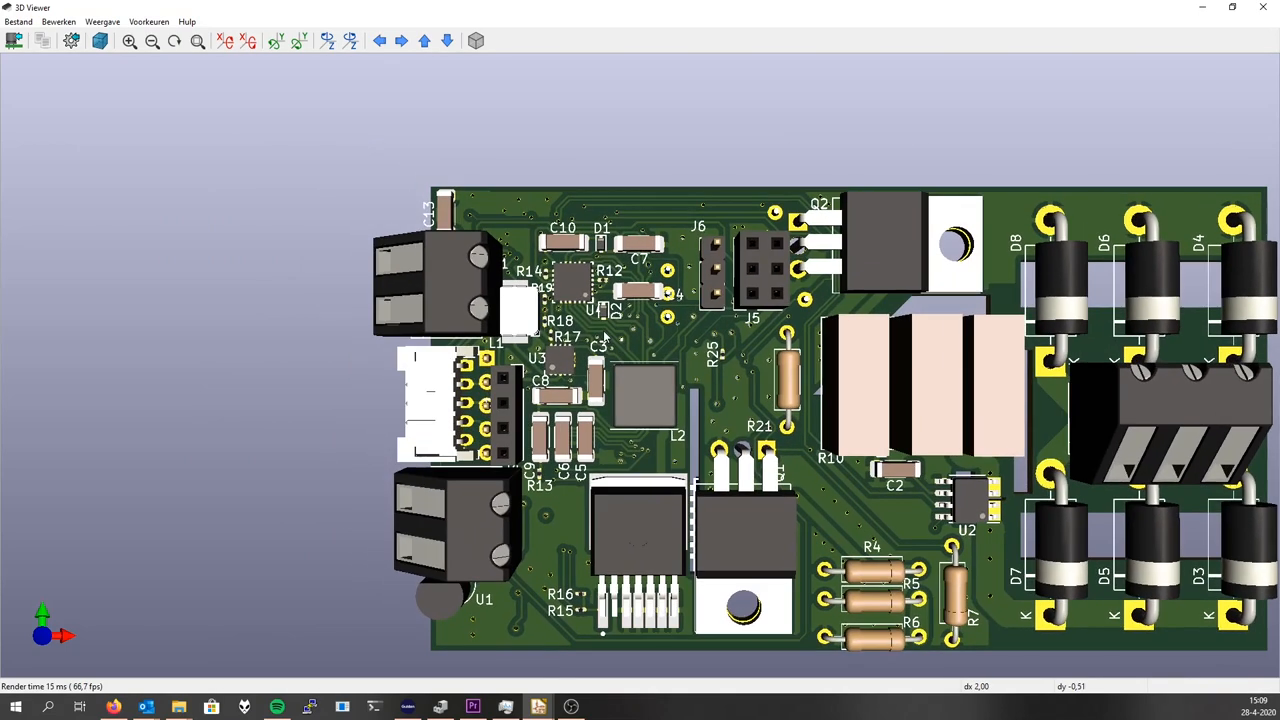
{"action": "scroll", "scroll_direction": "up", "scroll_amount": 3}
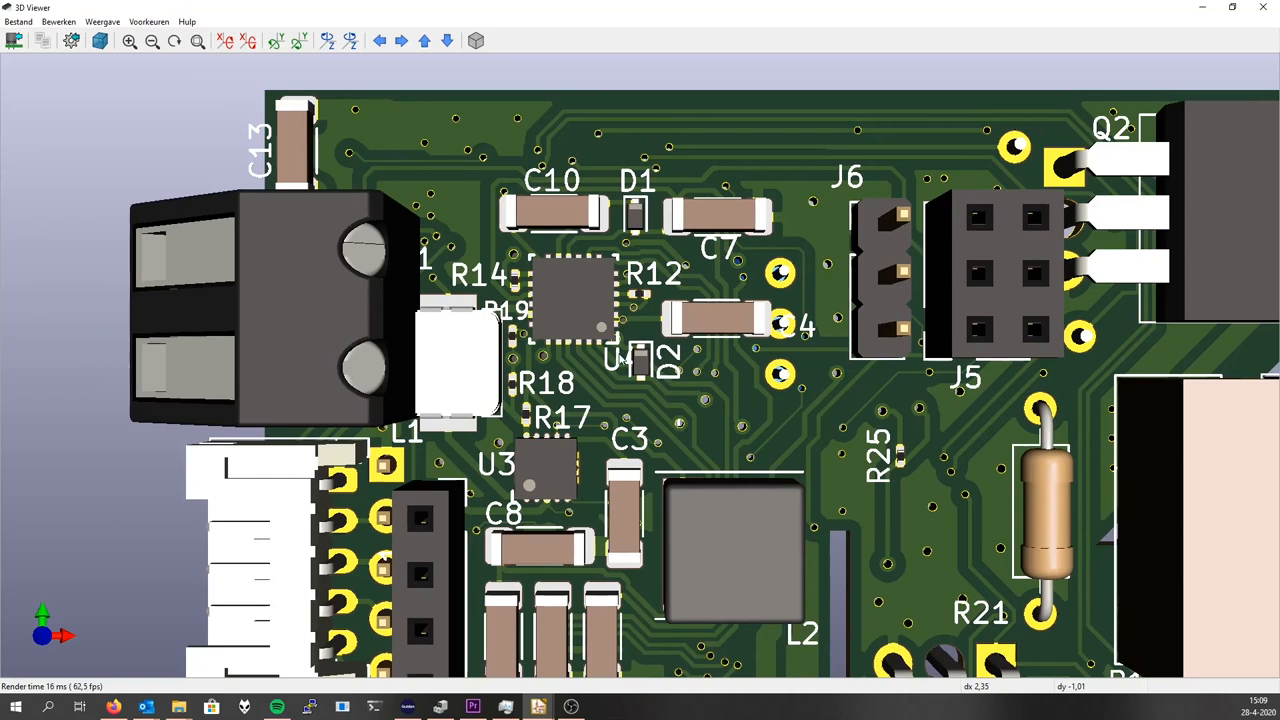
{"action": "mouse_move", "coordinate": [544, 300]}
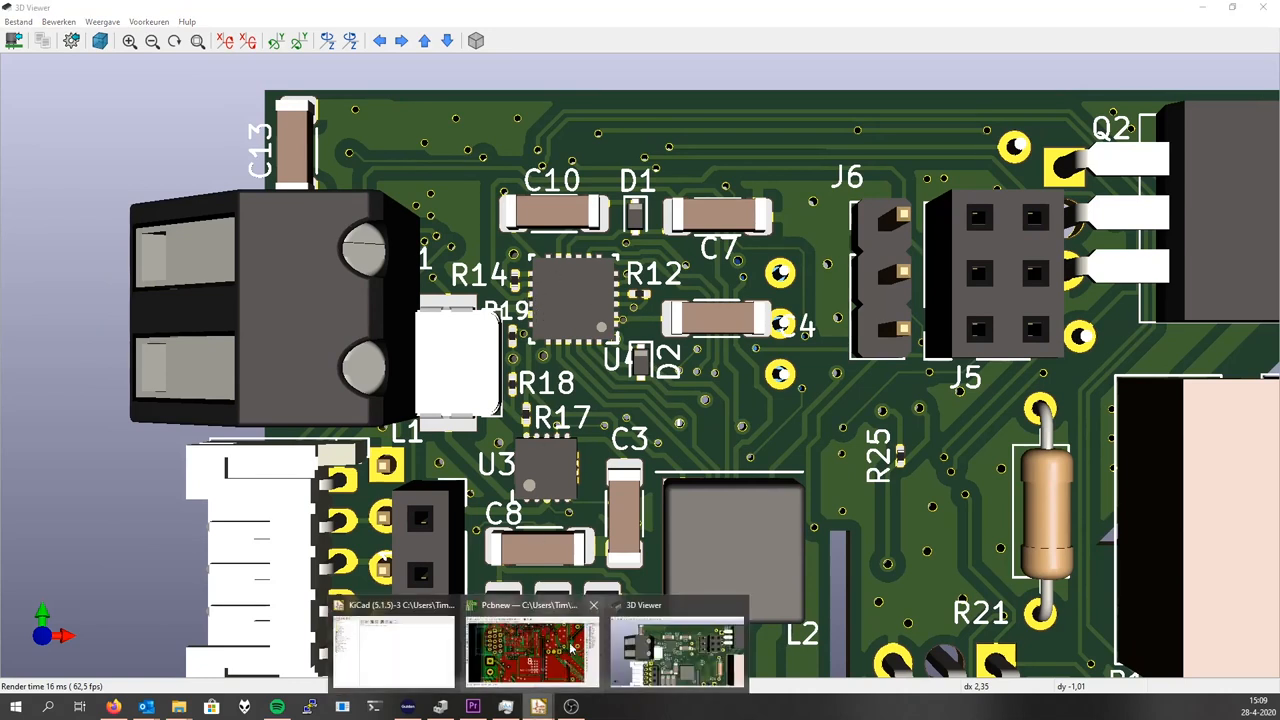
{"action": "left_click", "coordinate": [530, 650]}
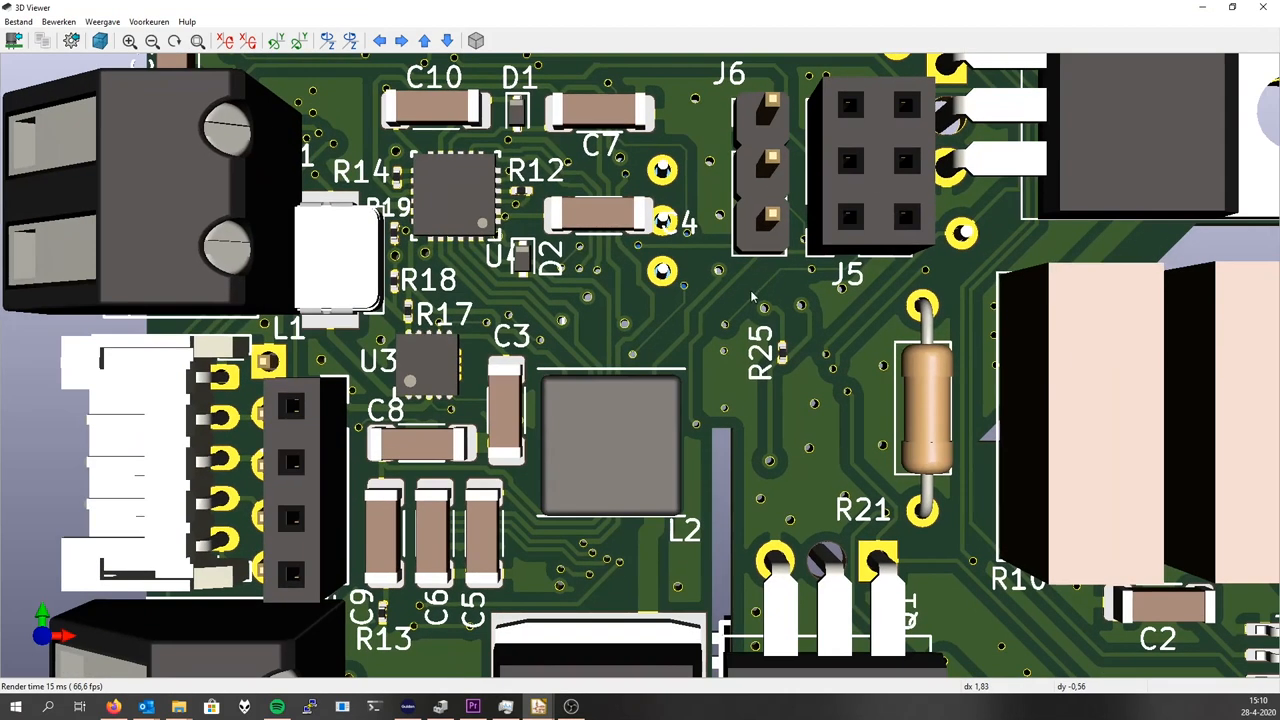
{"action": "mouse_move", "coordinate": [572, 450]}
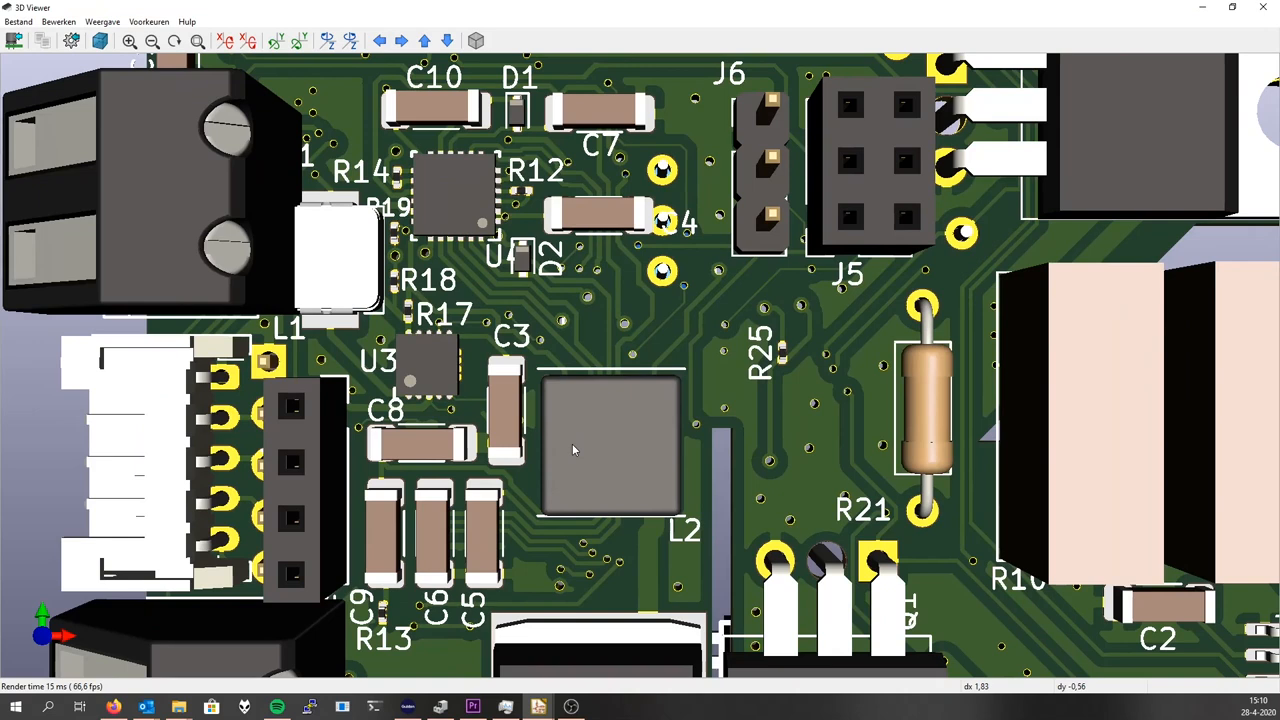
{"action": "mouse_move", "coordinate": [352, 248]}
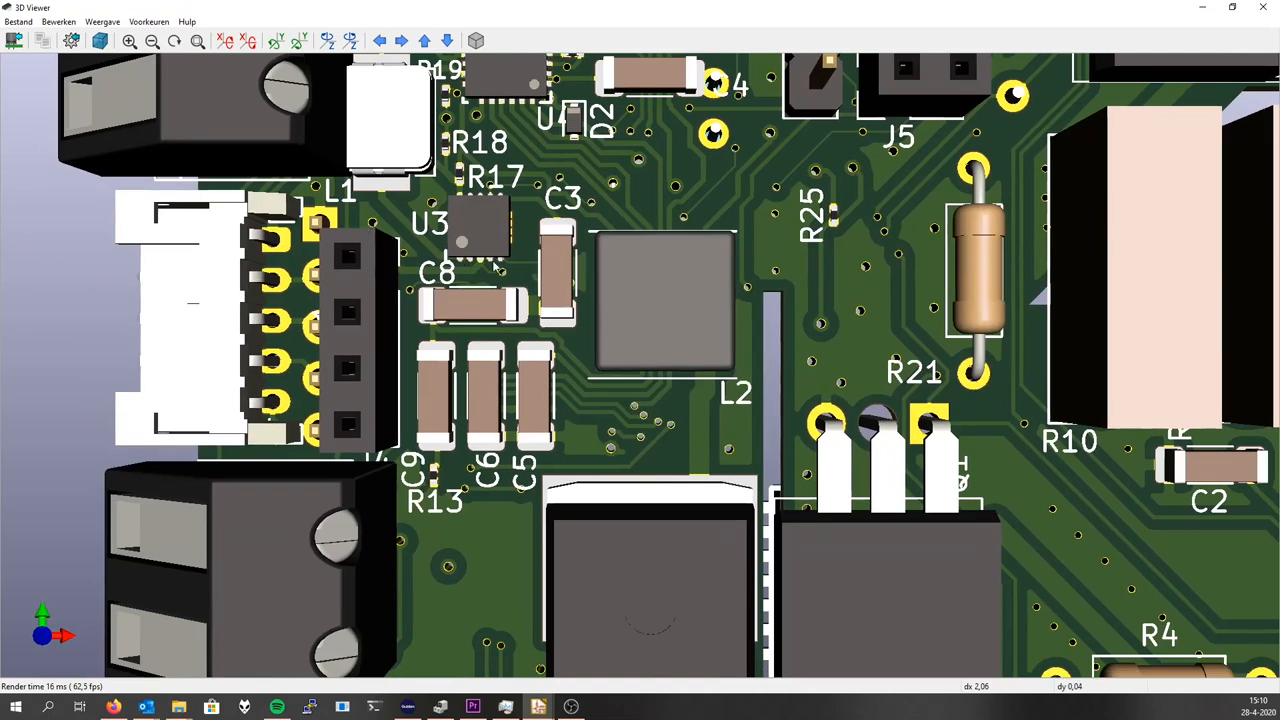
{"action": "mouse_move", "coordinate": [496, 312]}
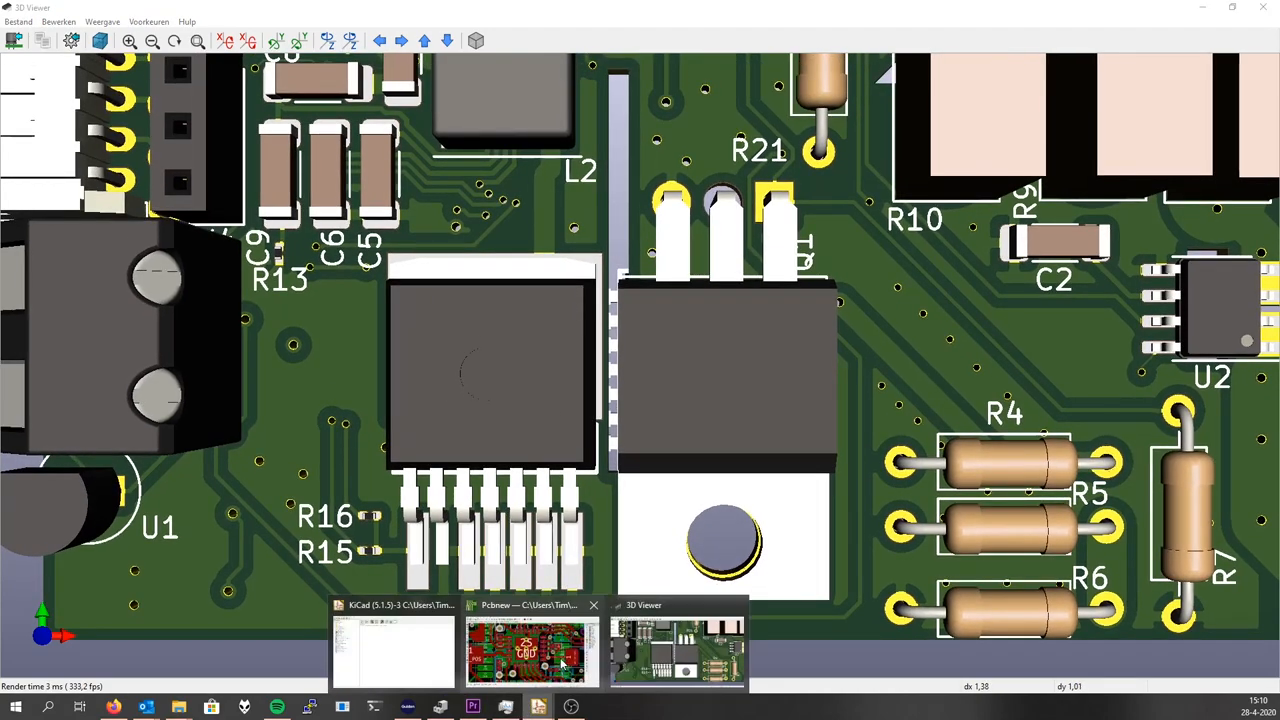
{"action": "left_click", "coordinate": [528, 650]}
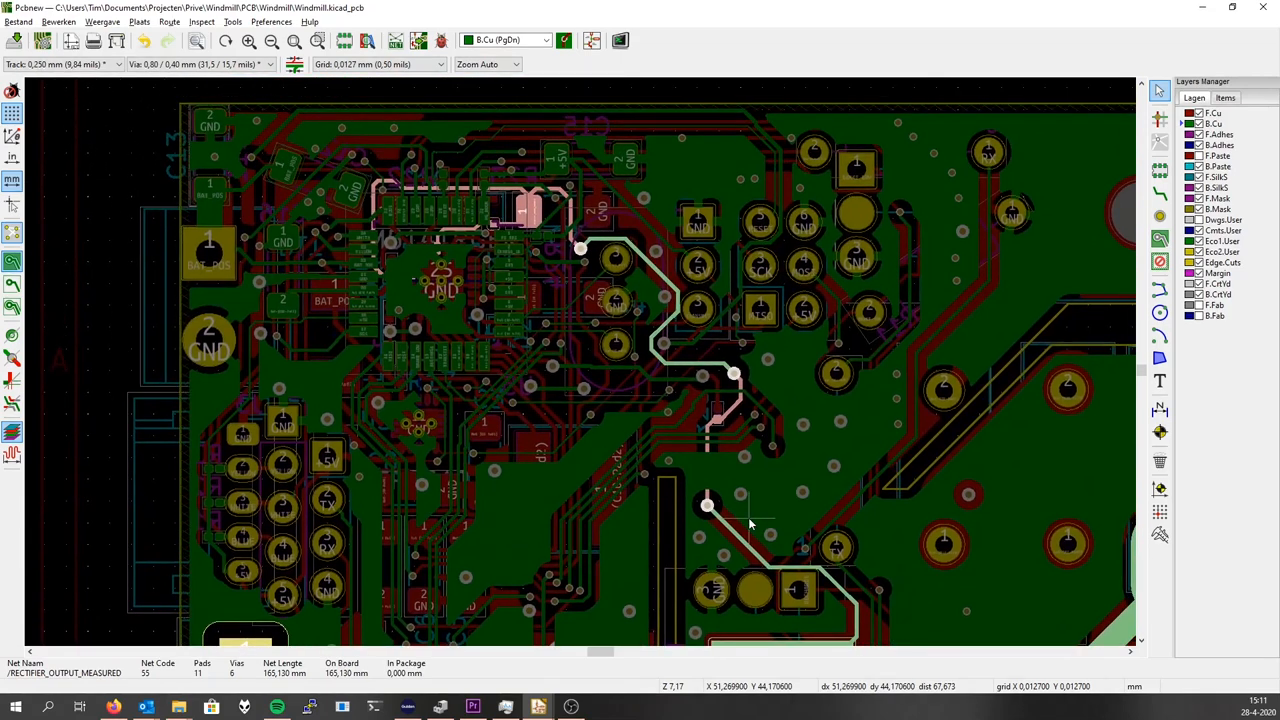
Scroll along the RECTIFIER_OUTPUT_MEASURED net, then bring the 3D board view back.
{"action": "scroll", "scroll_direction": "down", "scroll_amount": 3}
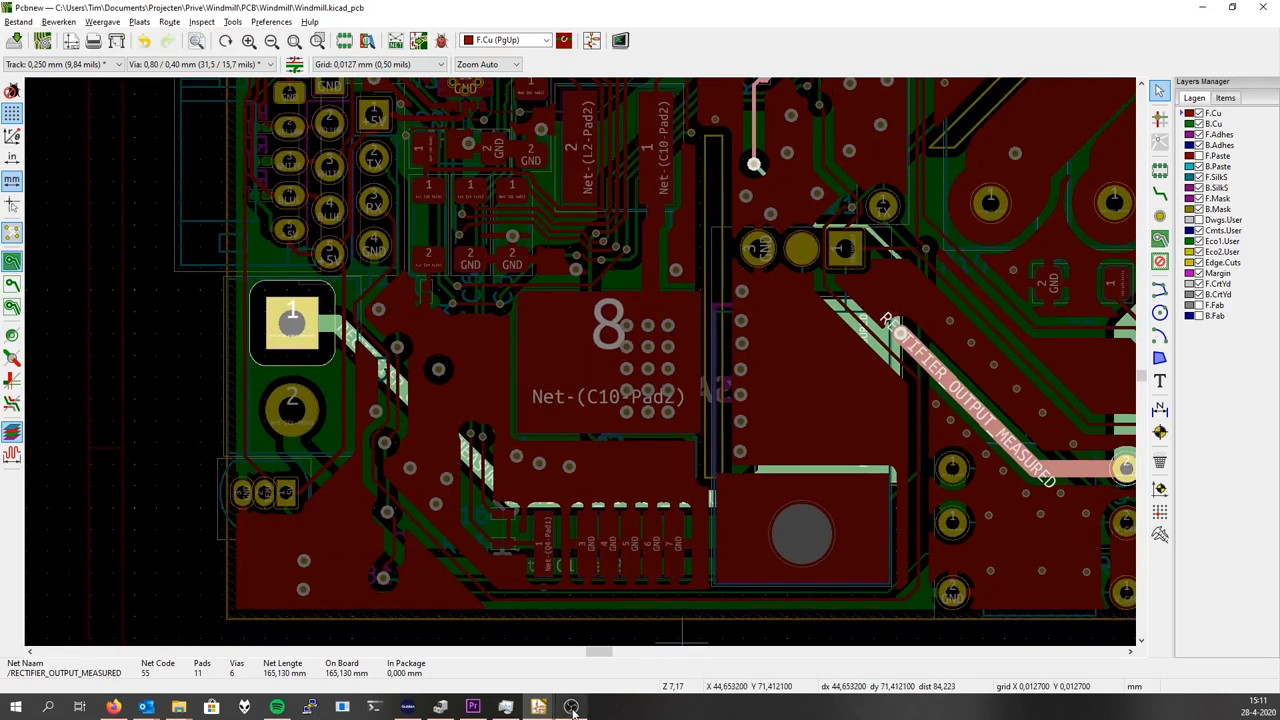
{"action": "left_click", "coordinate": [572, 708]}
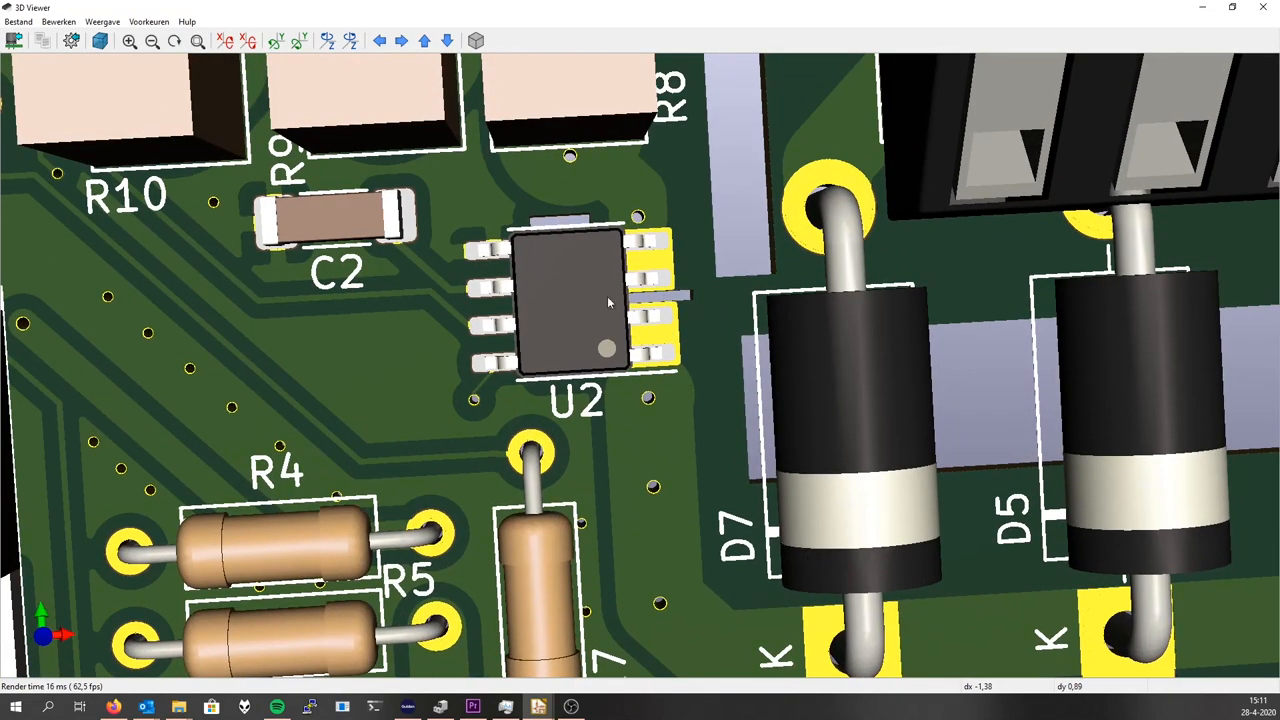
{"action": "mouse_move", "coordinate": [582, 288]}
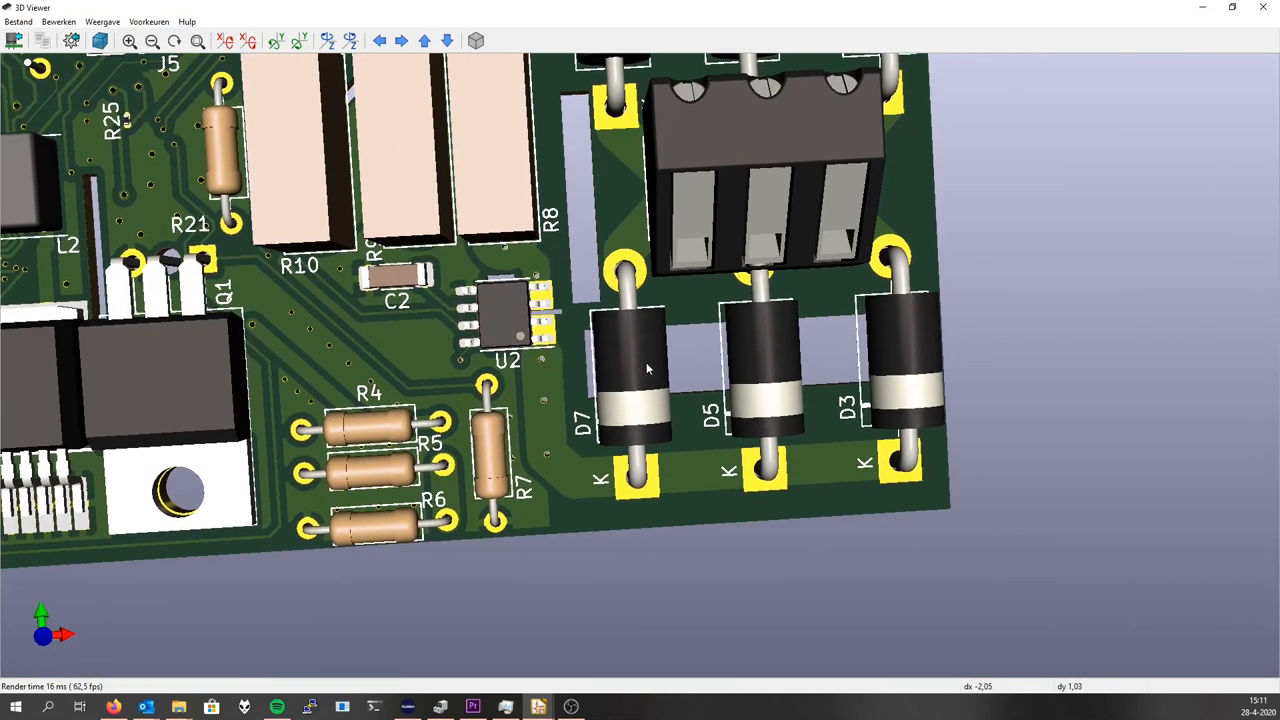
{"action": "mouse_move", "coordinate": [668, 206]}
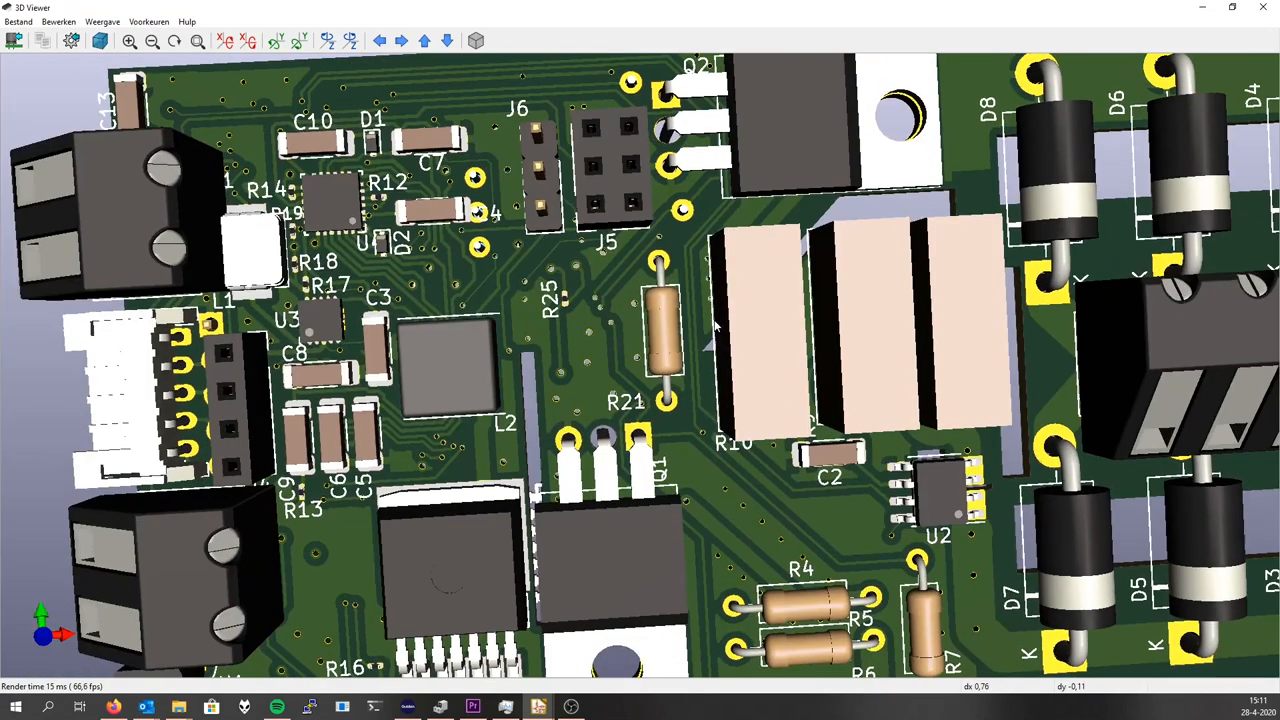
{"action": "left_click_drag", "start_coordinate": [716, 324], "coordinate": [420, 270]}
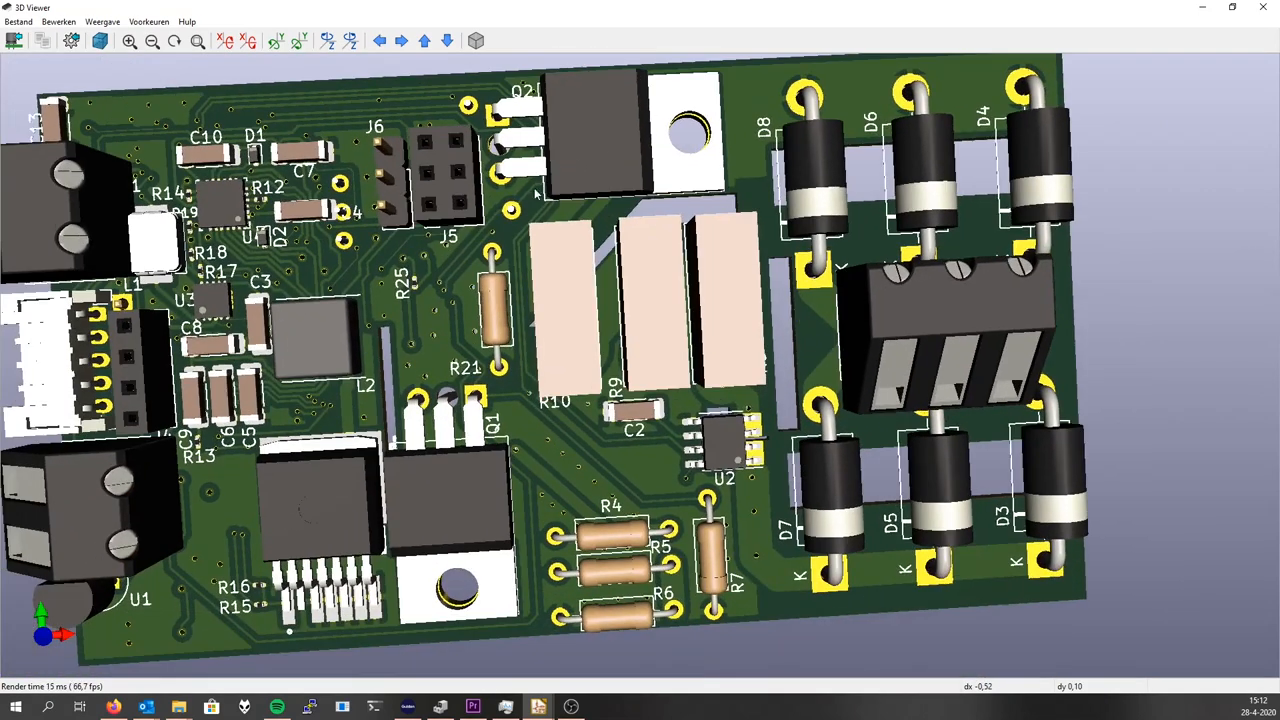
{"action": "mouse_move", "coordinate": [632, 276]}
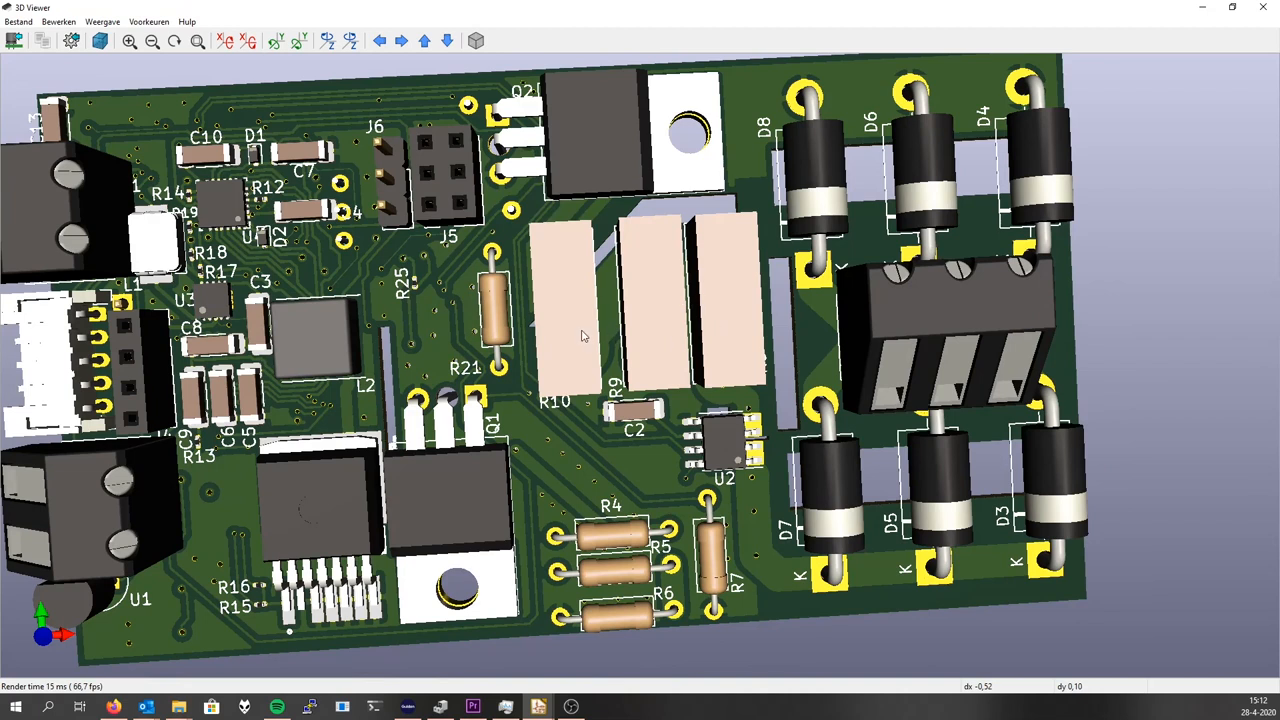
{"action": "mouse_move", "coordinate": [540, 348]}
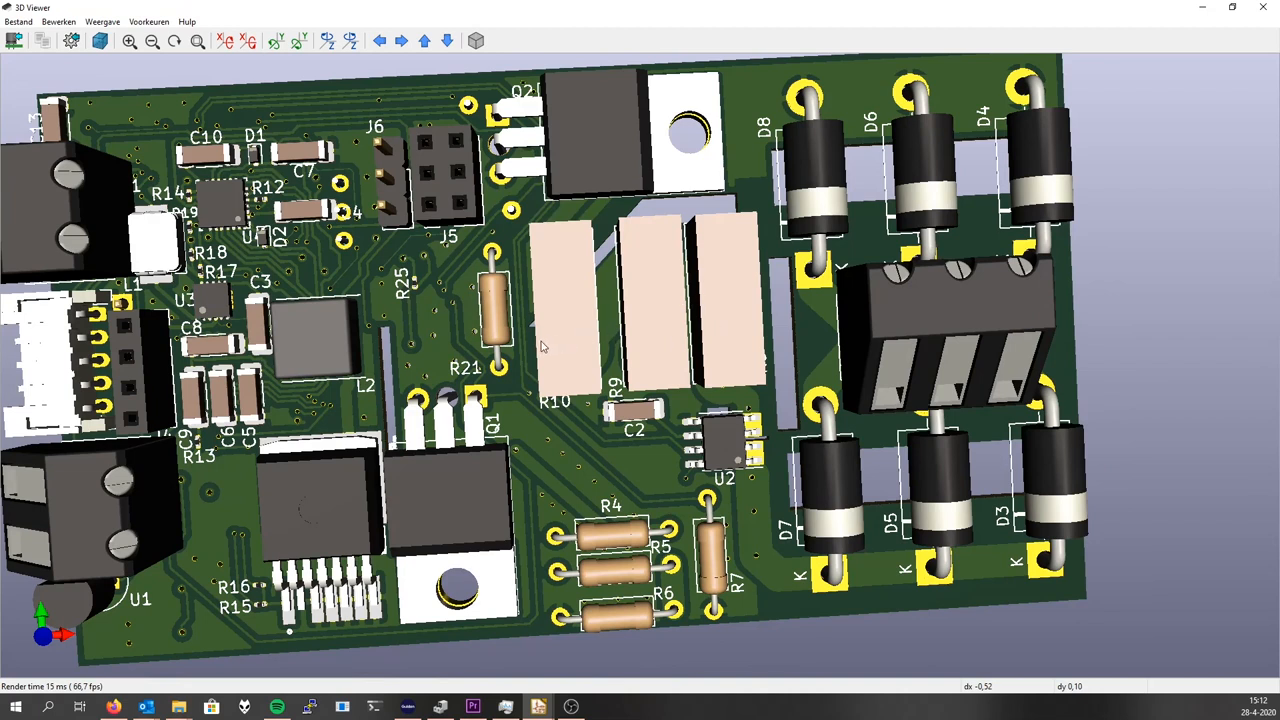
{"action": "mouse_move", "coordinate": [538, 338]}
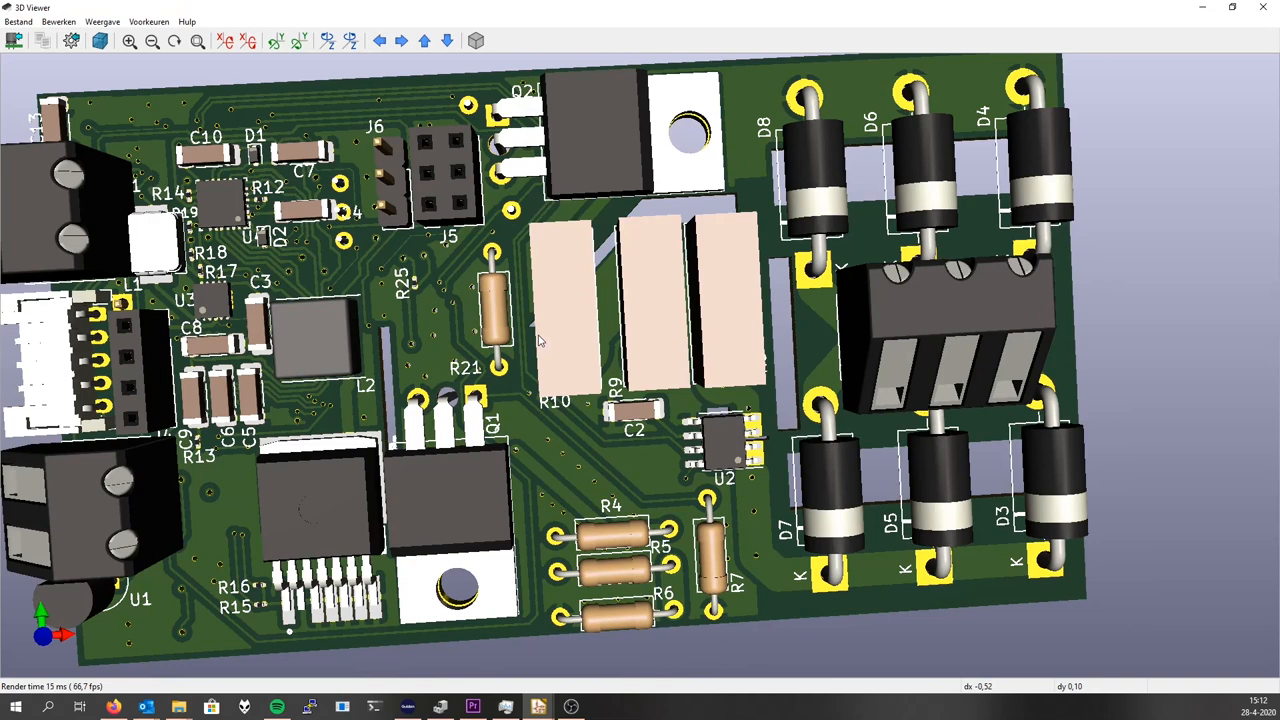
{"action": "mouse_move", "coordinate": [410, 516]}
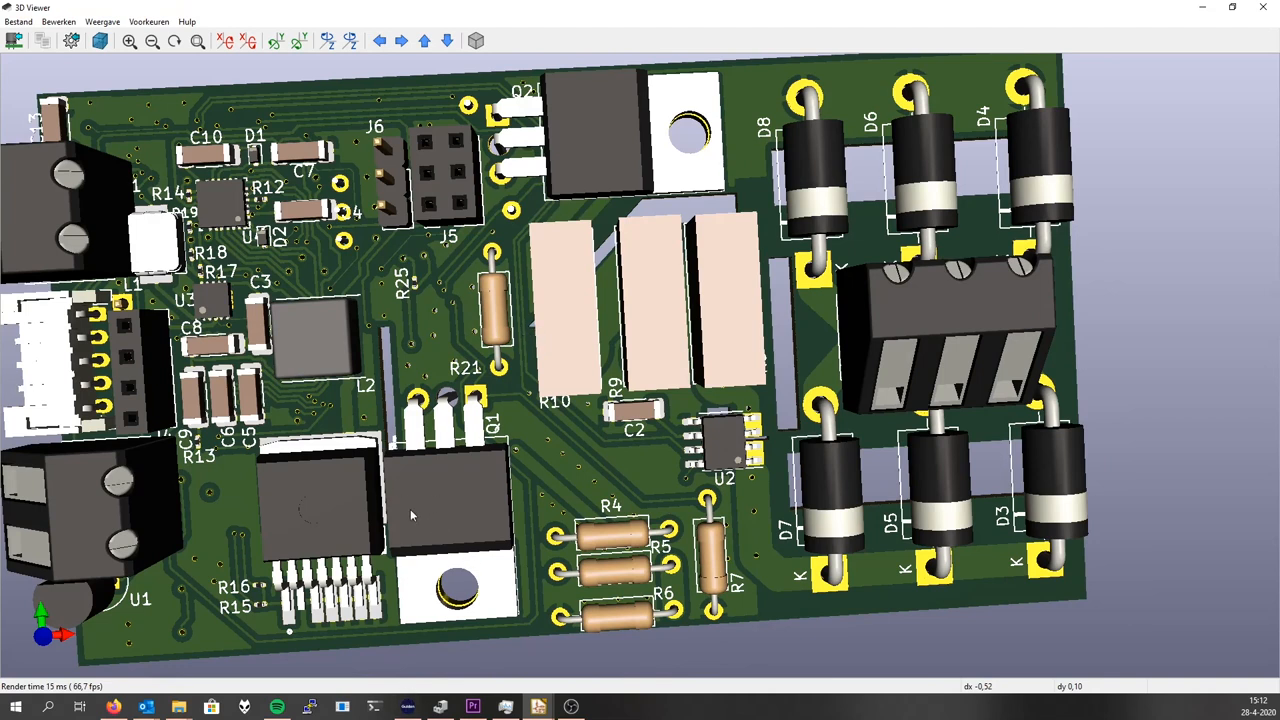
{"action": "mouse_move", "coordinate": [624, 166]}
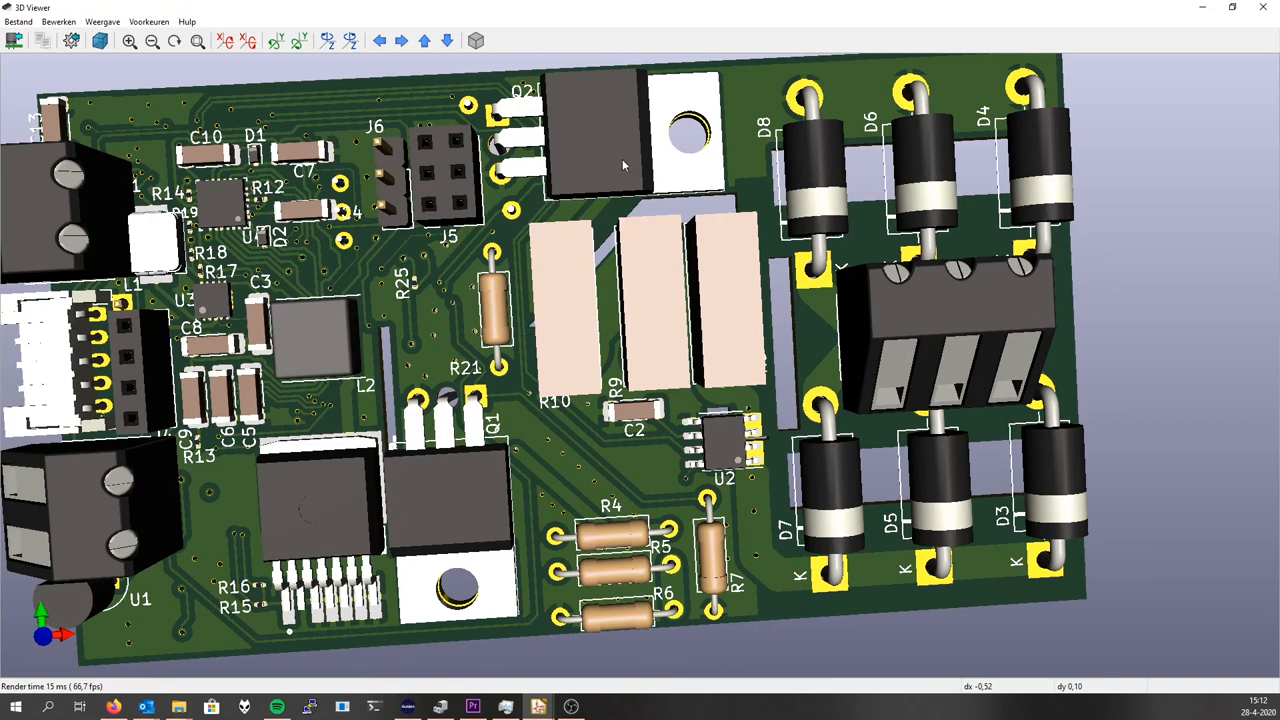
{"action": "mouse_move", "coordinate": [732, 296]}
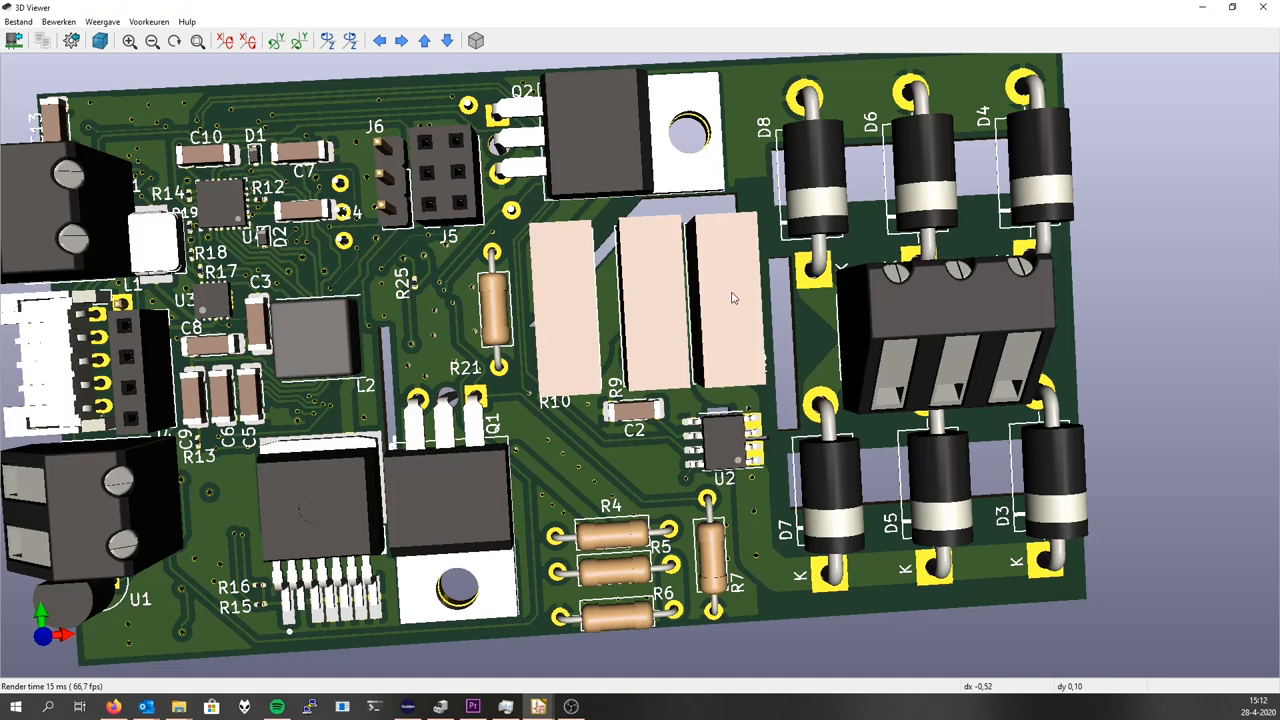
{"action": "mouse_move", "coordinate": [716, 308]}
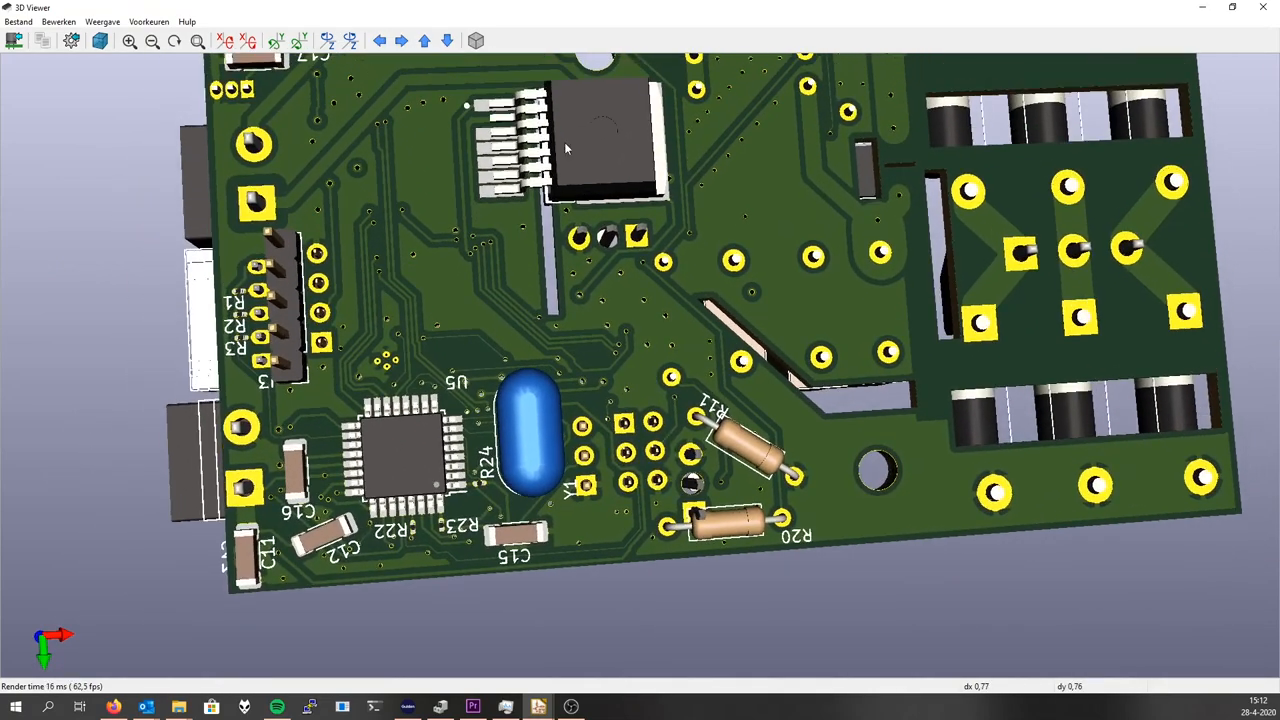
{"action": "mouse_move", "coordinate": [504, 338]}
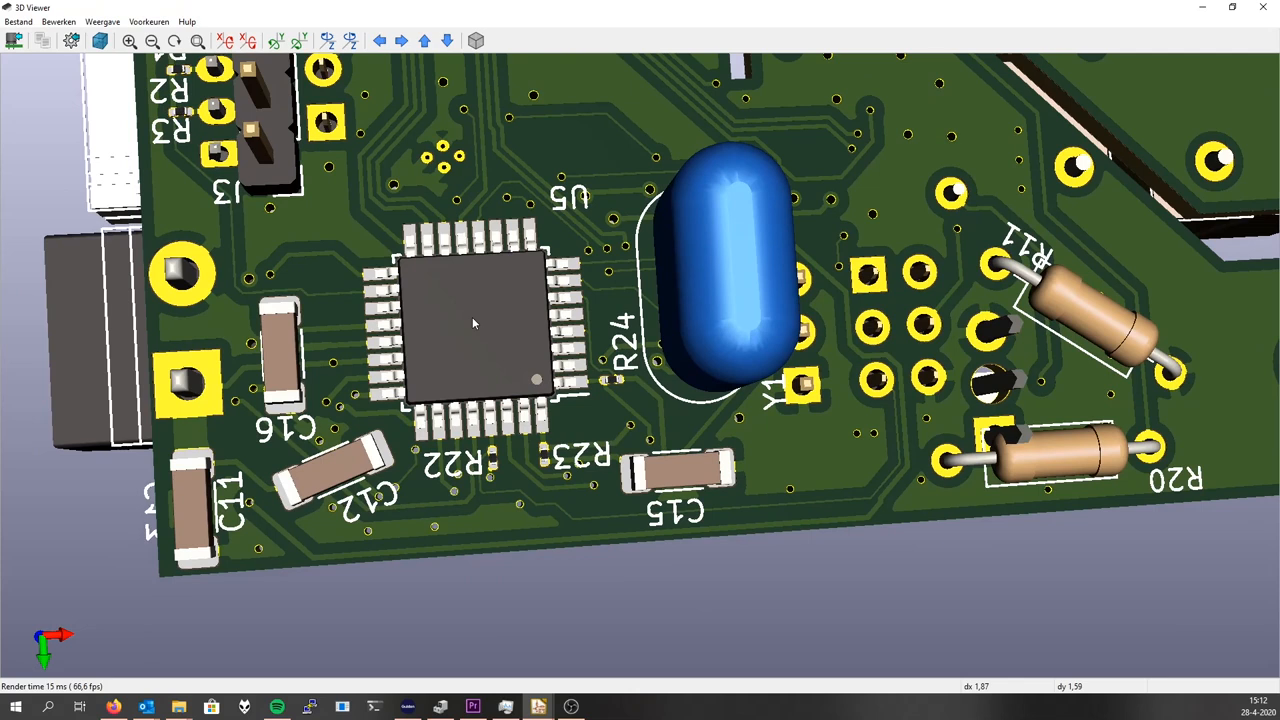
{"action": "mouse_move", "coordinate": [588, 244]}
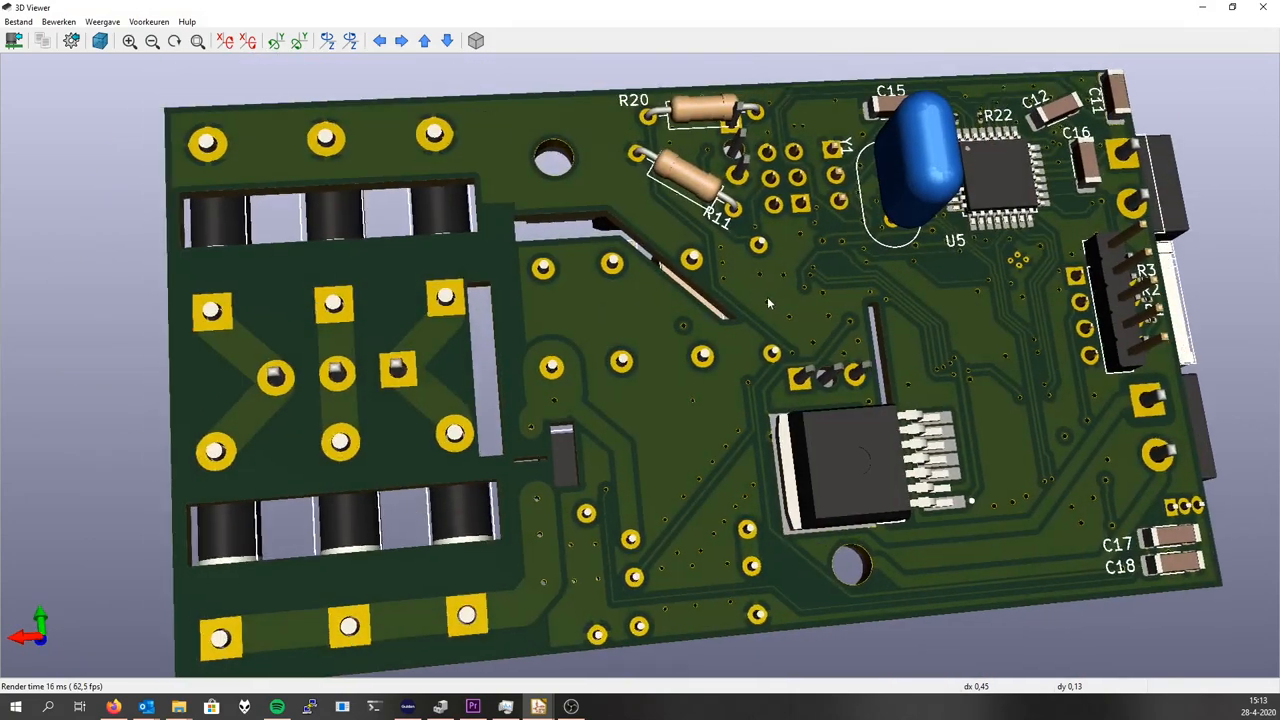
Orbit the board to face the U5 chip with its crystal and capacitors C11–C16.
{"action": "left_click_drag", "start_coordinate": [770, 304], "coordinate": [976, 364]}
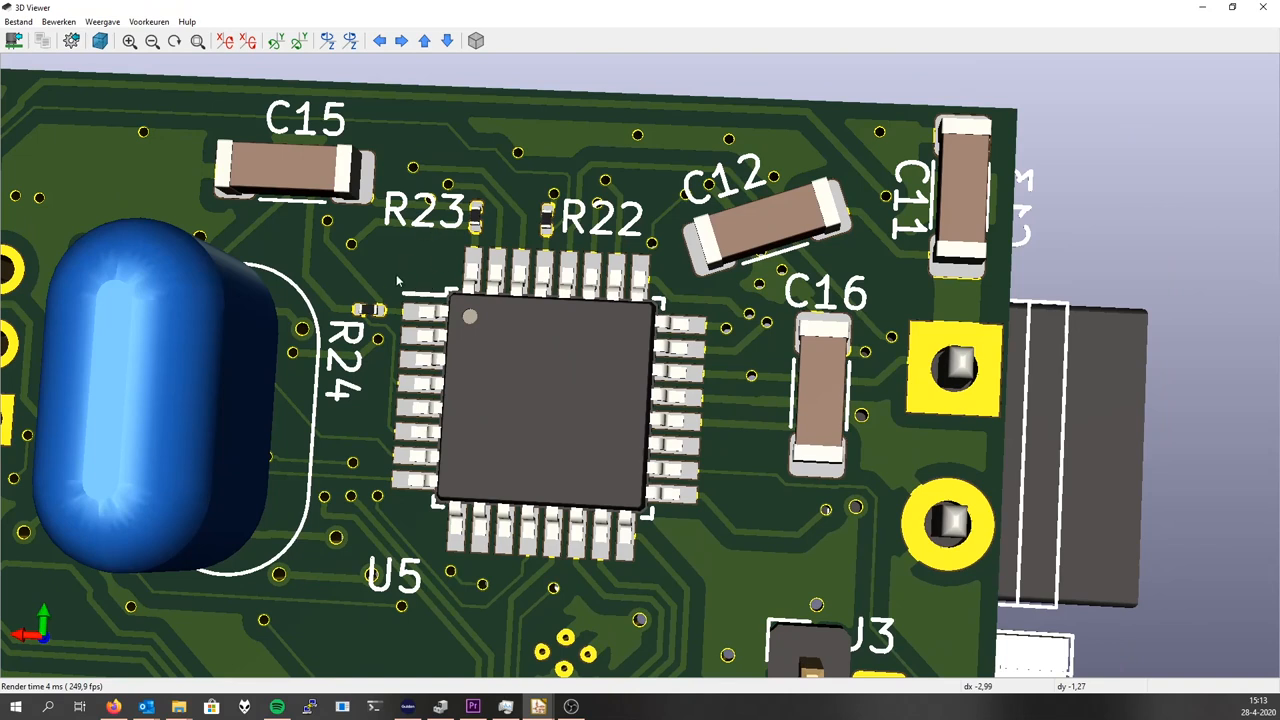
{"action": "mouse_move", "coordinate": [686, 550]}
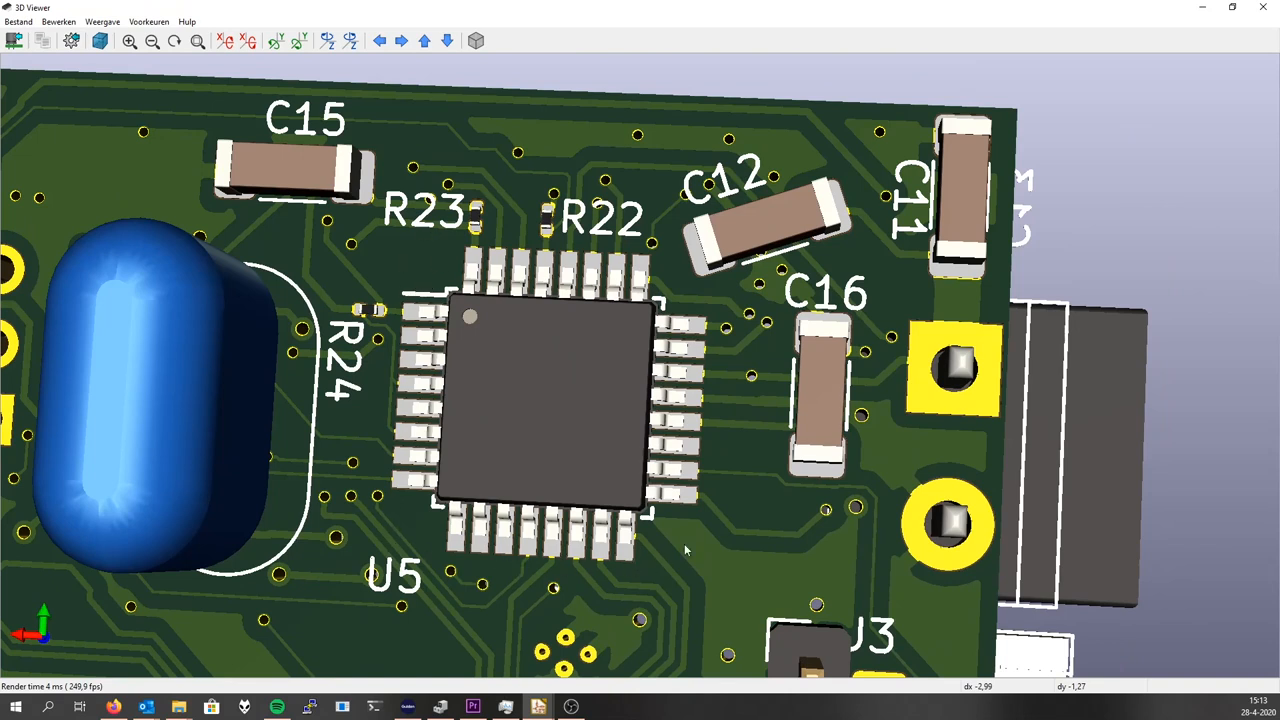
{"action": "mouse_move", "coordinate": [496, 260]}
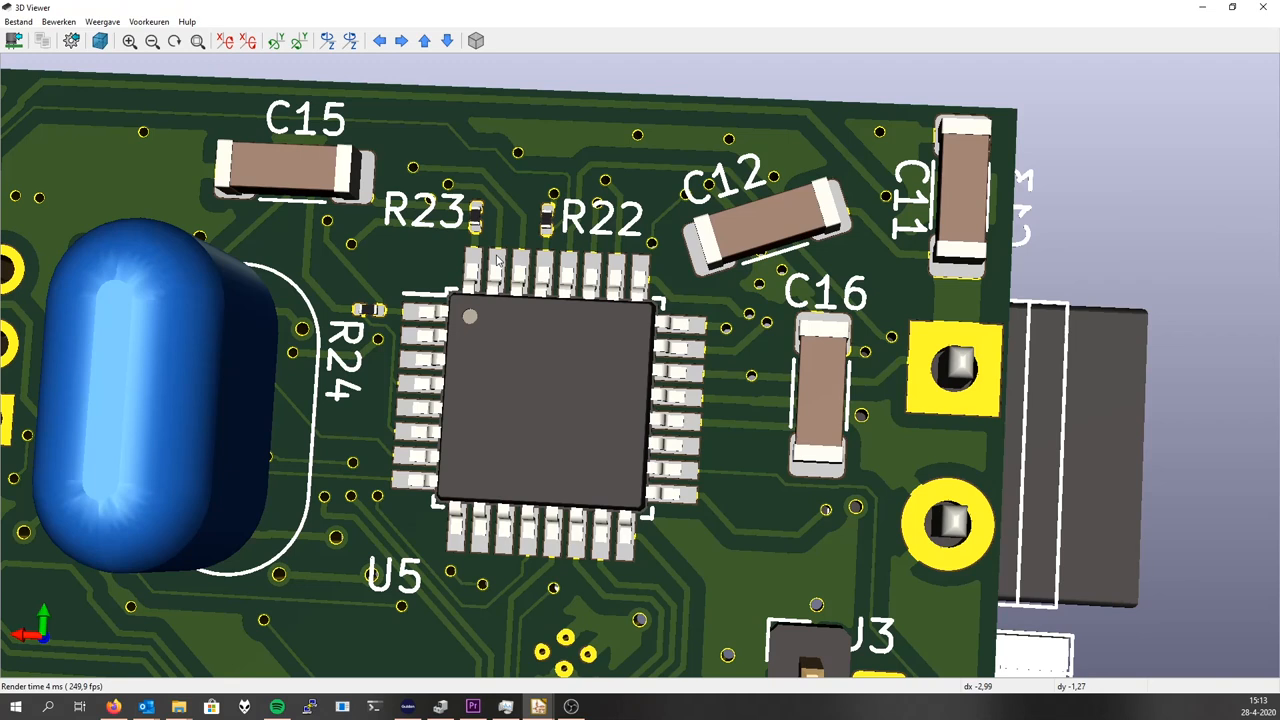
{"action": "mouse_move", "coordinate": [692, 258]}
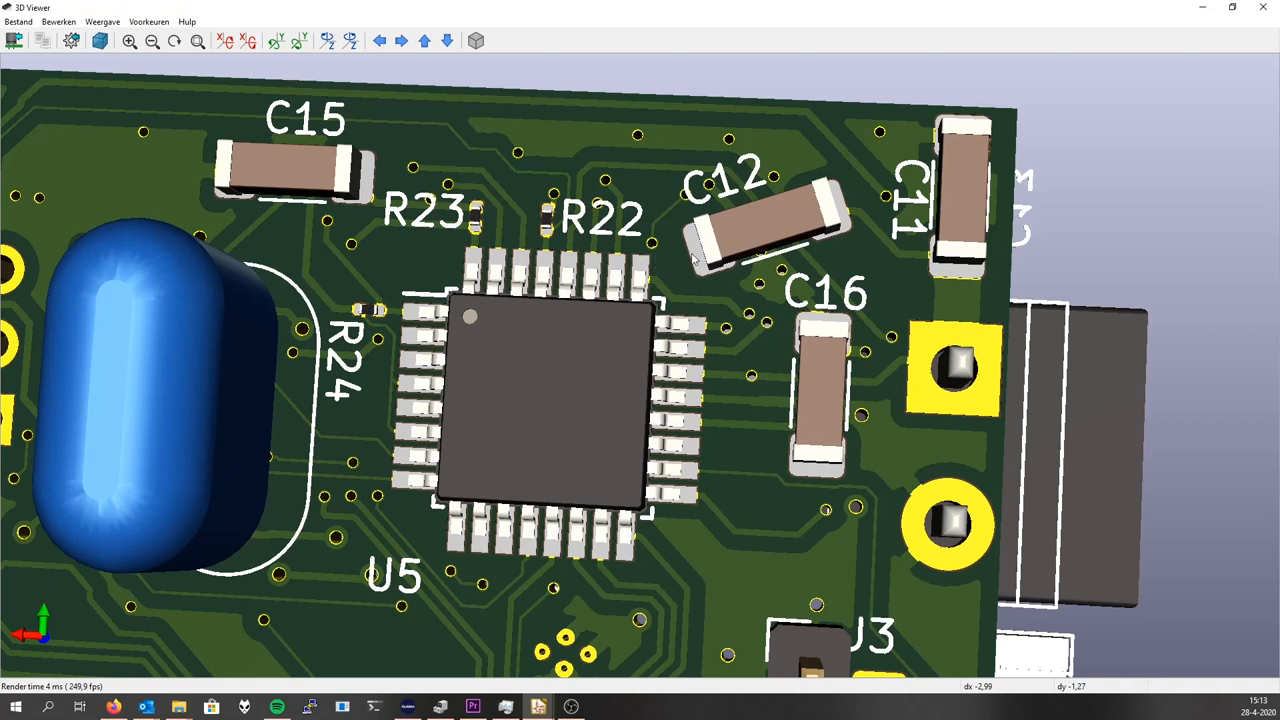
{"action": "mouse_move", "coordinate": [704, 332]}
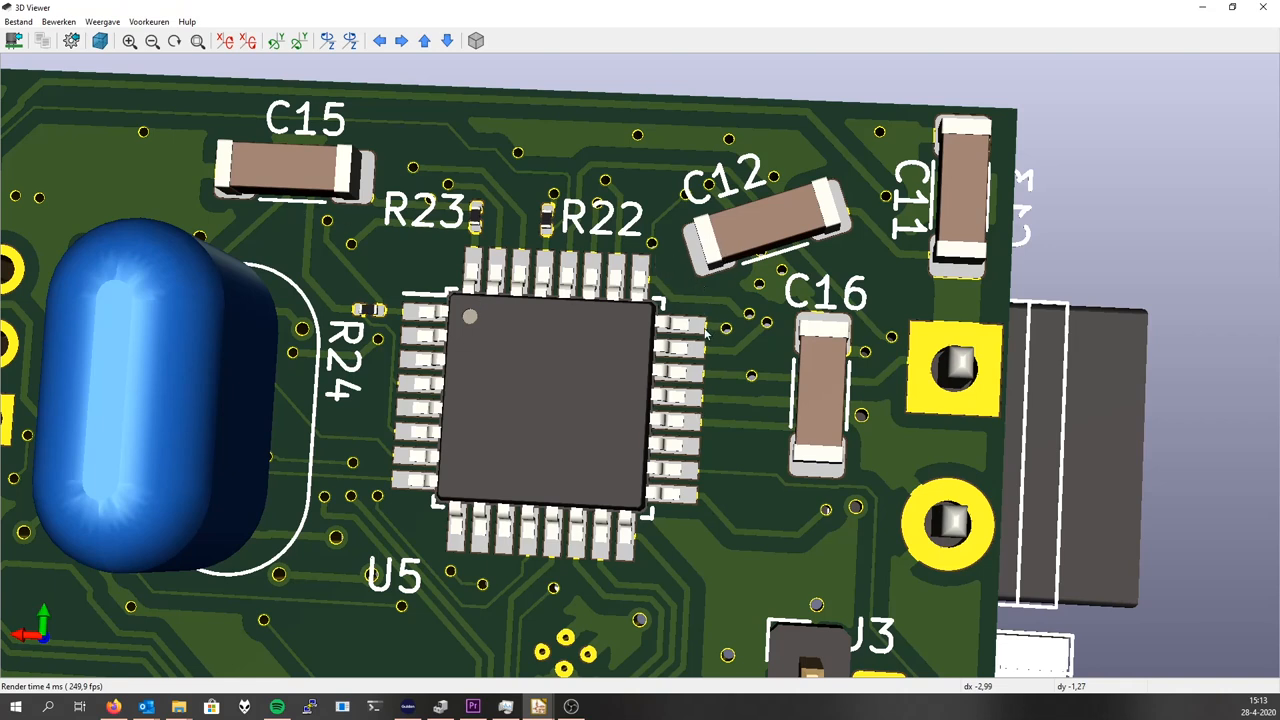
{"action": "mouse_move", "coordinate": [588, 362]}
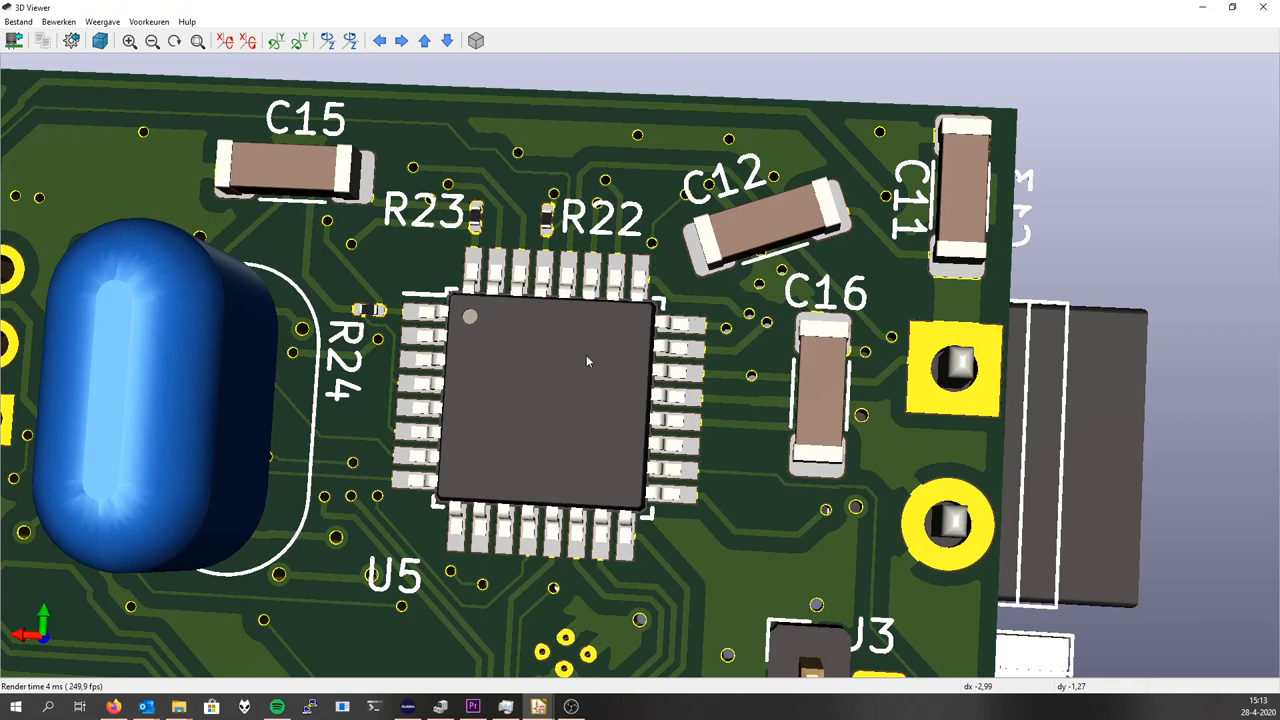
{"action": "mouse_move", "coordinate": [692, 280]}
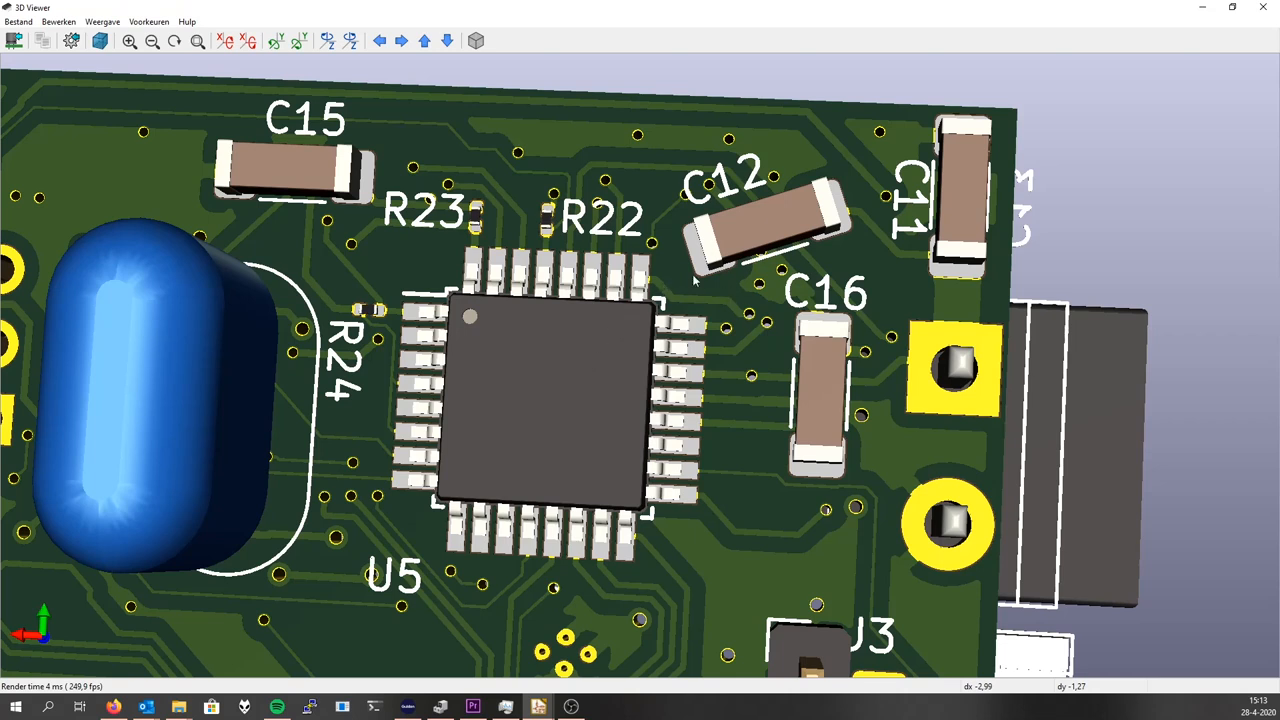
{"action": "mouse_move", "coordinate": [680, 278]}
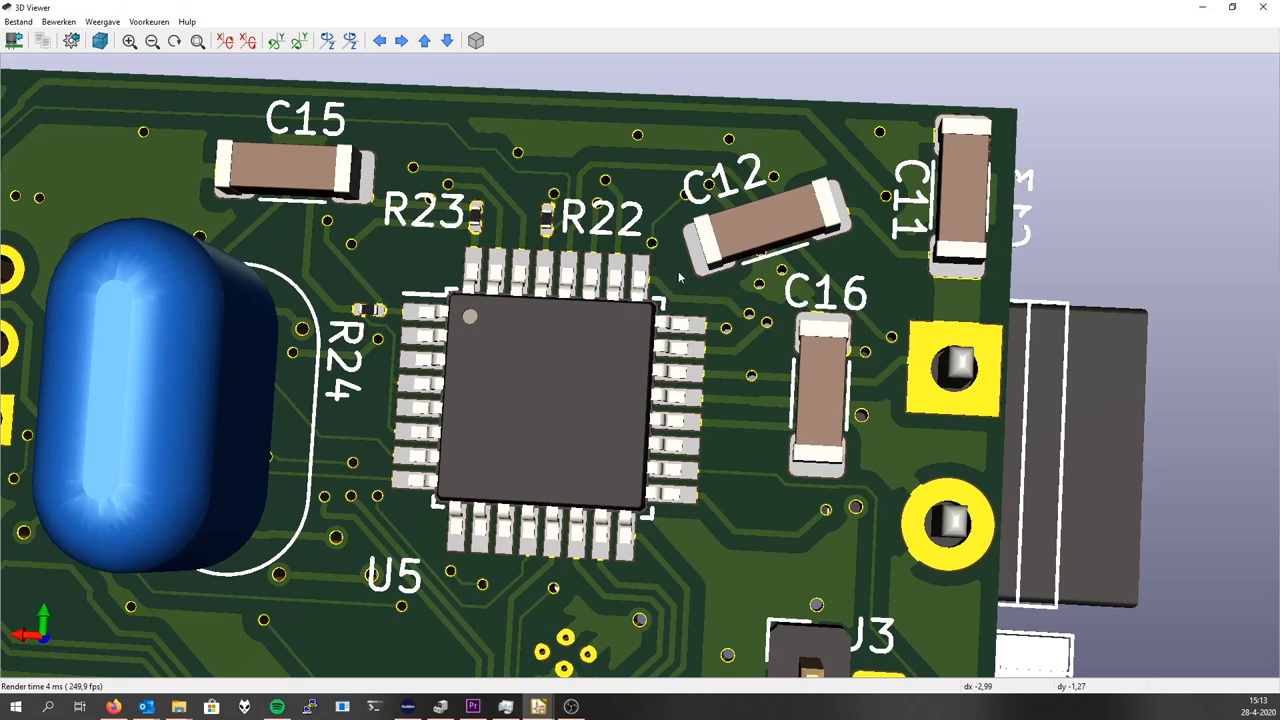
{"action": "mouse_move", "coordinate": [704, 260]}
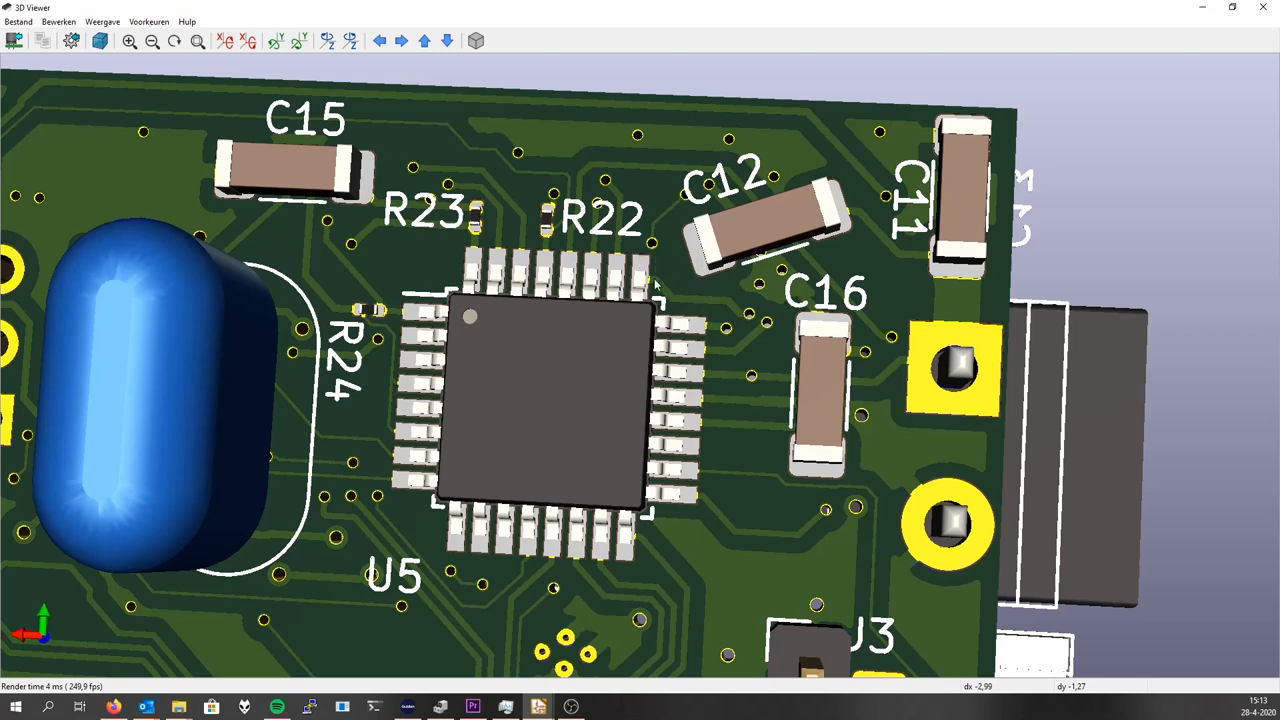
{"action": "mouse_move", "coordinate": [676, 370]}
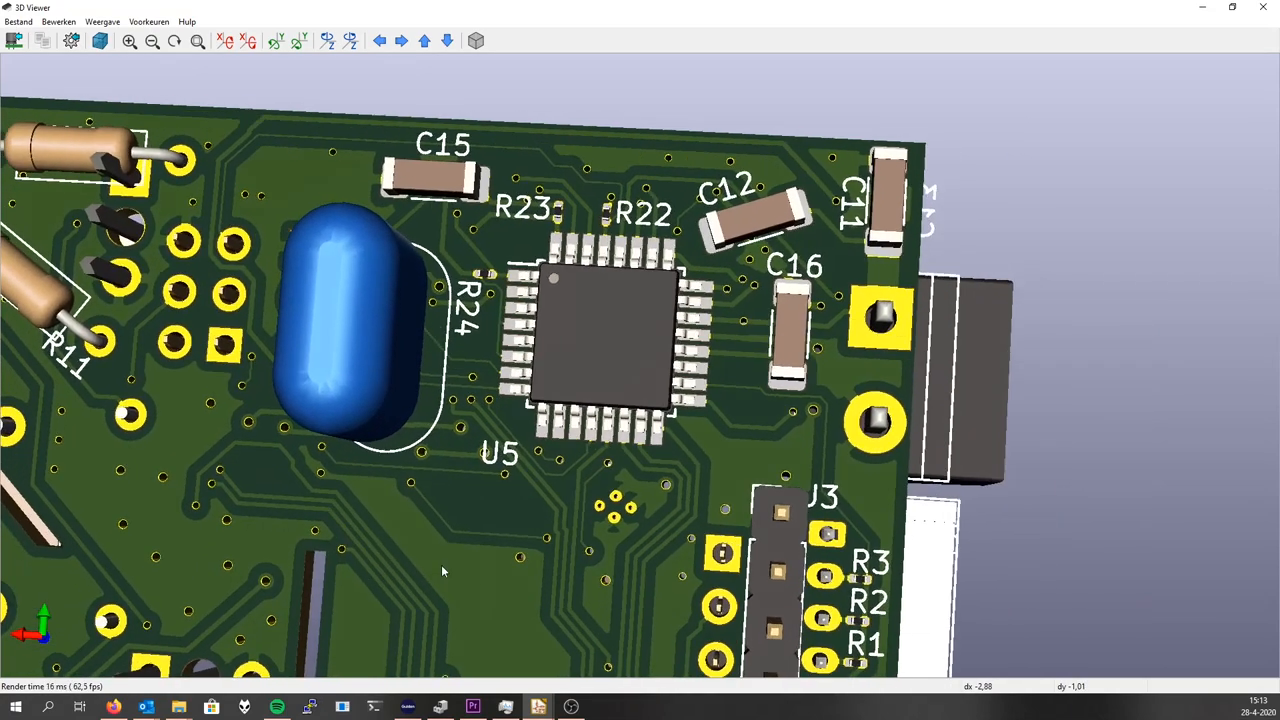
Orbit past the crystal, then turn the board flat to see the whole top side from above.
{"action": "left_click_drag", "start_coordinate": [440, 570], "coordinate": [220, 304]}
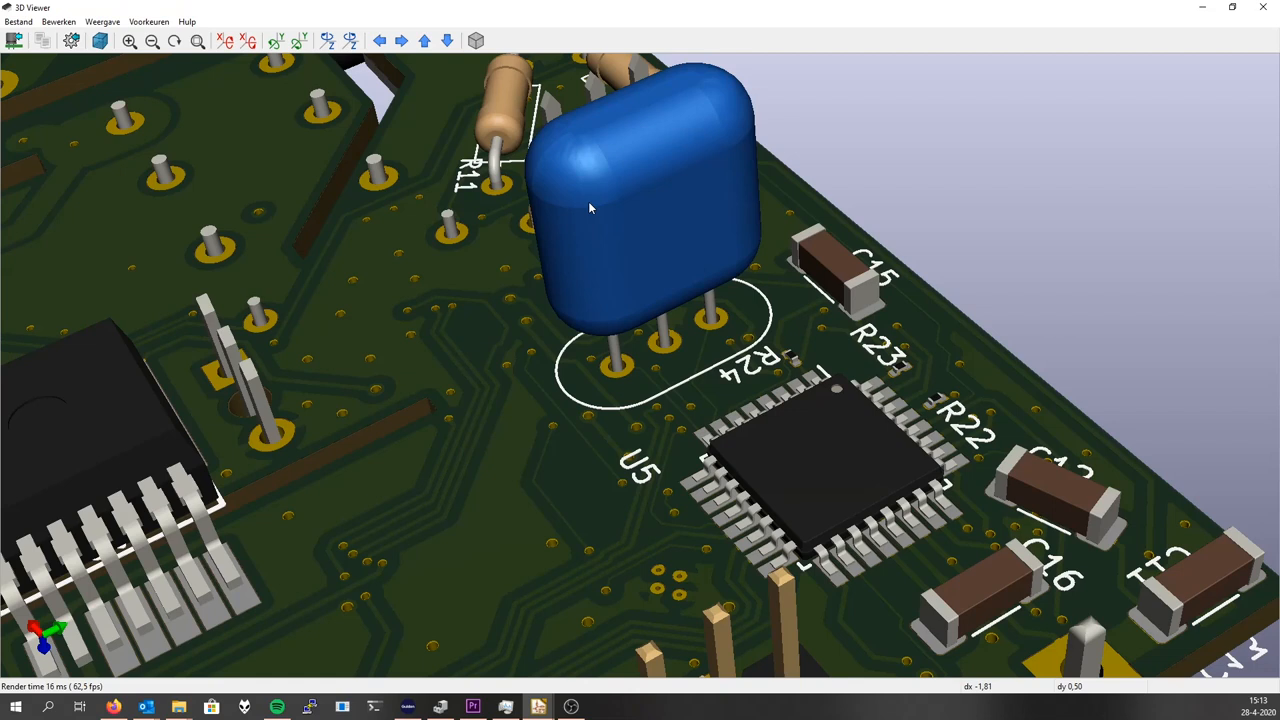
{"action": "mouse_move", "coordinate": [598, 502]}
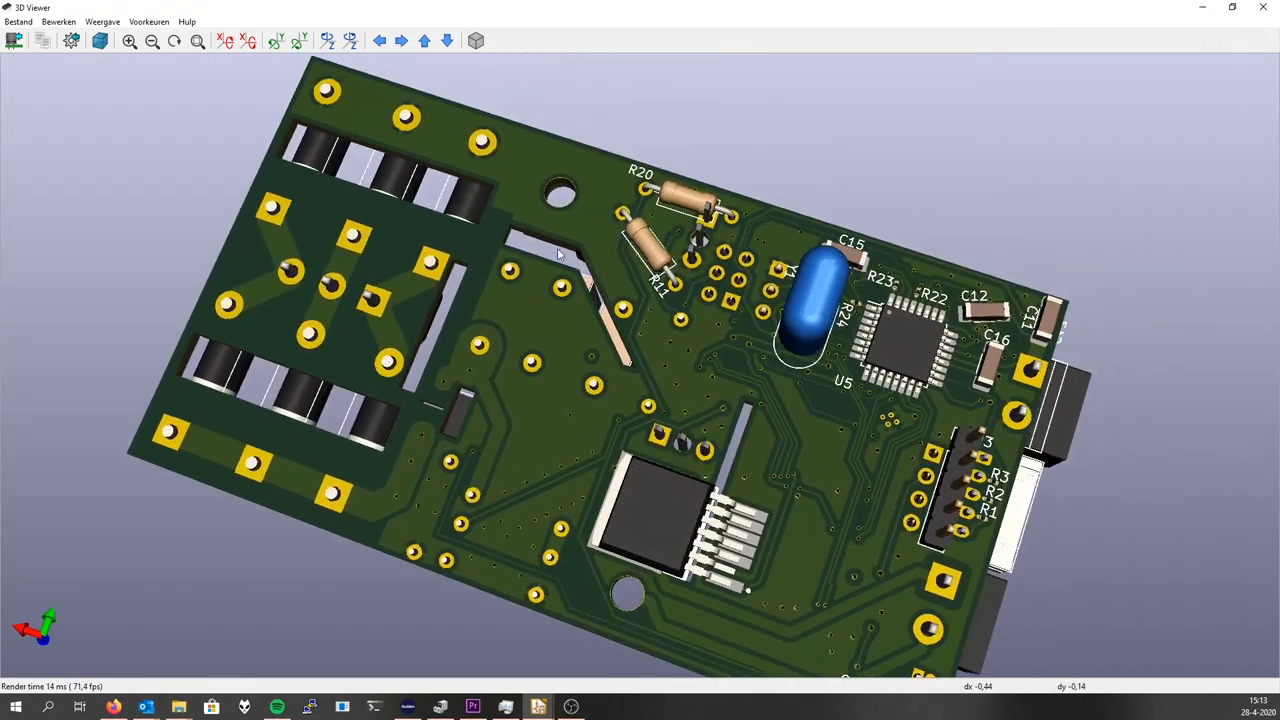
{"action": "left_click_drag", "start_coordinate": [560, 256], "coordinate": [896, 456]}
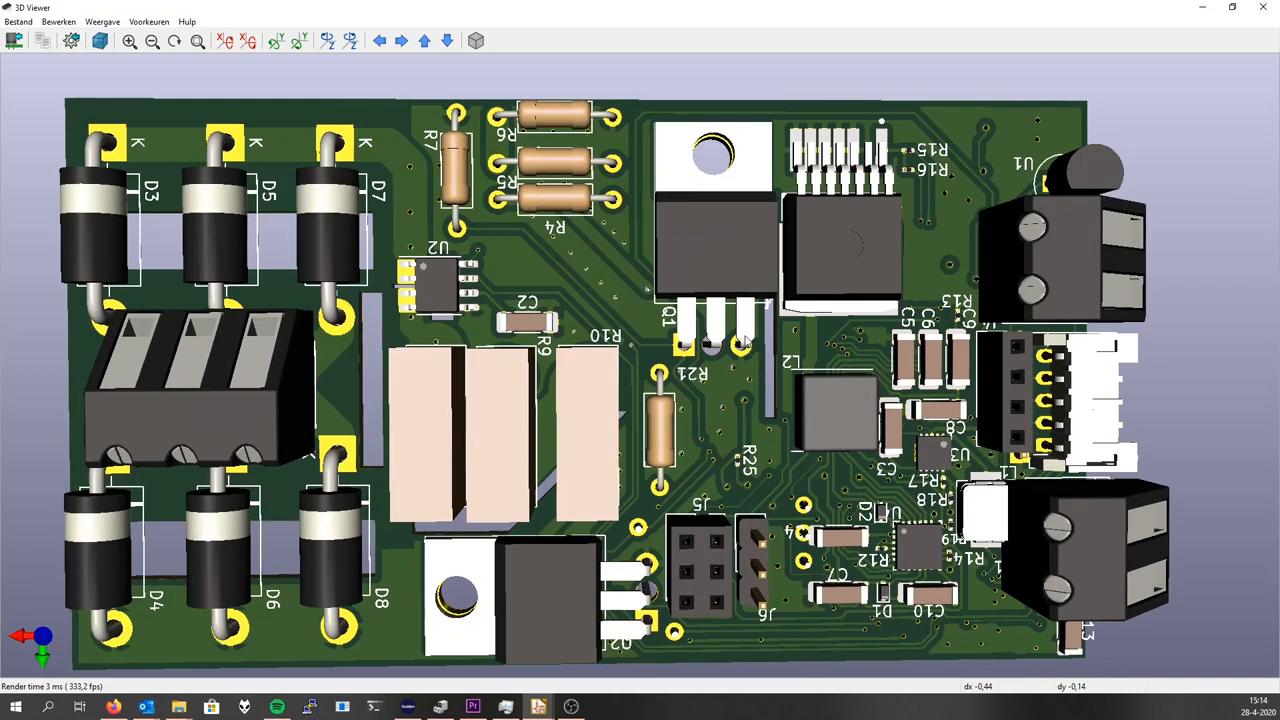
{"action": "mouse_move", "coordinate": [688, 408]}
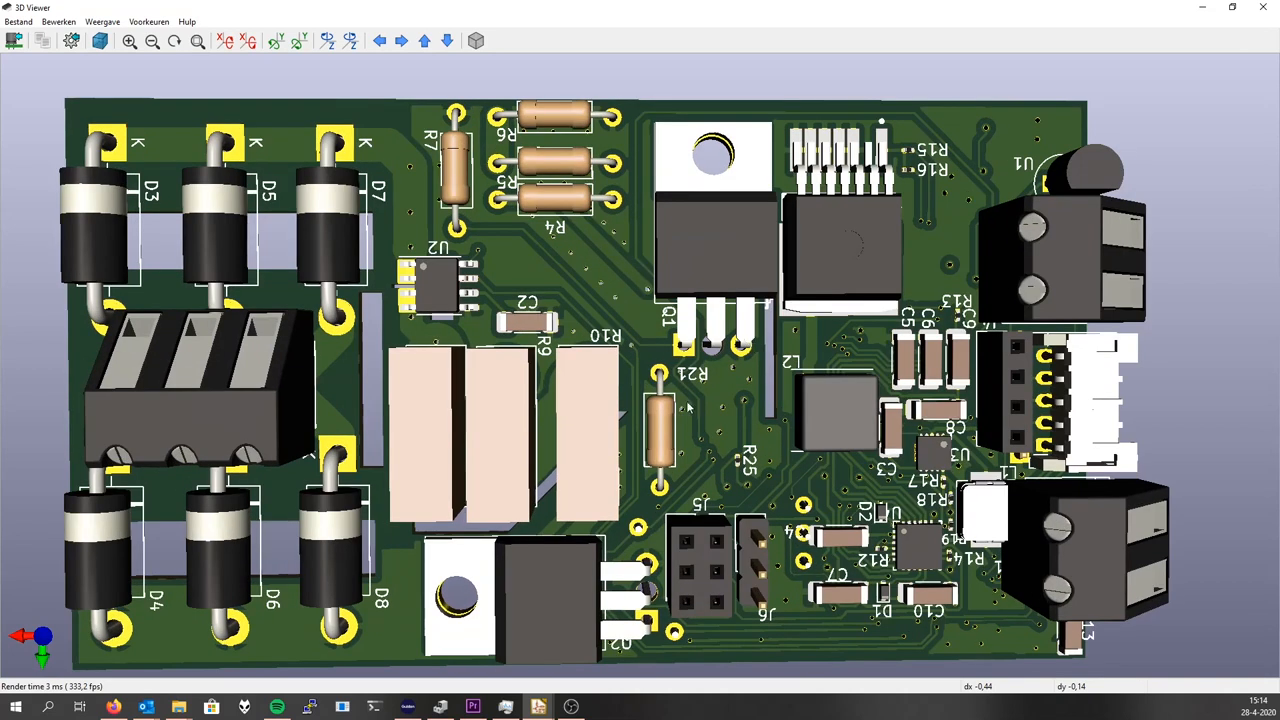
Leave the 3D Viewer for the main ATmega schematic sheet.
{"action": "left_click_drag", "start_coordinate": [688, 408], "coordinate": [684, 368]}
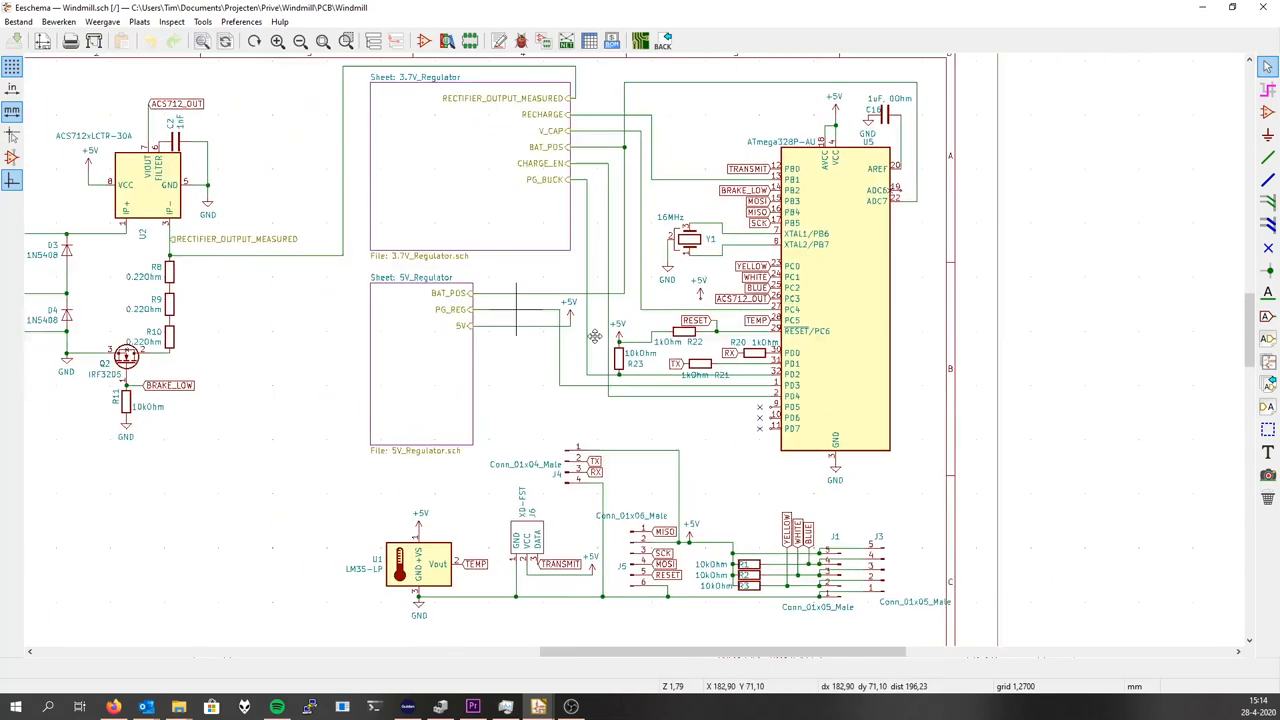
Enter the 3.7V_Regulator sub-sheet showing the buck converter with its MOSFETs and capacitors.
{"action": "double_click", "coordinate": [470, 164]}
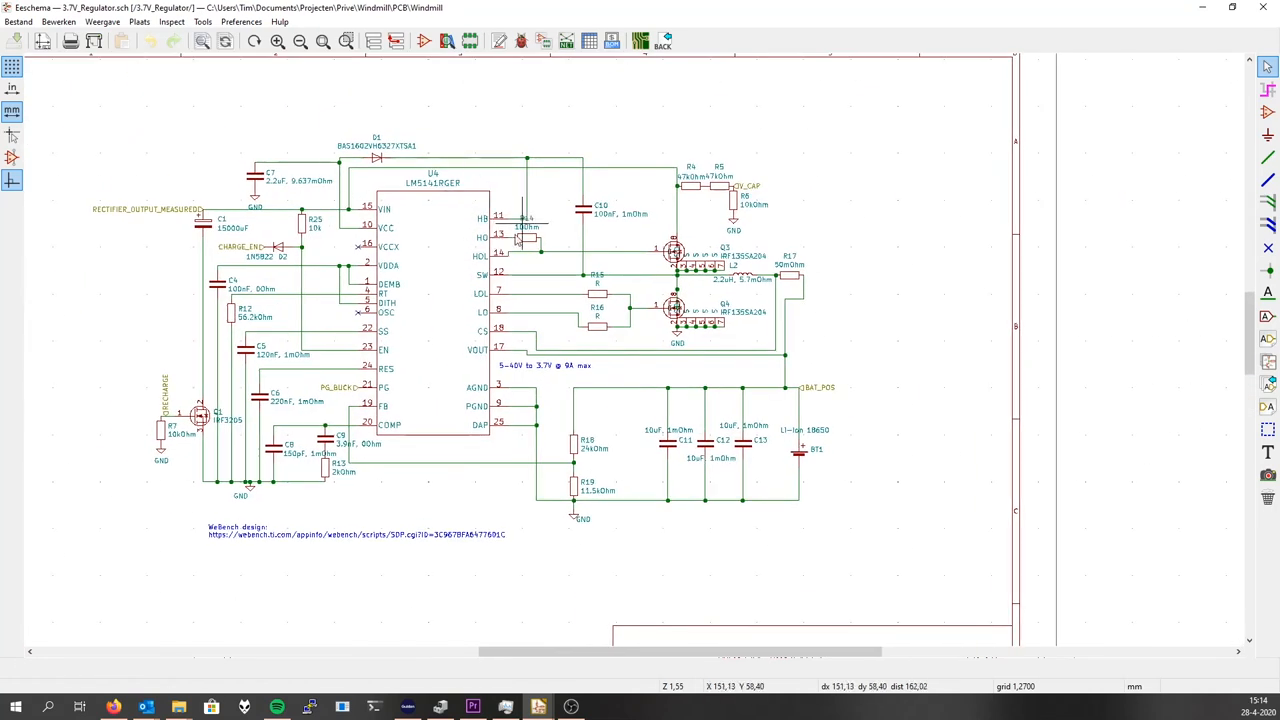
{"action": "mouse_move", "coordinate": [510, 376]}
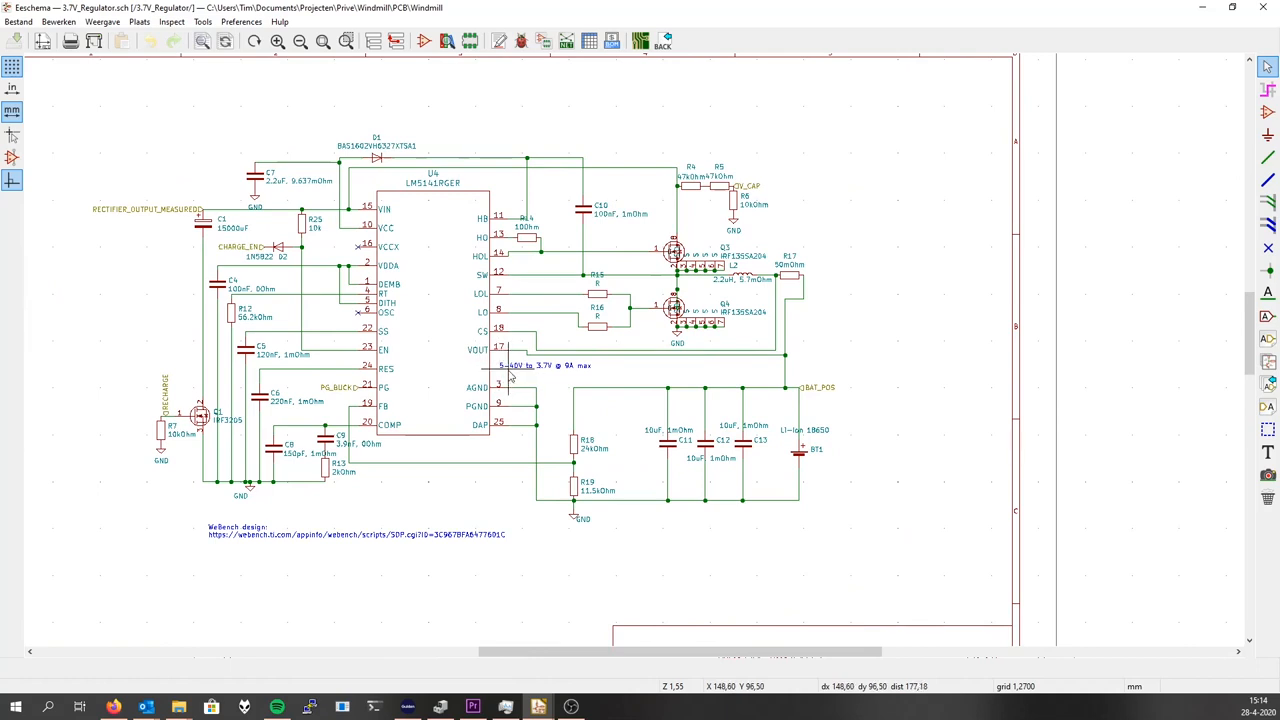
{"action": "mouse_move", "coordinate": [548, 376]}
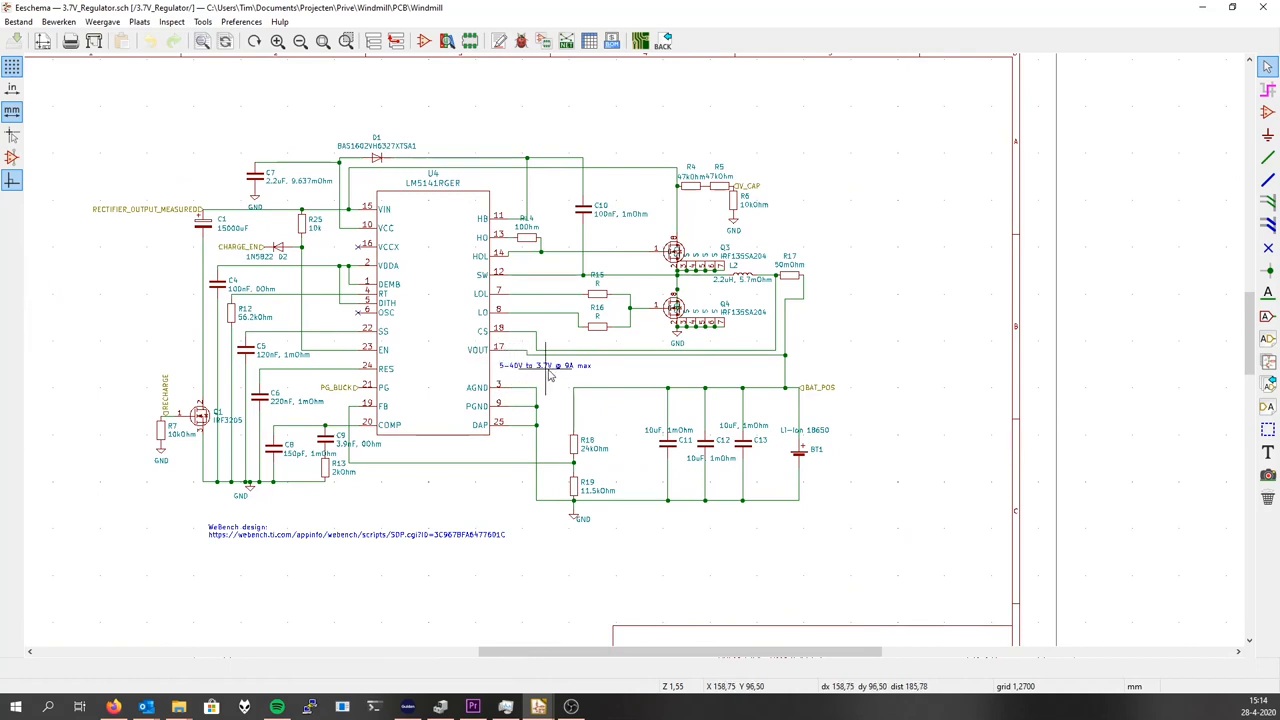
{"action": "mouse_move", "coordinate": [578, 376]}
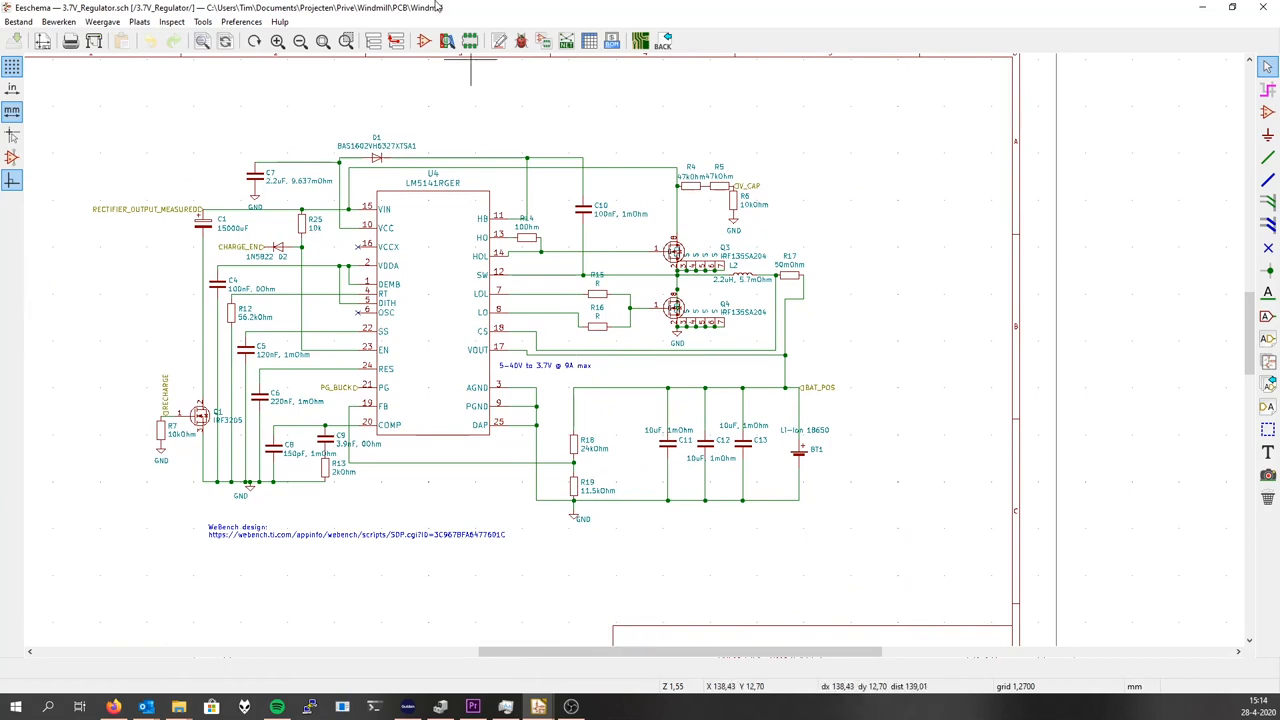
{"action": "mouse_move", "coordinate": [640, 320]}
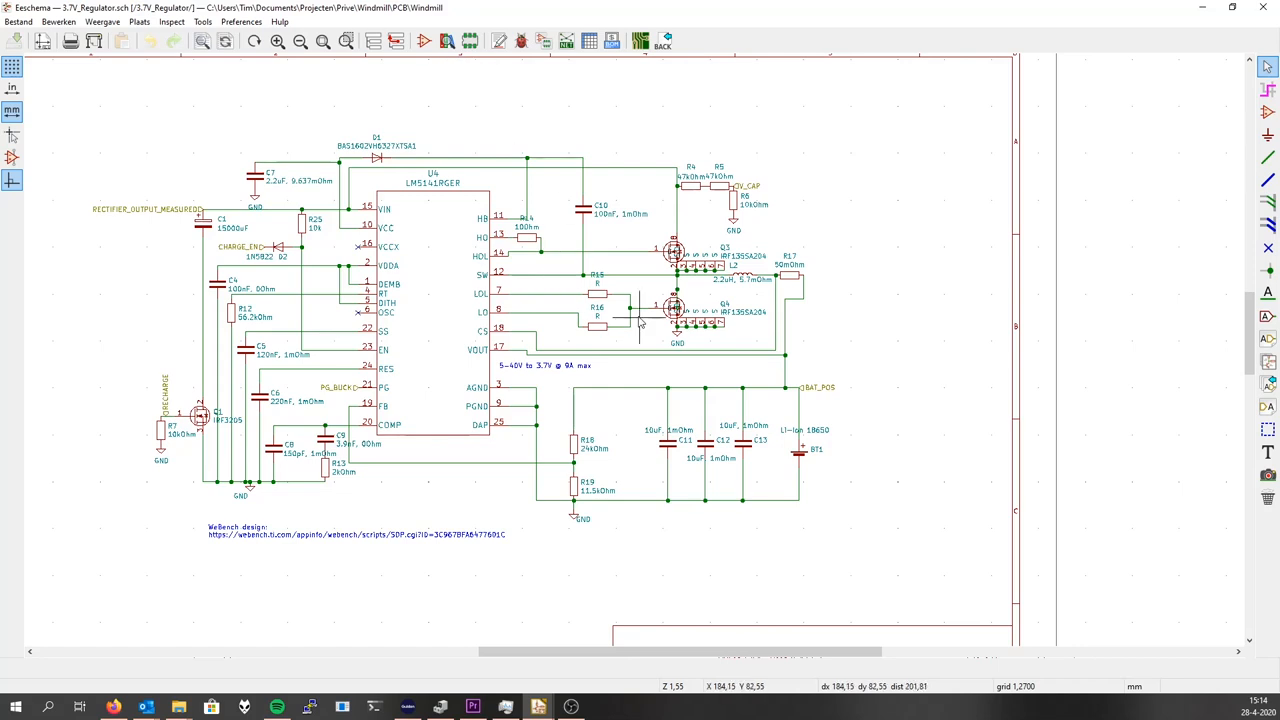
{"action": "mouse_move", "coordinate": [822, 476]}
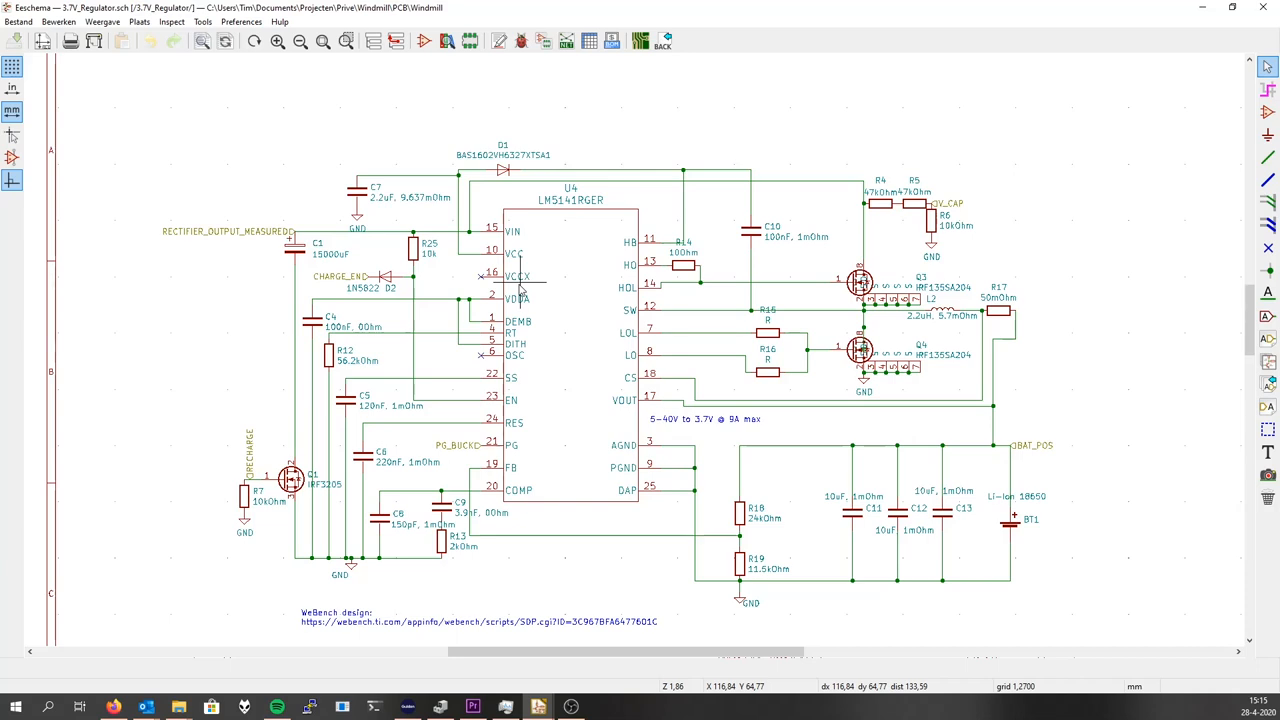
{"action": "mouse_move", "coordinate": [390, 356]}
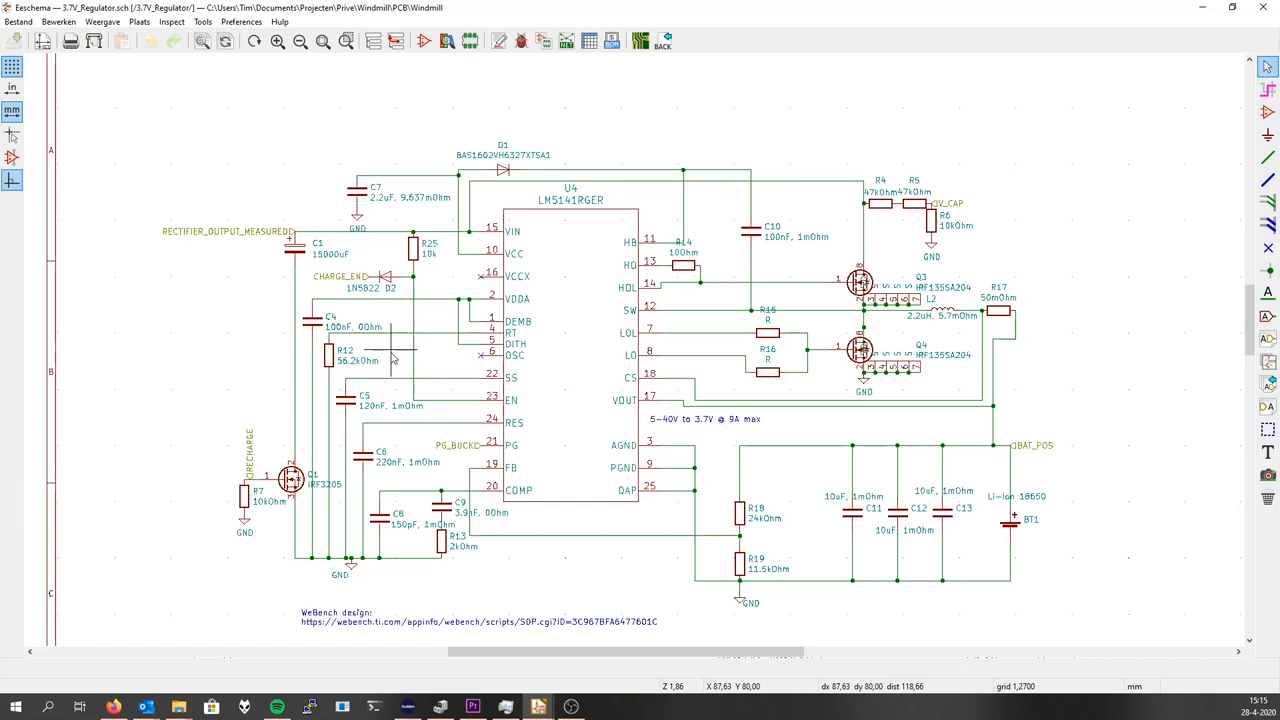
{"action": "mouse_move", "coordinate": [304, 464]}
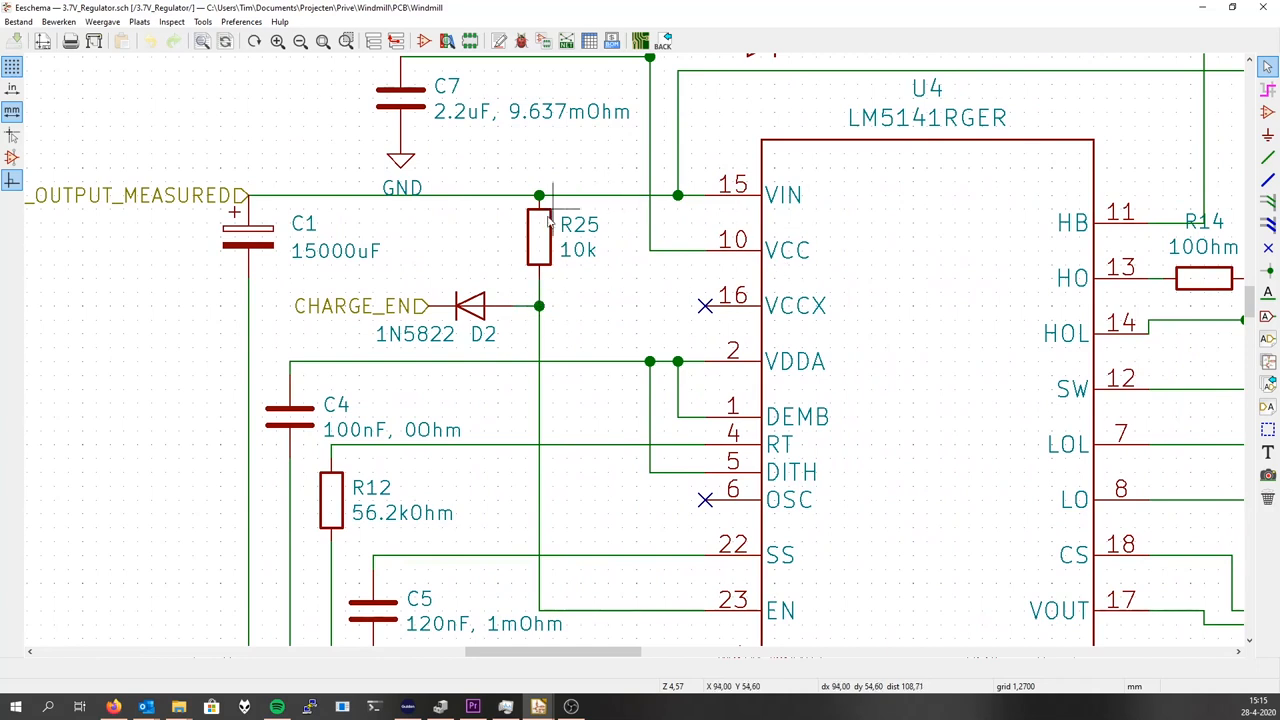
{"action": "mouse_move", "coordinate": [428, 216]}
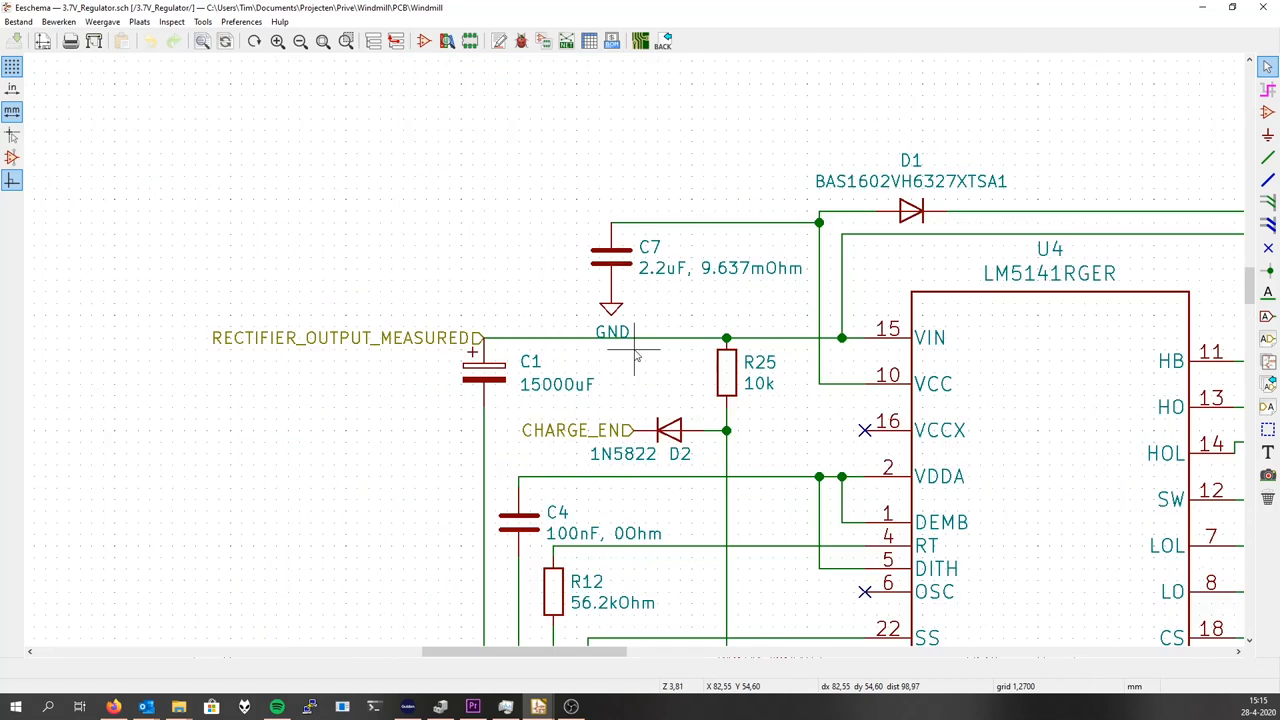
{"action": "mouse_move", "coordinate": [462, 320]}
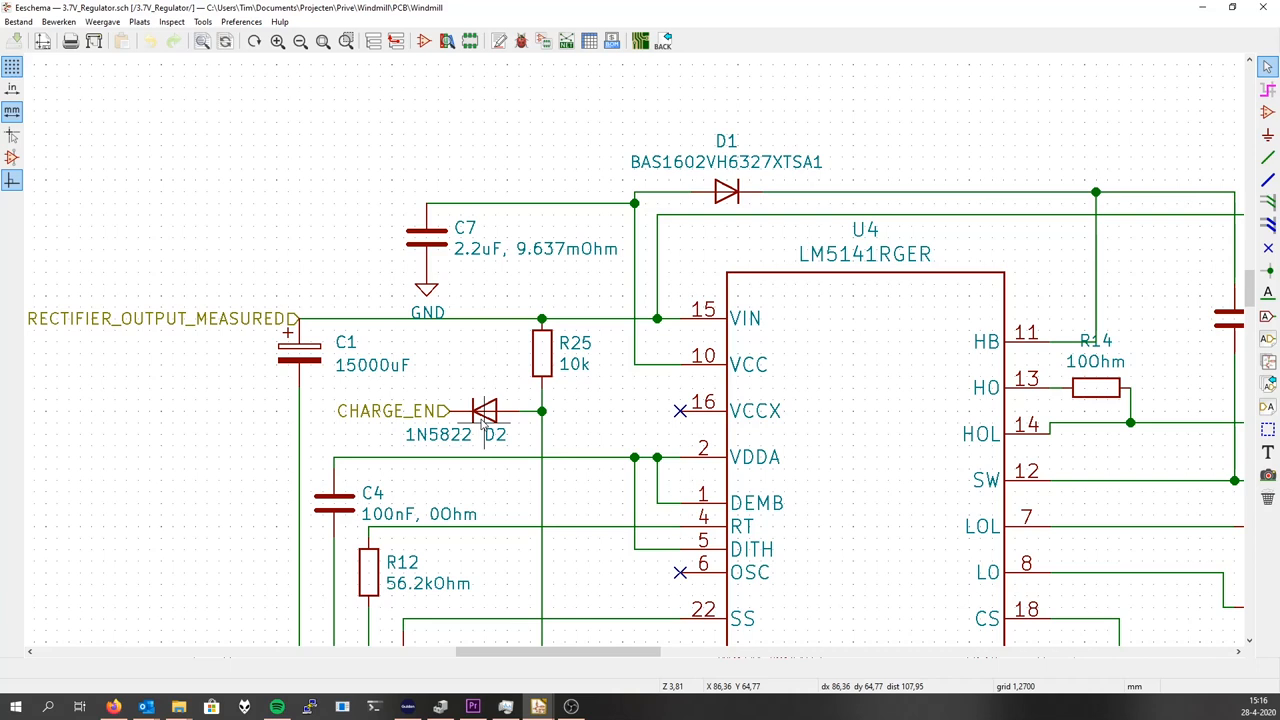
{"action": "scroll", "scroll_direction": "down", "scroll_amount": 3}
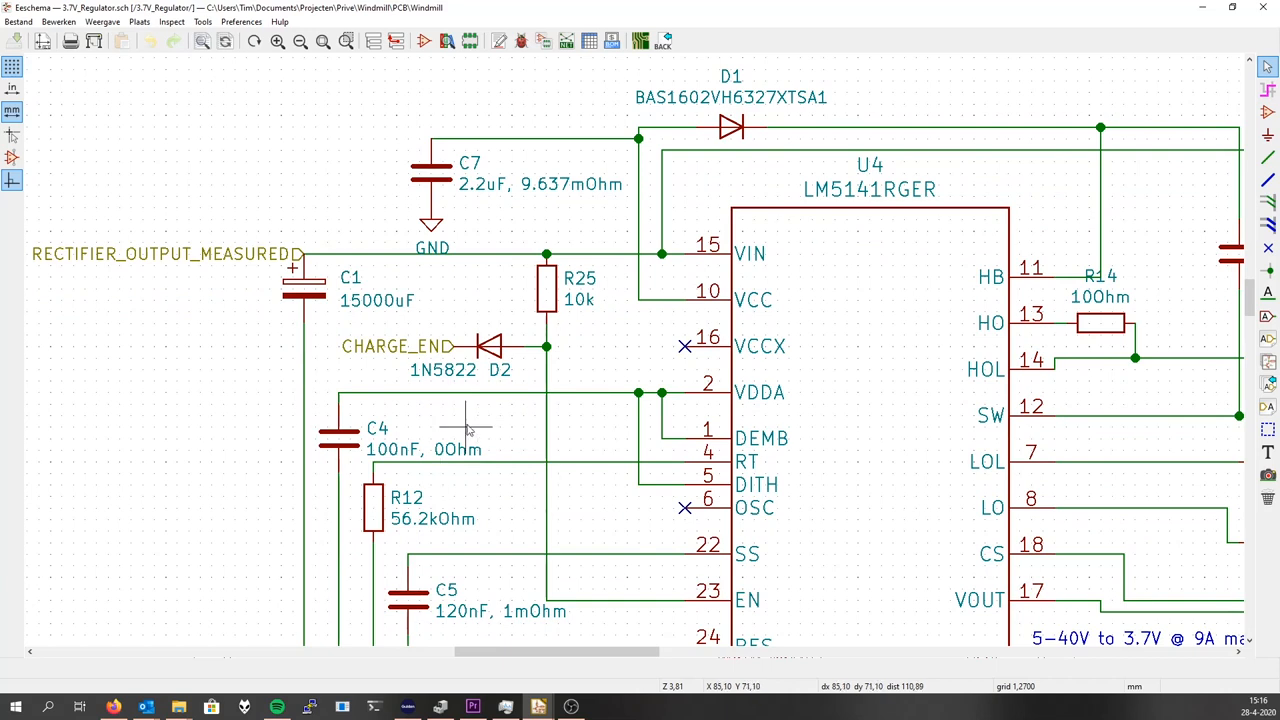
{"action": "mouse_move", "coordinate": [536, 344]}
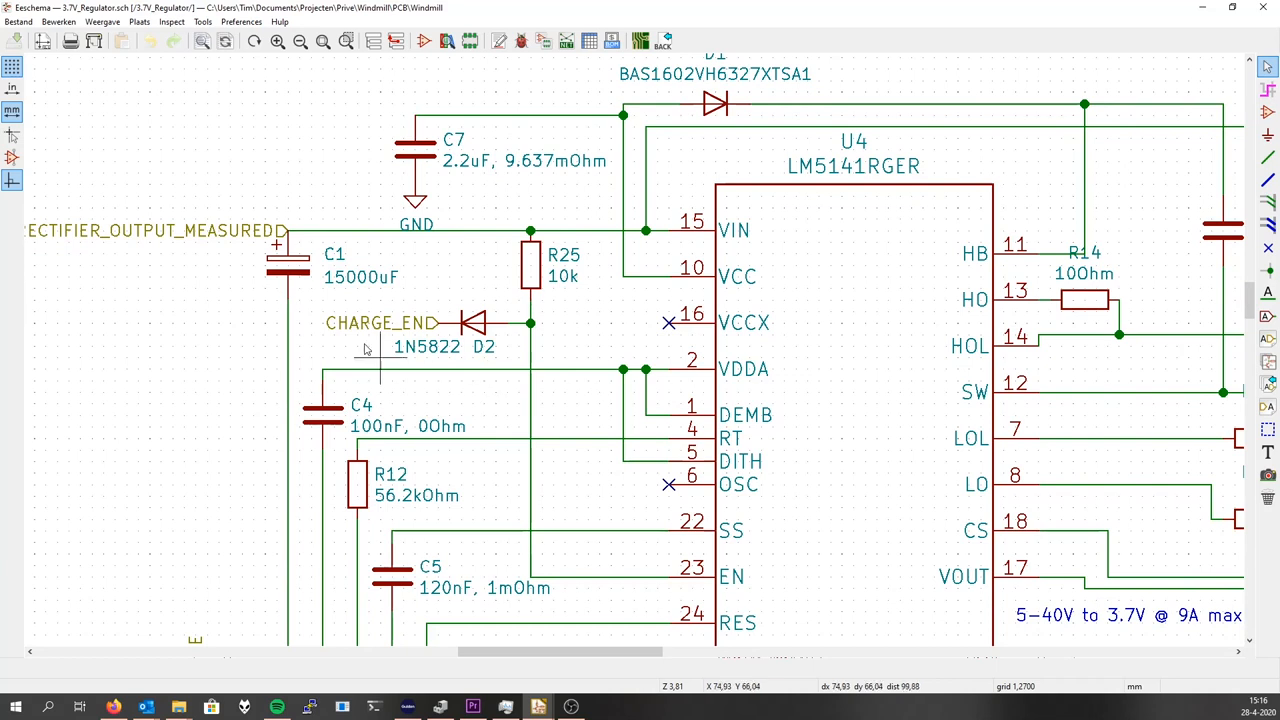
{"action": "mouse_move", "coordinate": [300, 324]}
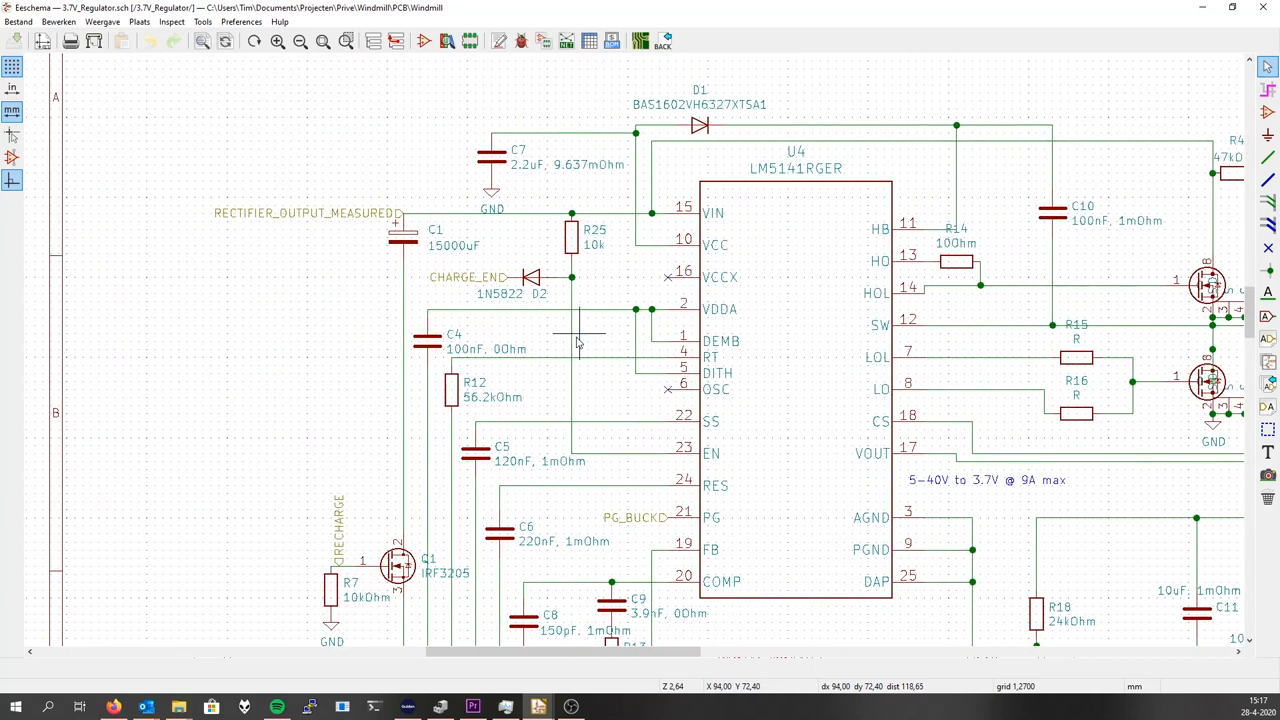
{"action": "mouse_move", "coordinate": [572, 330]}
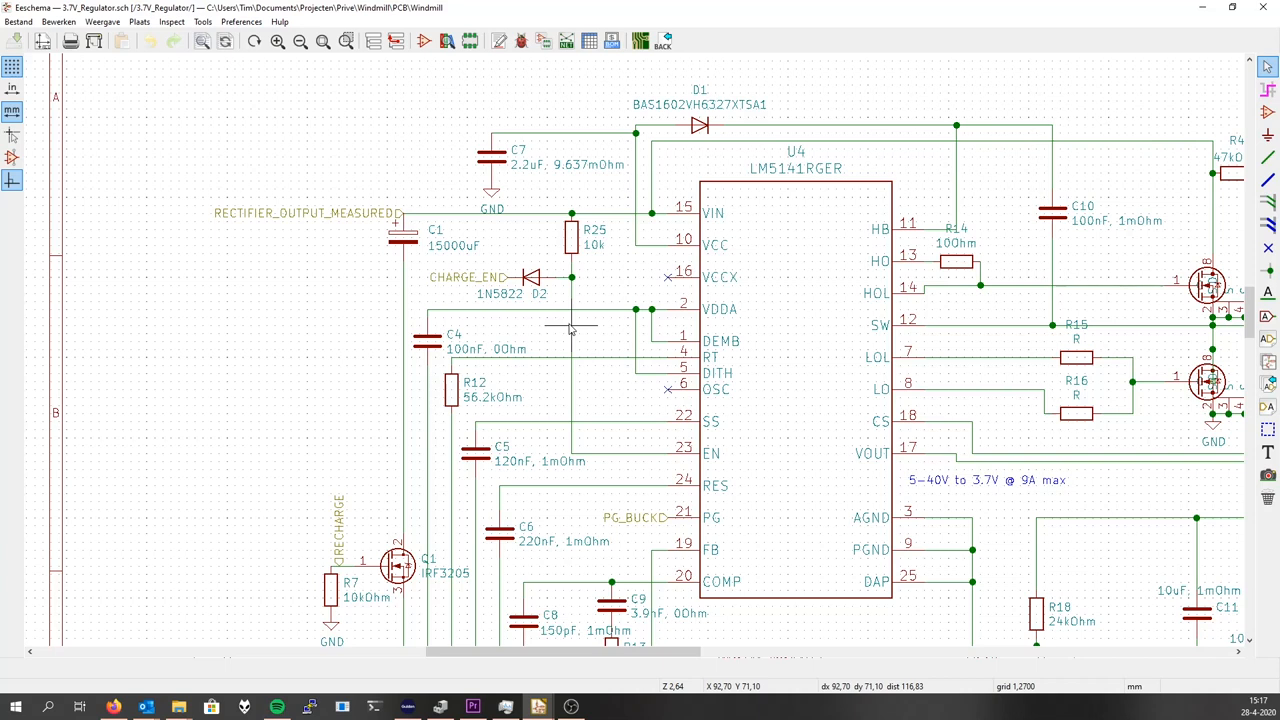
{"action": "scroll", "scroll_direction": "down", "scroll_amount": 3}
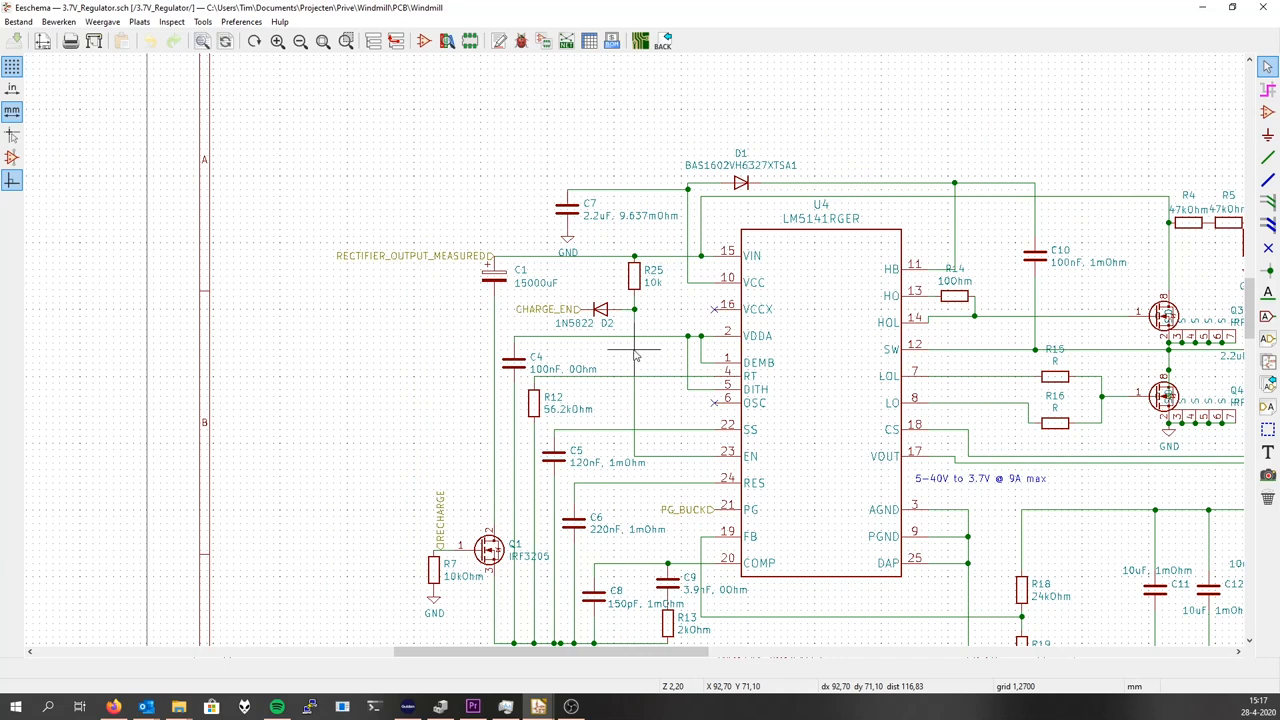
{"action": "mouse_move", "coordinate": [628, 360]}
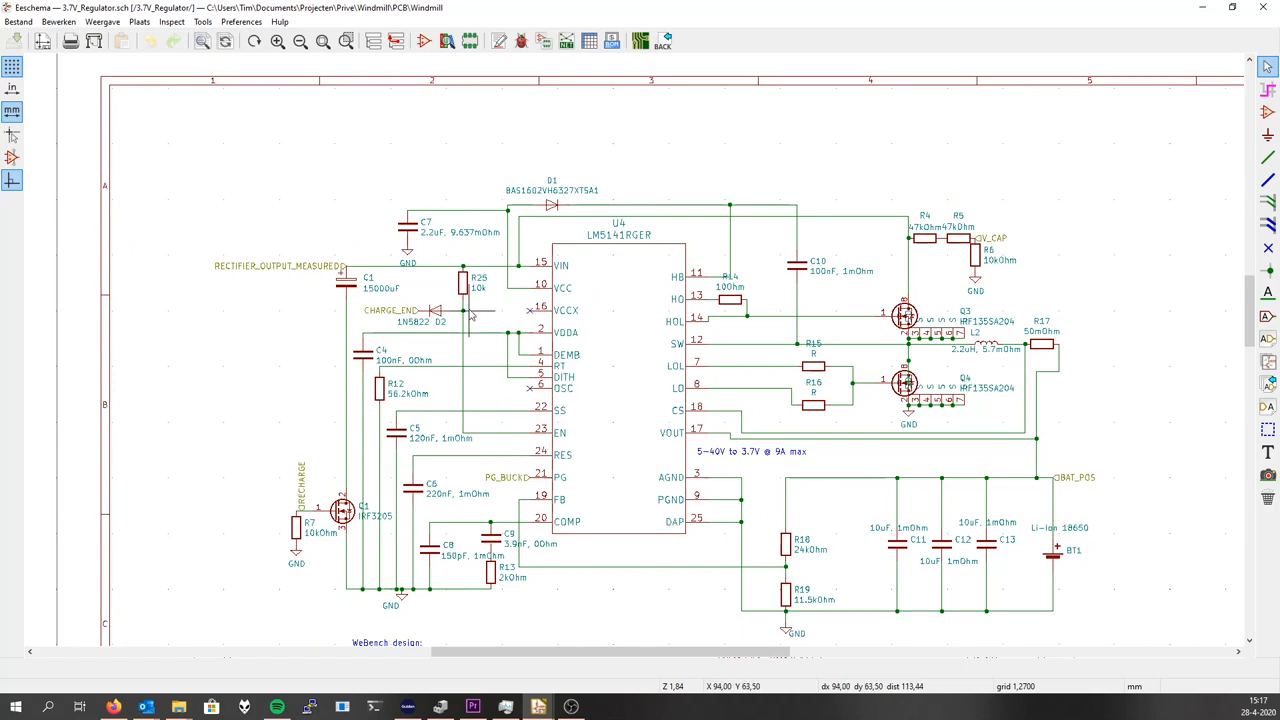
{"action": "mouse_move", "coordinate": [732, 344]}
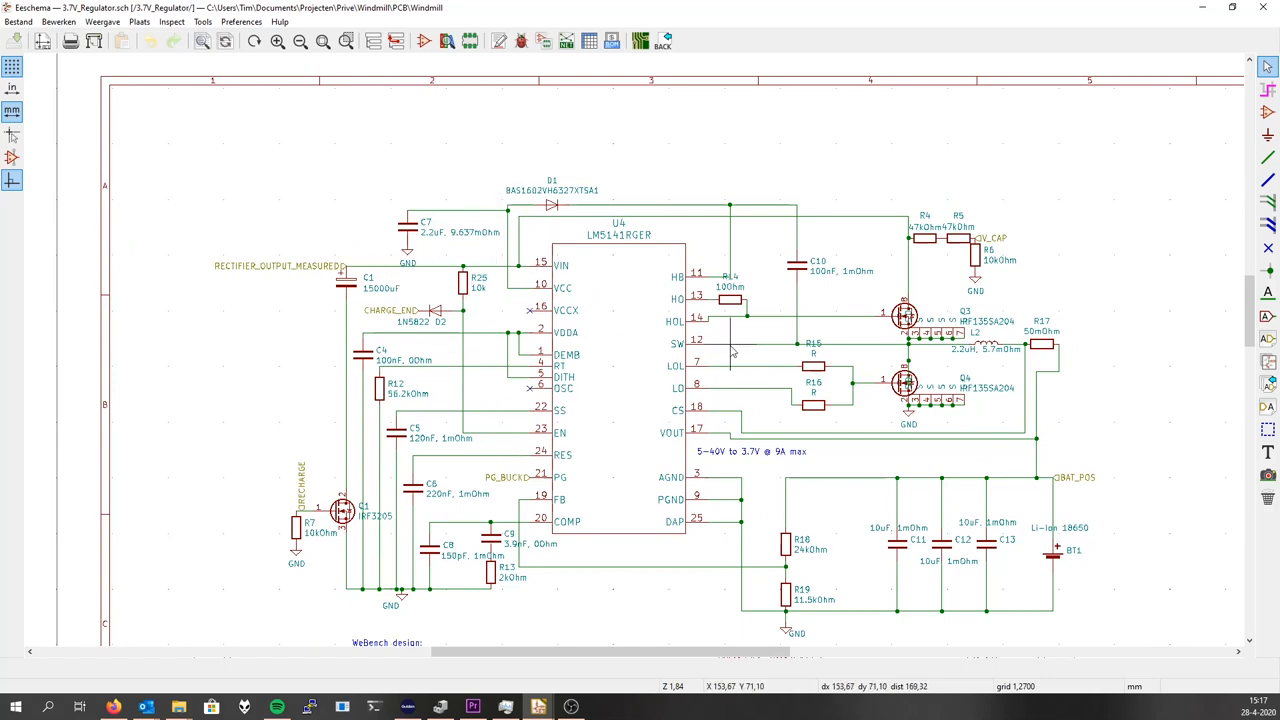
{"action": "mouse_move", "coordinate": [508, 384]}
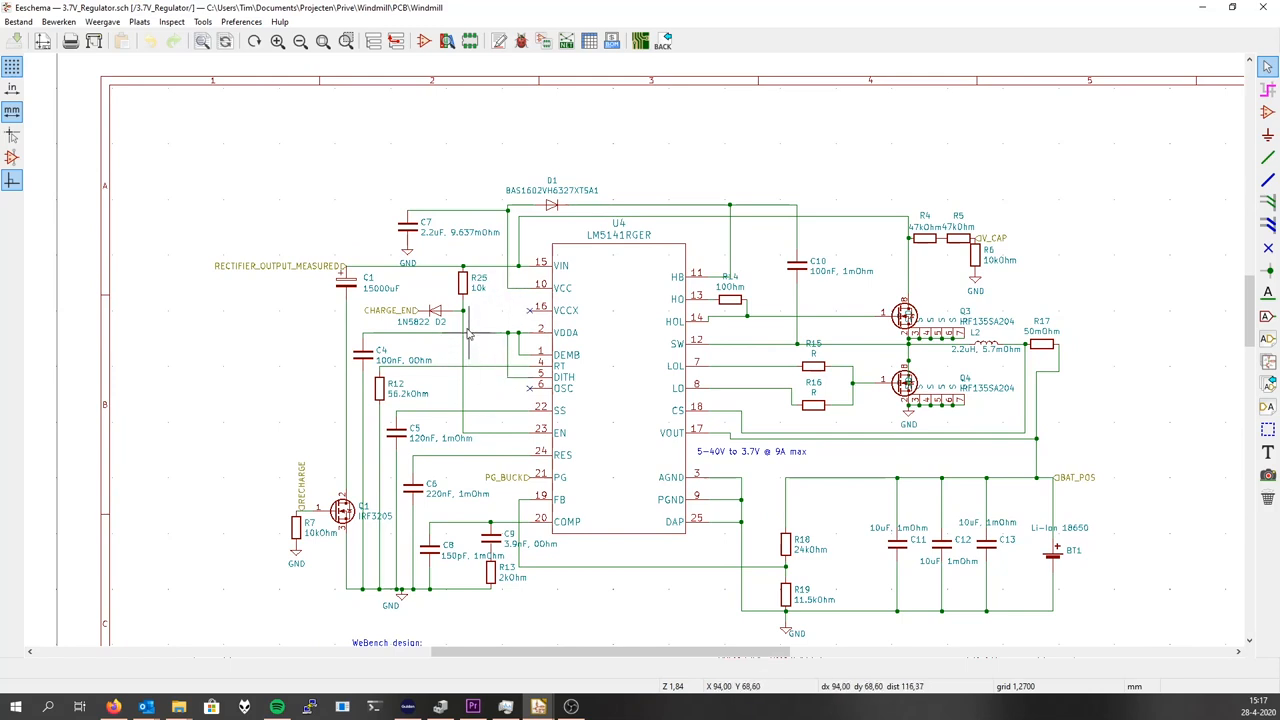
{"action": "mouse_move", "coordinate": [476, 330]}
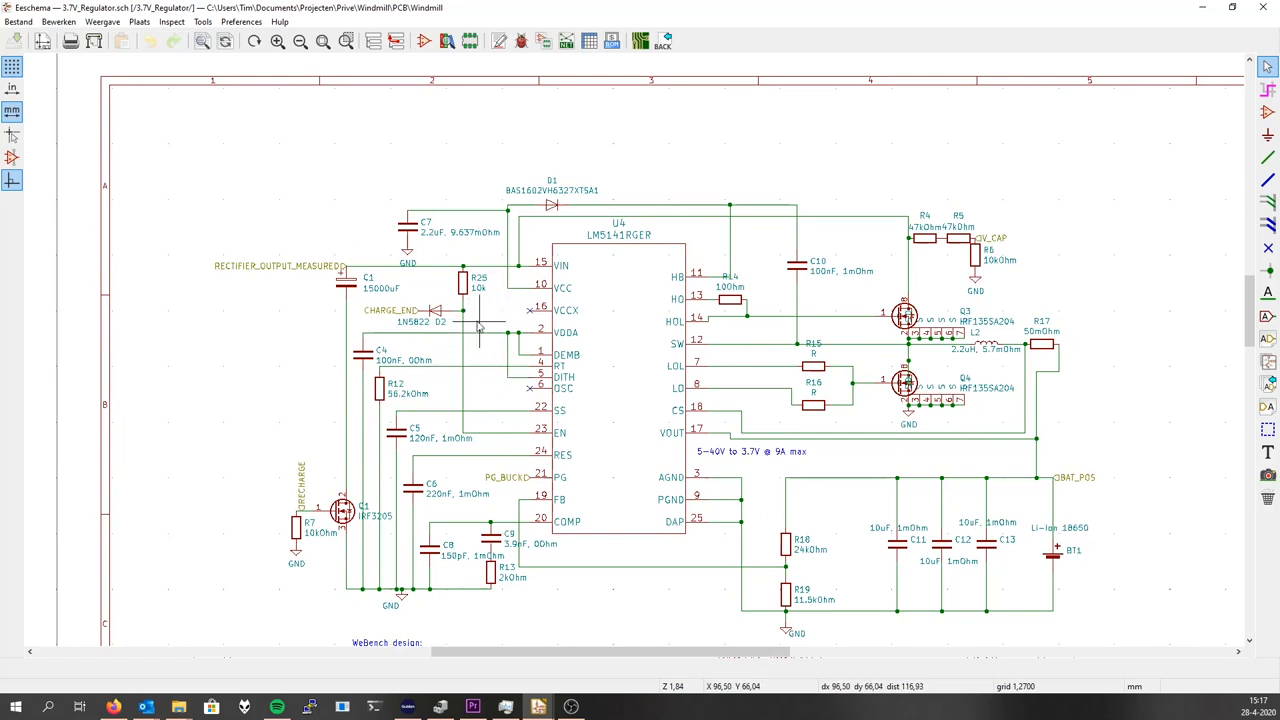
{"action": "mouse_move", "coordinate": [476, 330]}
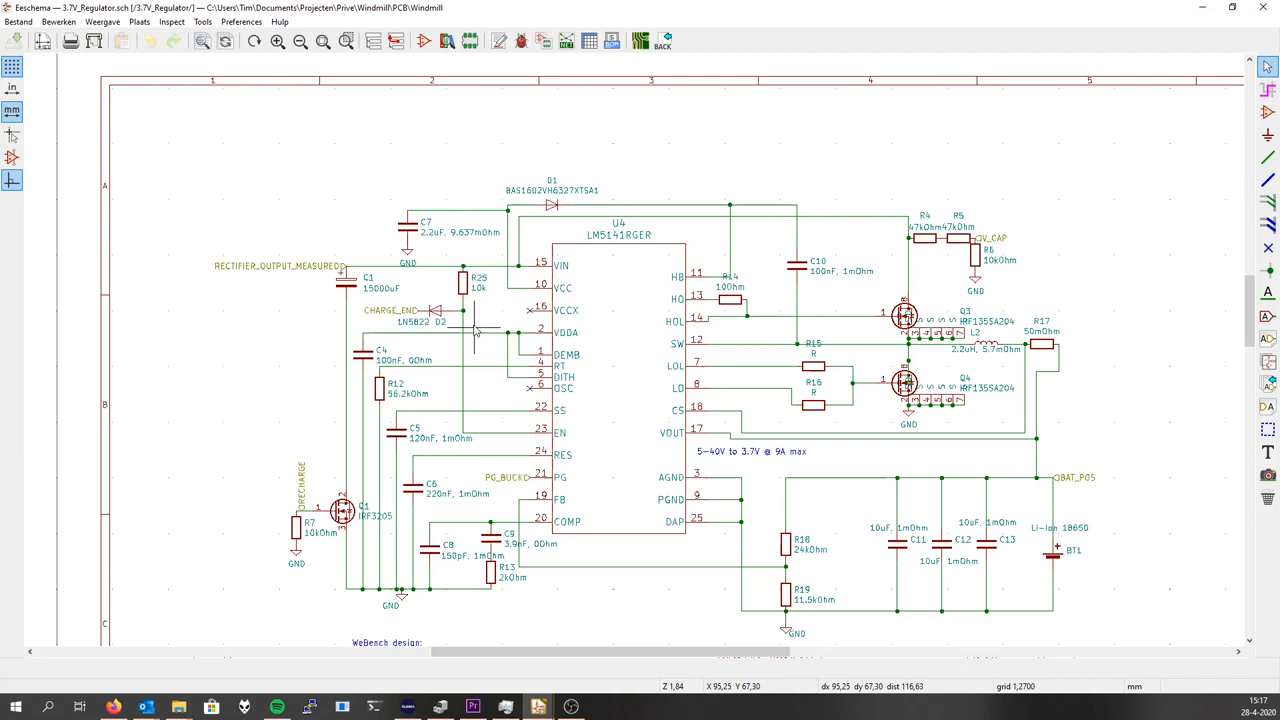
{"action": "mouse_move", "coordinate": [460, 340]}
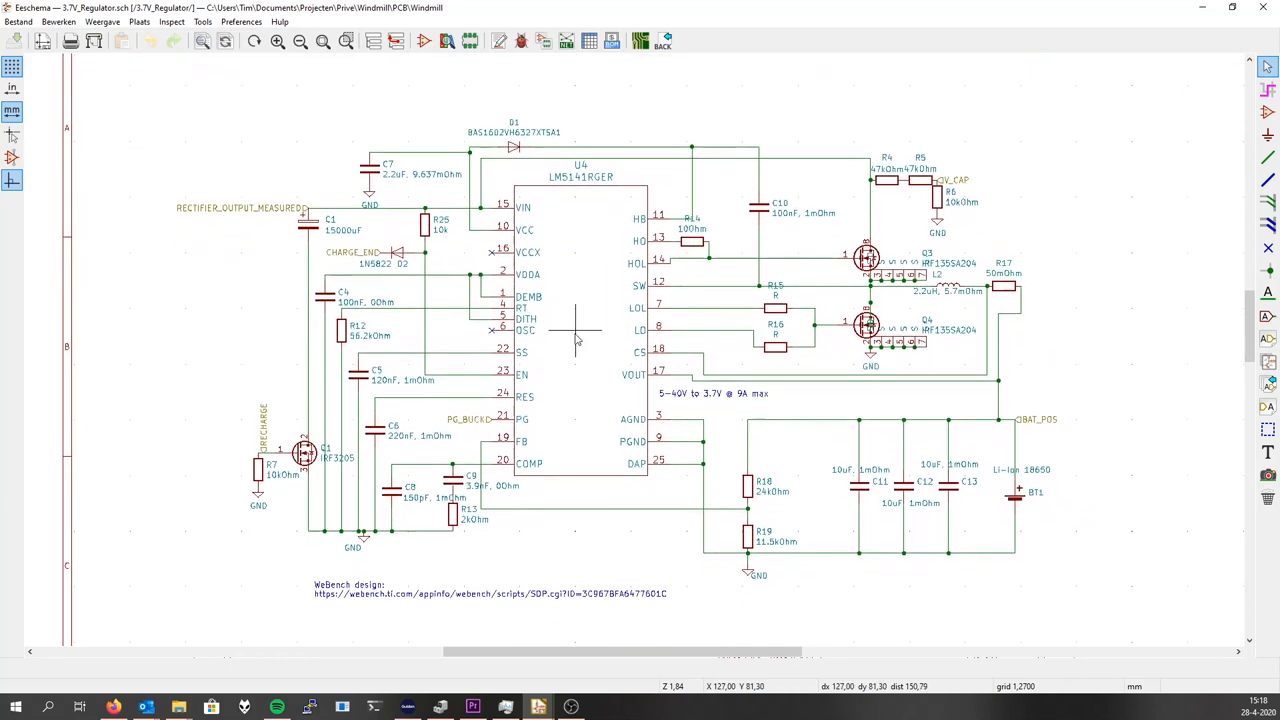
{"action": "mouse_move", "coordinate": [984, 440]}
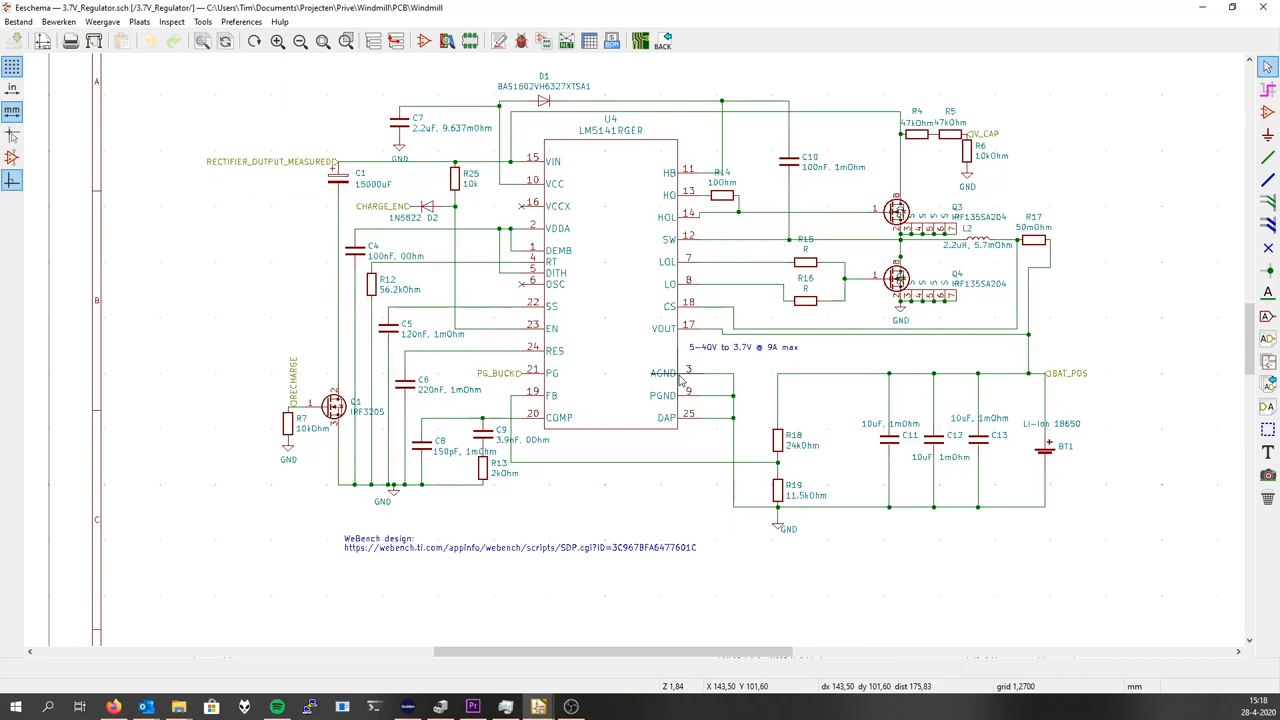
{"action": "mouse_move", "coordinate": [384, 114]}
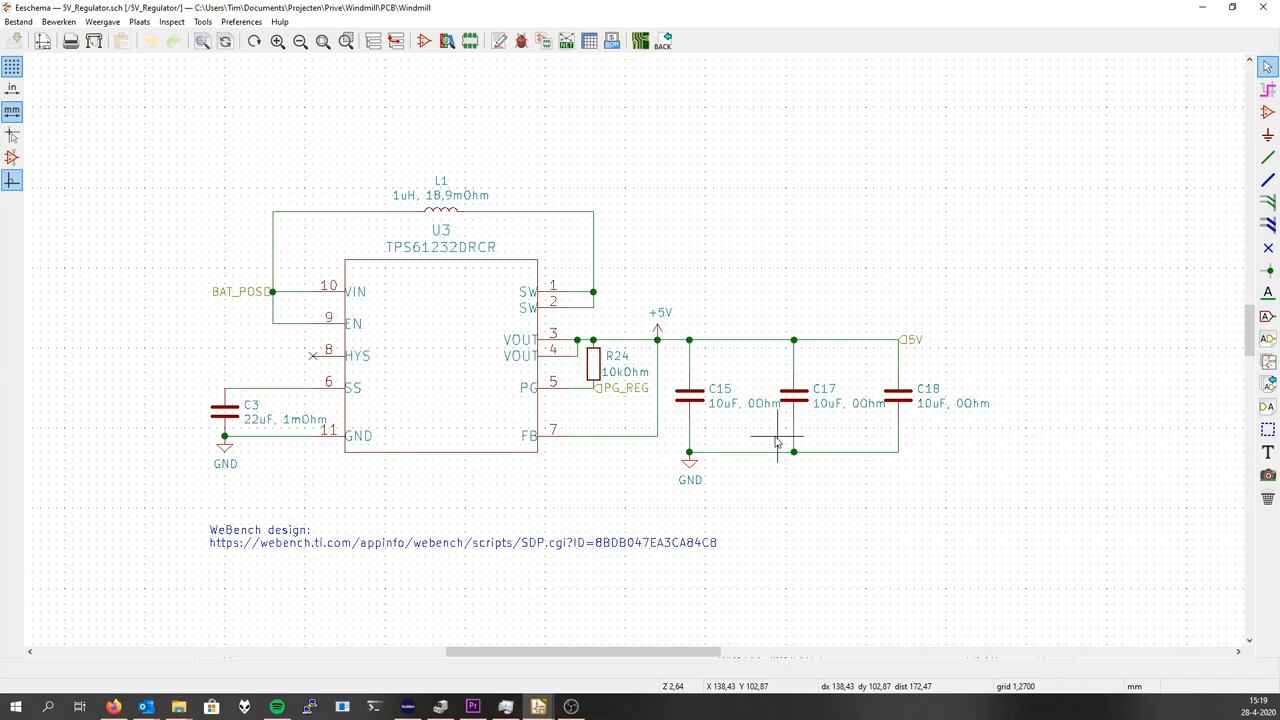
{"action": "mouse_move", "coordinate": [784, 476]}
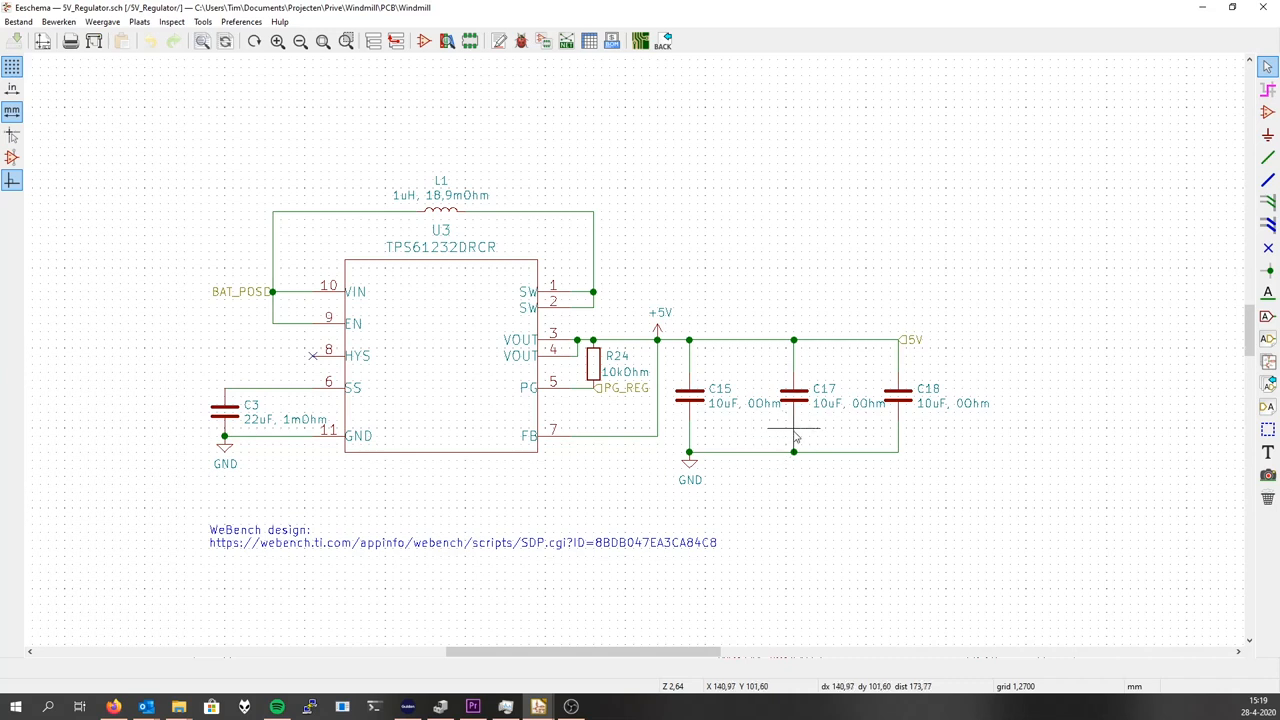
{"action": "mouse_move", "coordinate": [462, 436]}
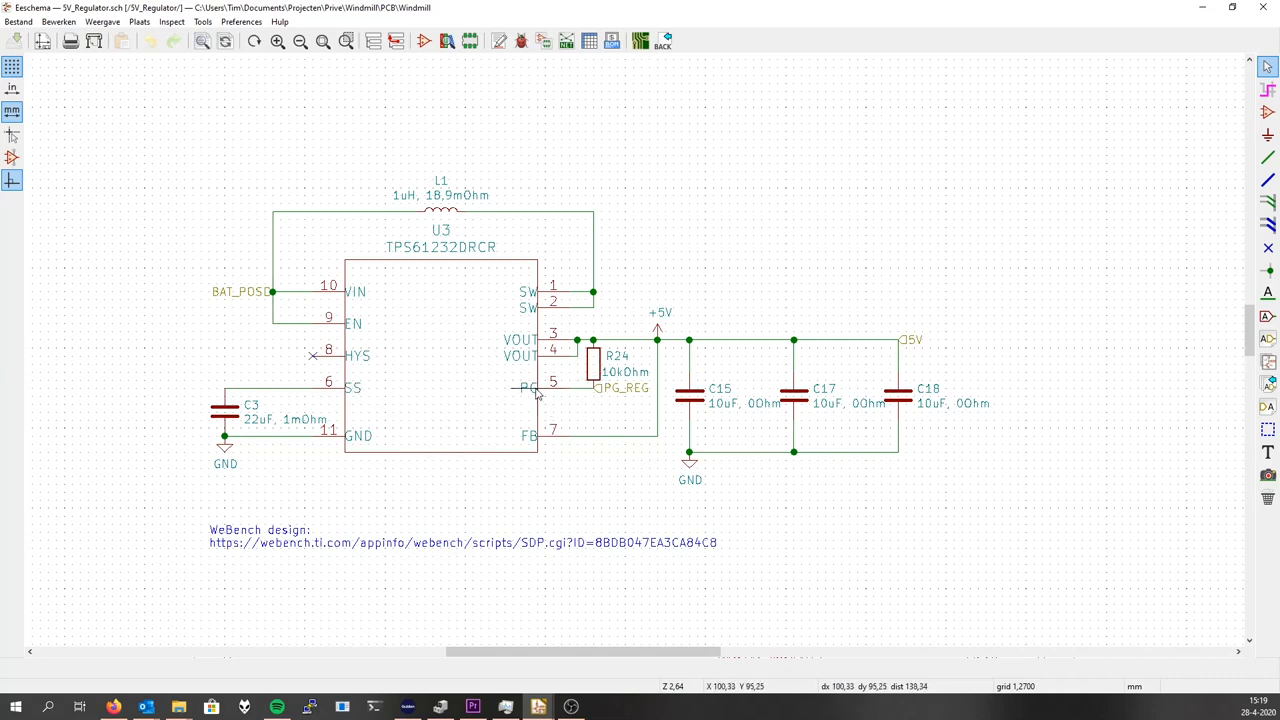
{"action": "mouse_move", "coordinate": [608, 324]}
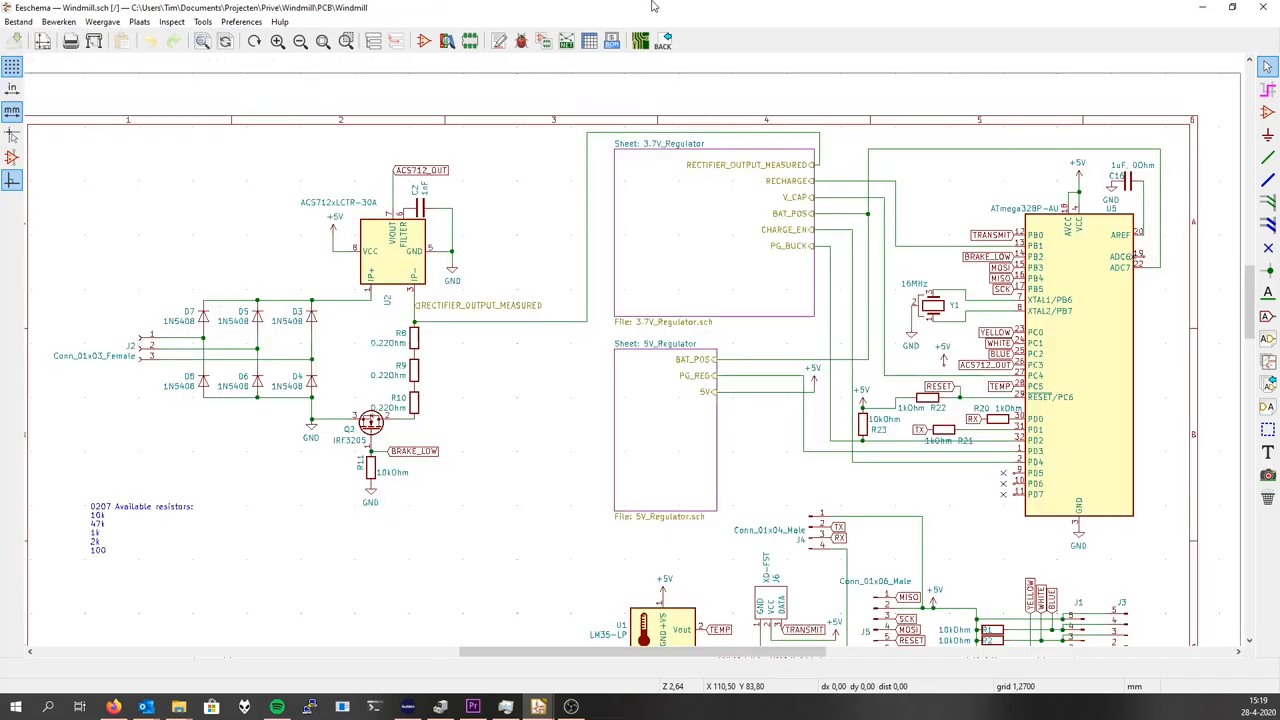
{"action": "scroll", "scroll_direction": "down", "scroll_amount": 3}
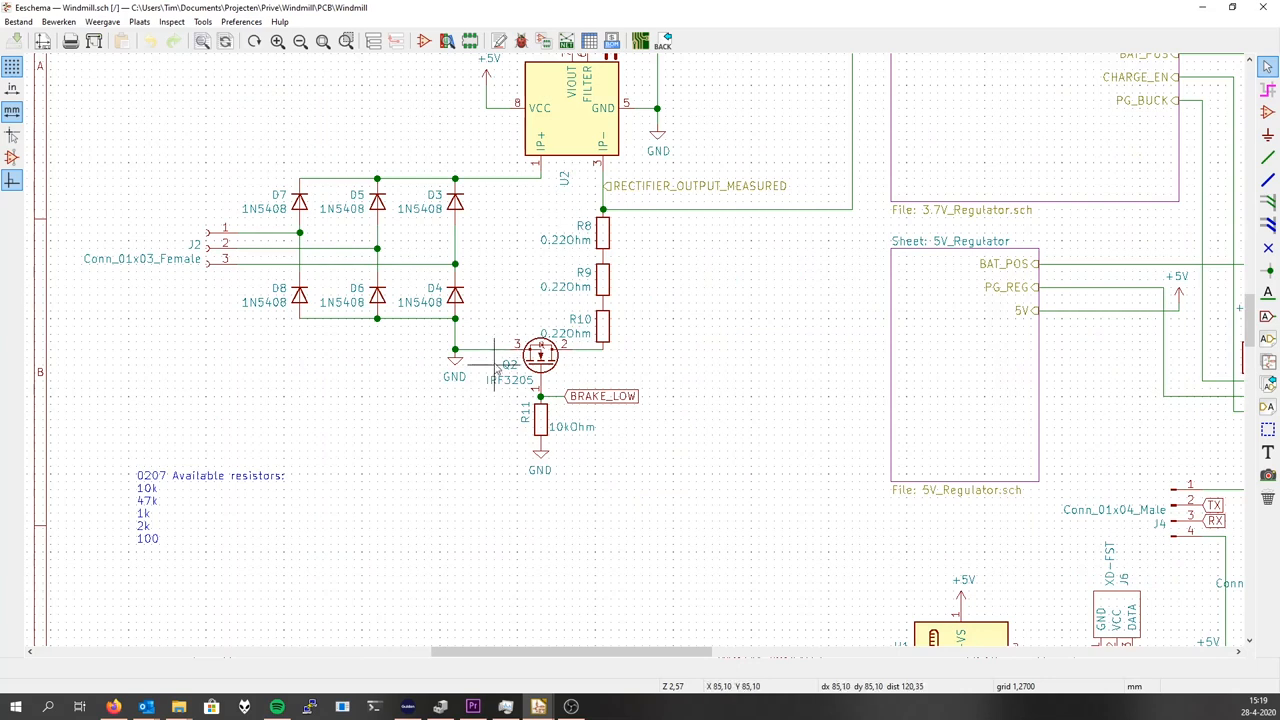
{"action": "mouse_move", "coordinate": [544, 358]}
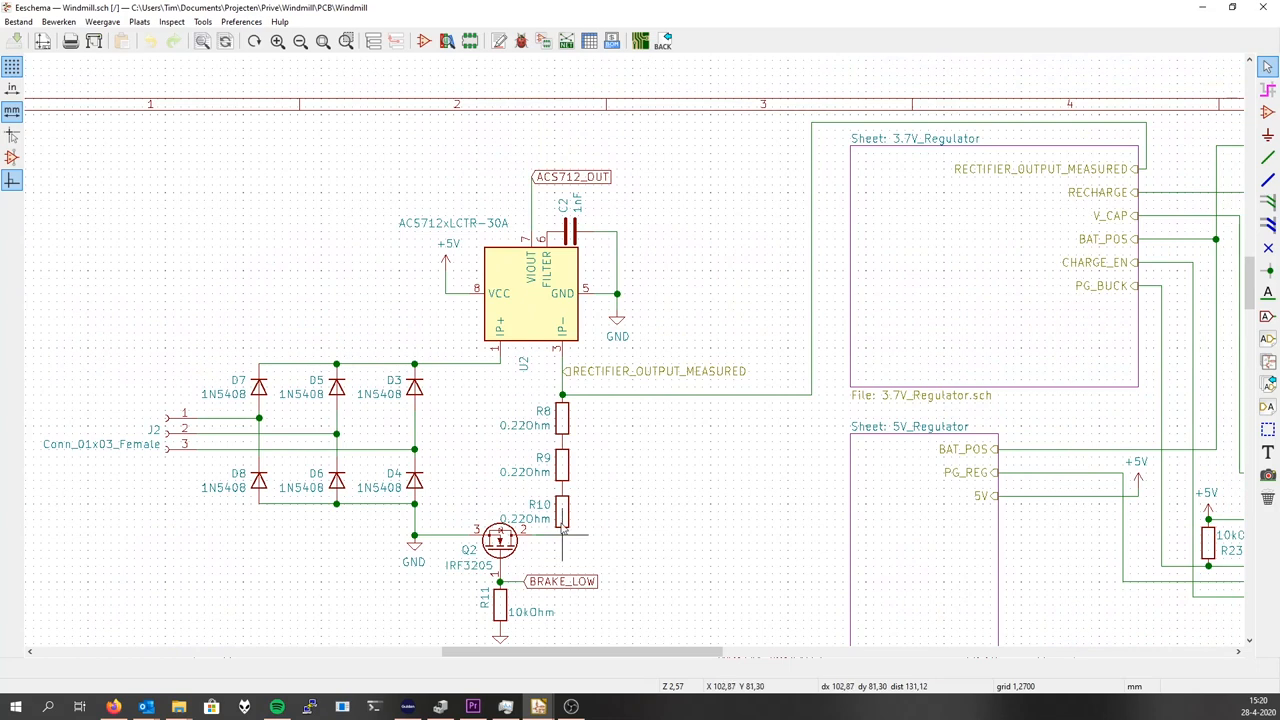
{"action": "mouse_move", "coordinate": [548, 348]}
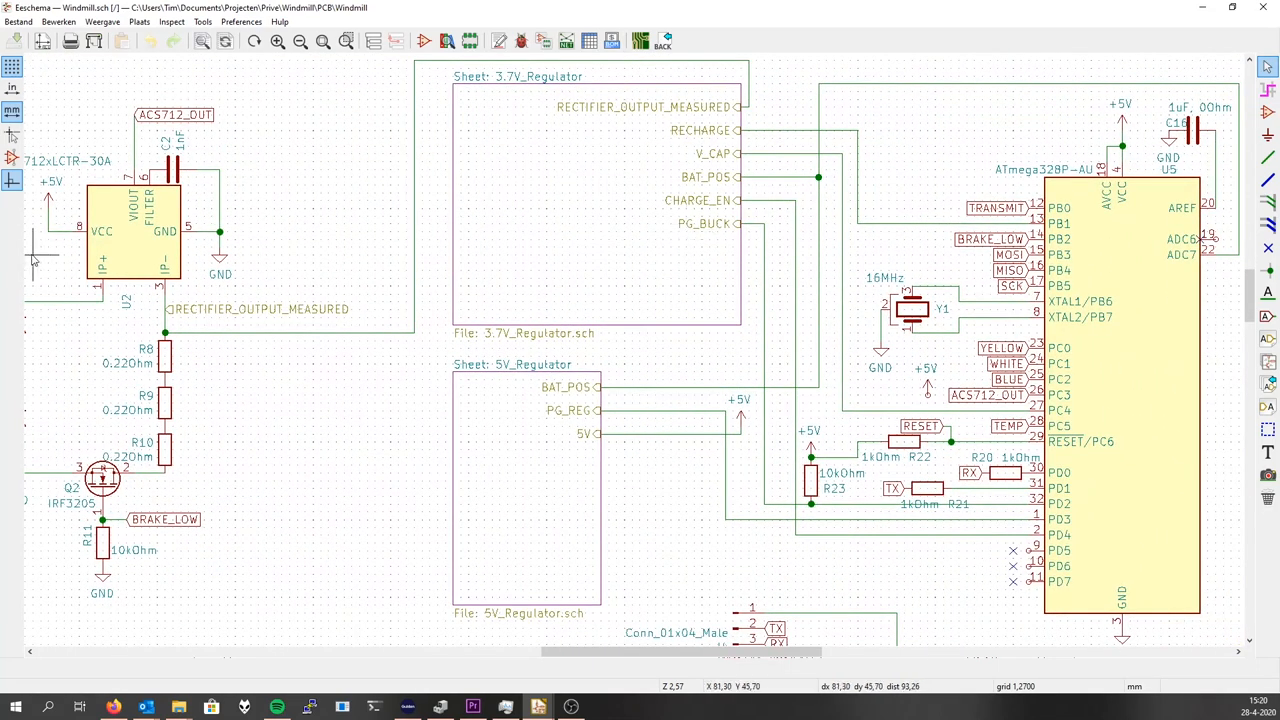
{"action": "scroll", "scroll_direction": "down", "scroll_amount": 3}
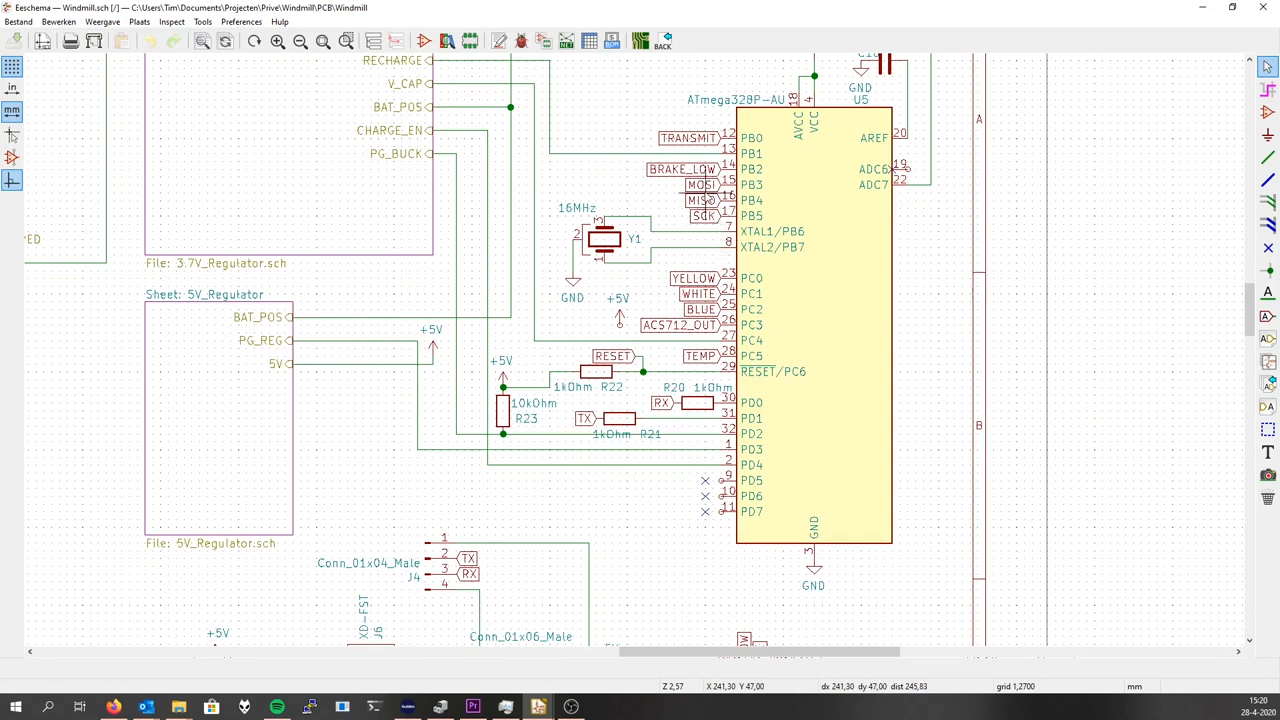
{"action": "scroll", "scroll_direction": "down", "scroll_amount": 3}
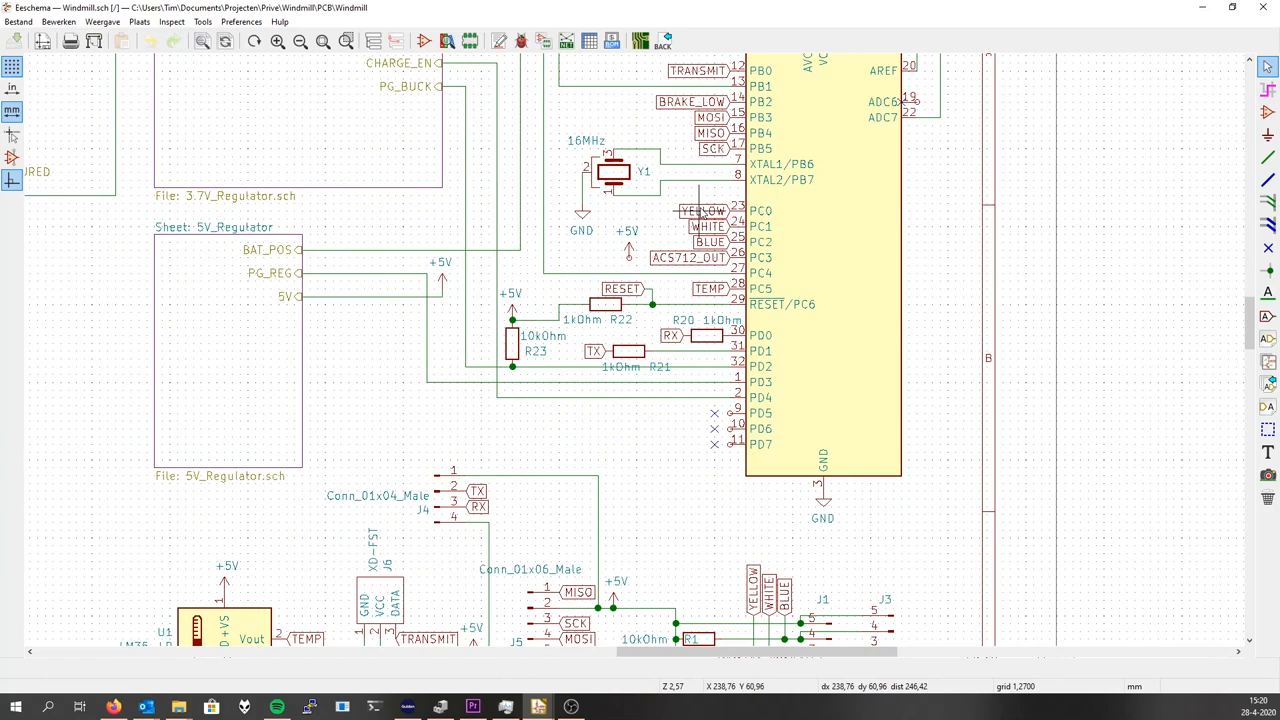
{"action": "mouse_move", "coordinate": [688, 448]}
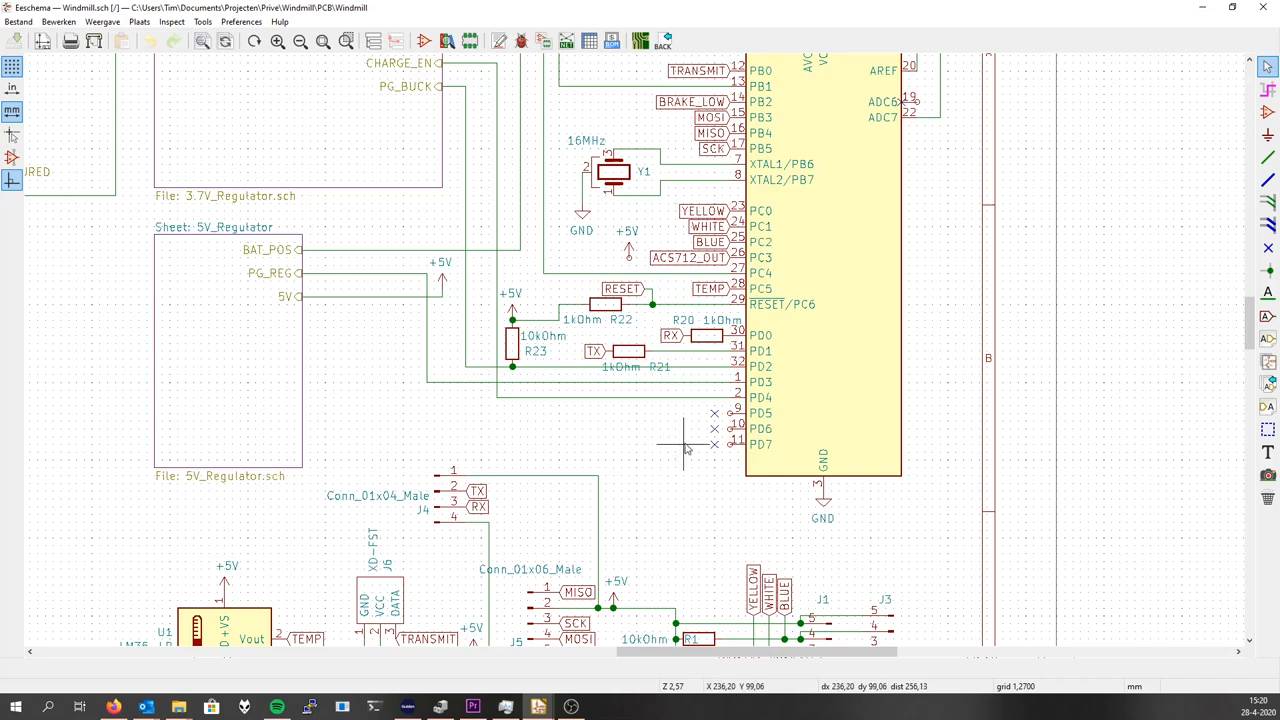
{"action": "scroll", "scroll_direction": "down", "scroll_amount": 3}
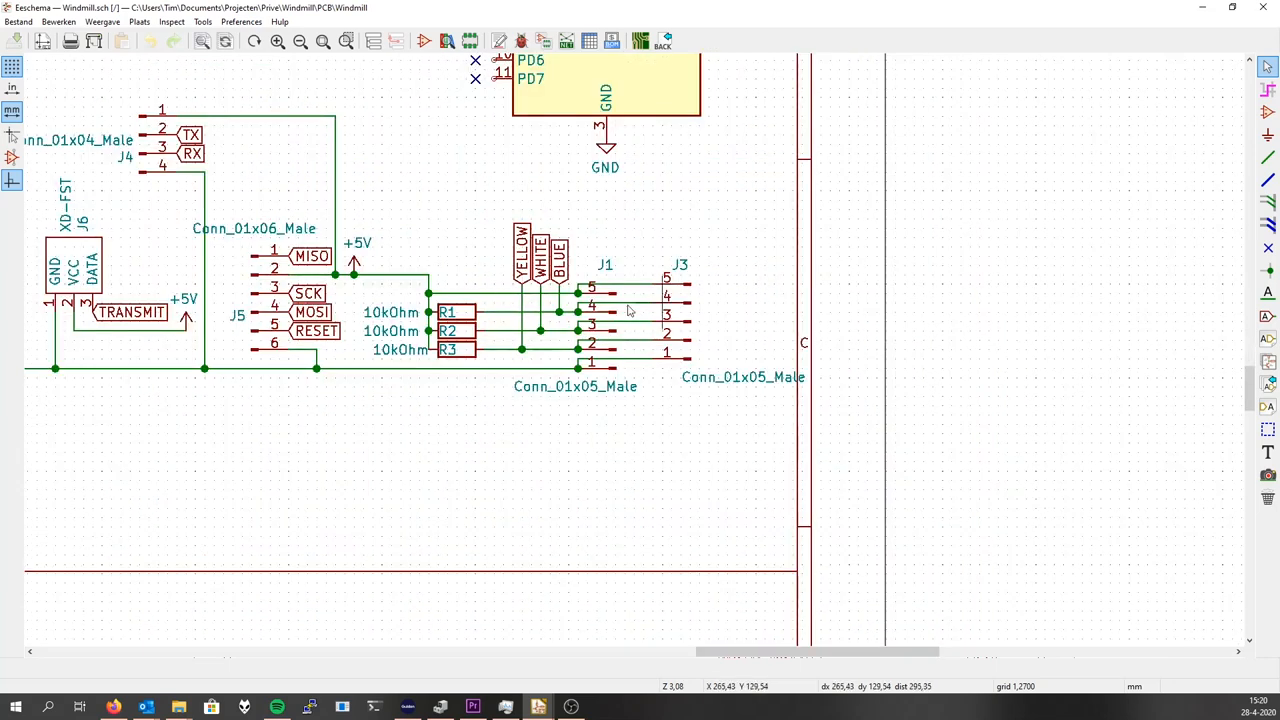
{"action": "mouse_move", "coordinate": [570, 324]}
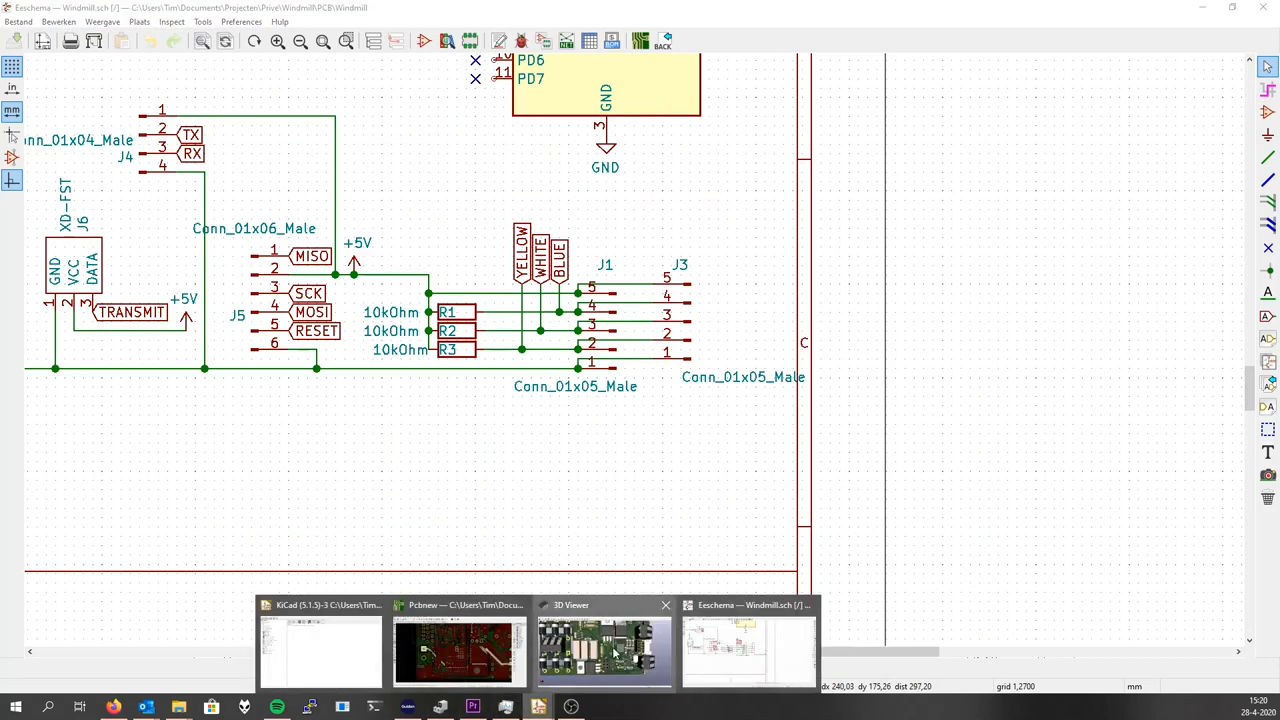
Bring the 3D board view forward, showing U3, C3–C8, R17–R18 and the white connector.
{"action": "left_click", "coordinate": [604, 650]}
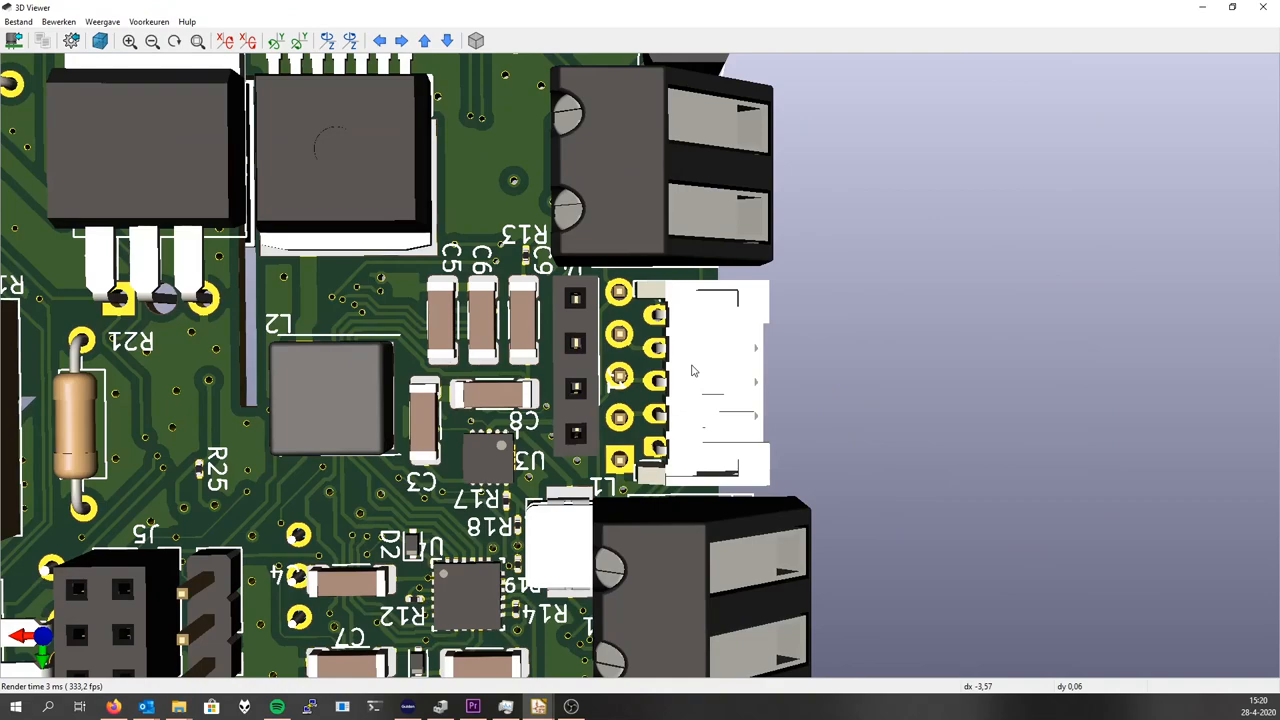
{"action": "mouse_move", "coordinate": [810, 380]}
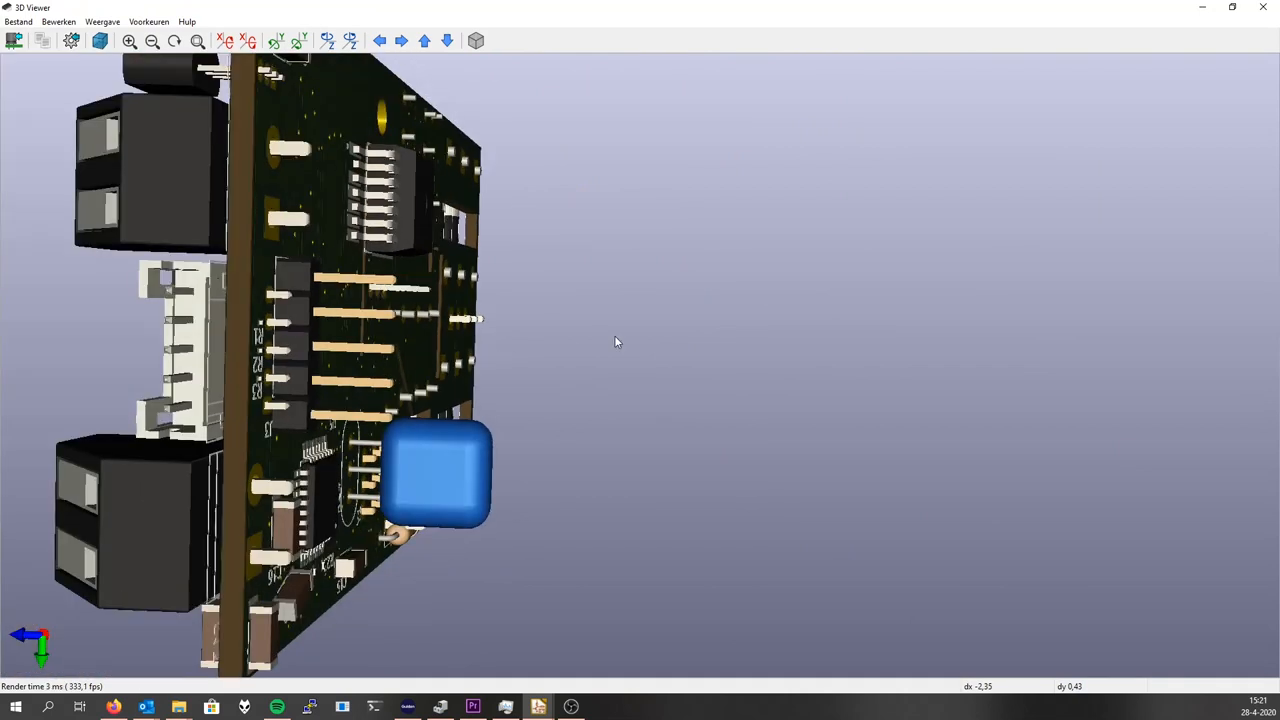
Orbit the board to an angled view, then switch back to the top-level schematic.
{"action": "left_click_drag", "start_coordinate": [616, 342], "coordinate": [400, 378]}
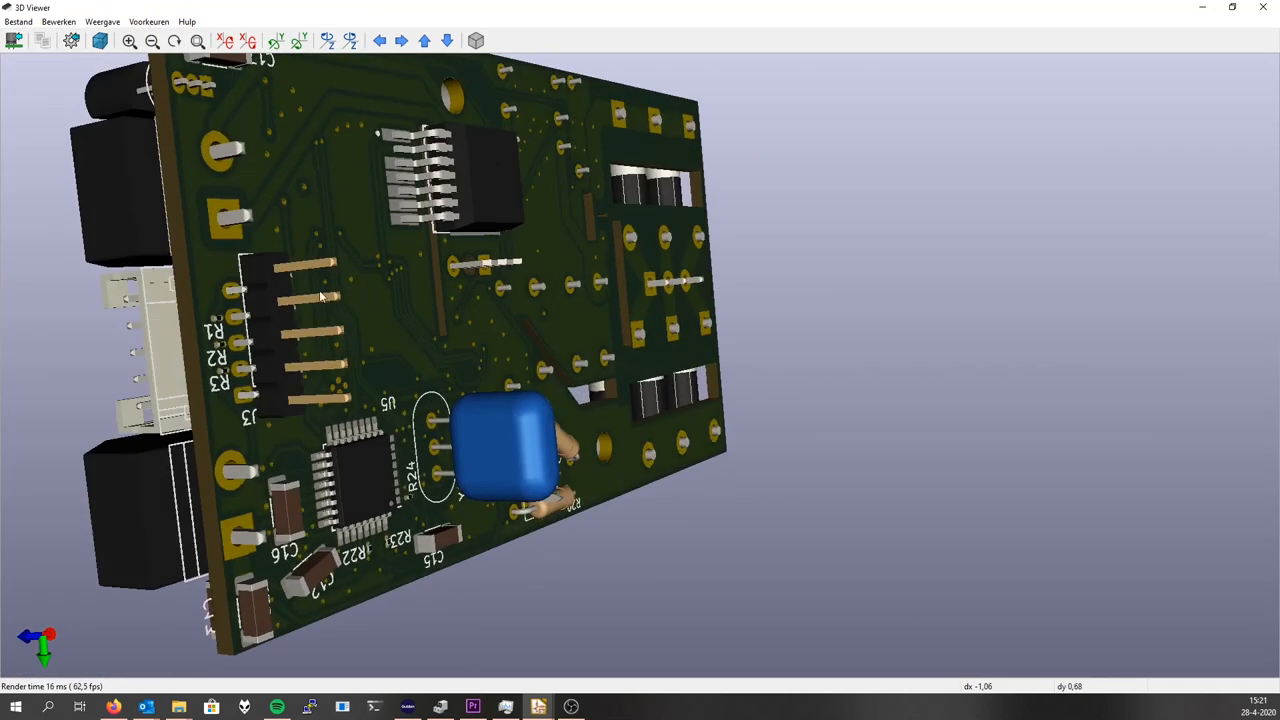
{"action": "mouse_move", "coordinate": [504, 552]}
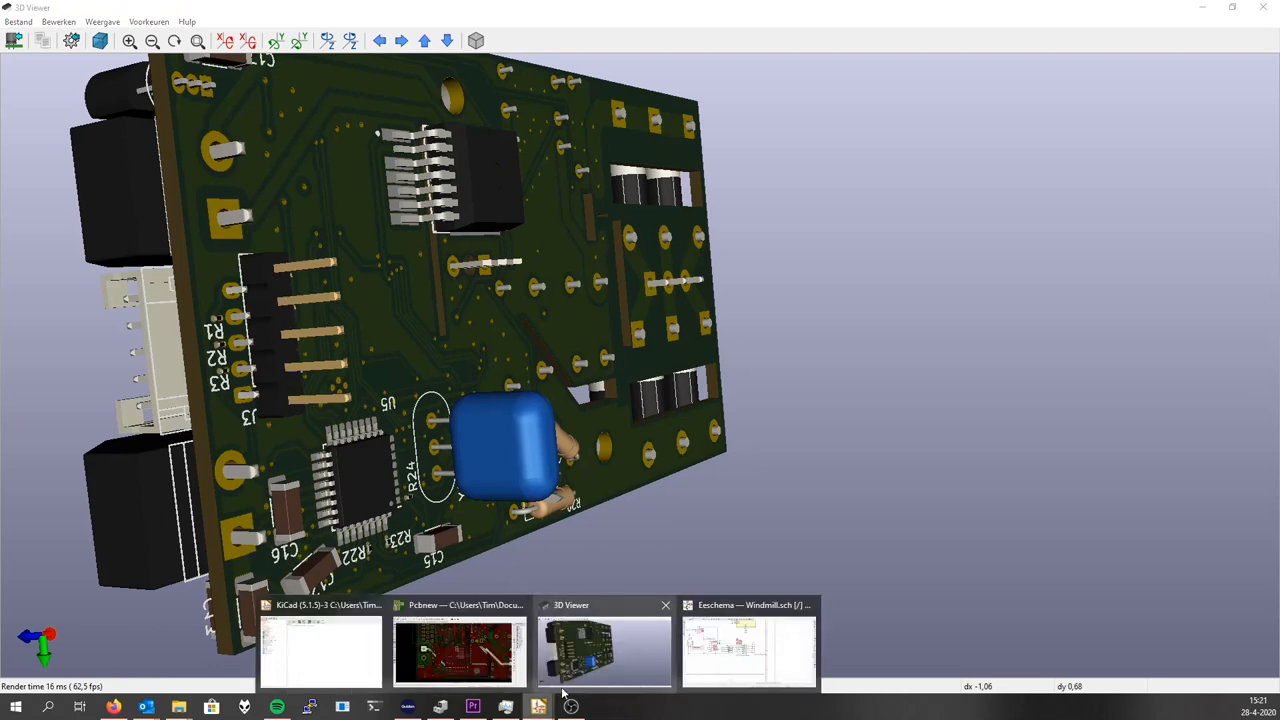
{"action": "left_click", "coordinate": [748, 650]}
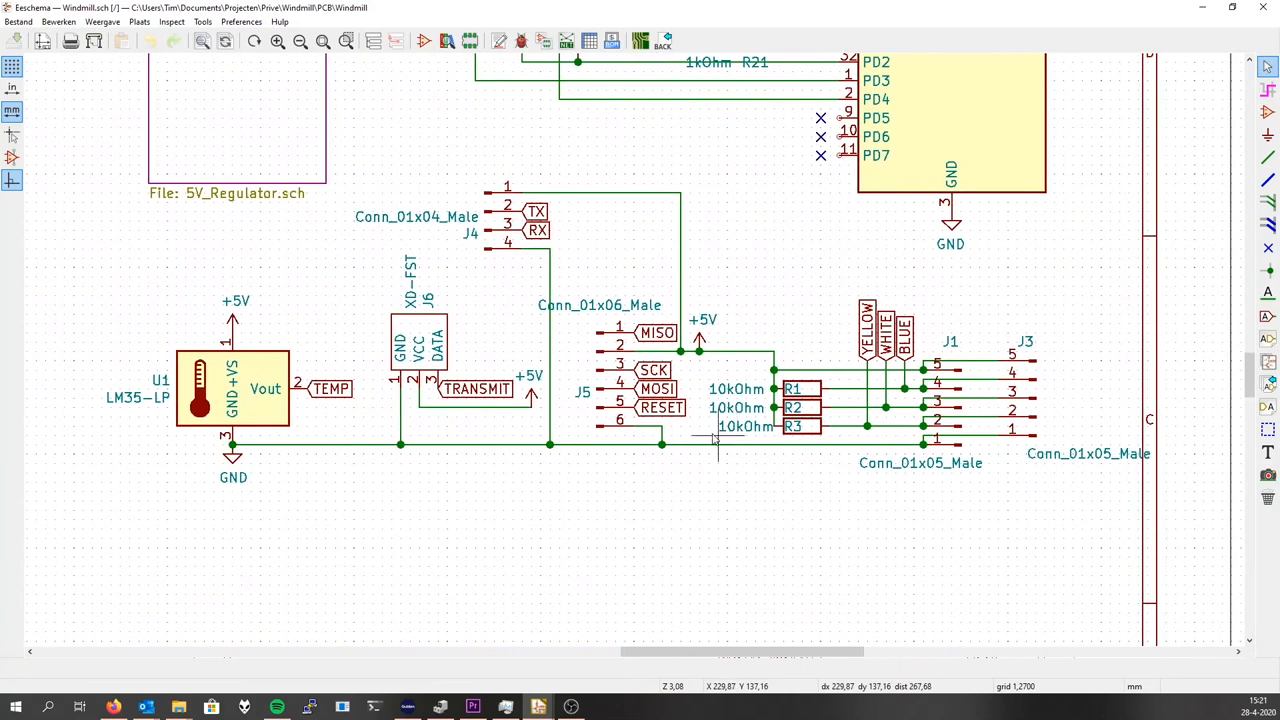
{"action": "mouse_move", "coordinate": [176, 404]}
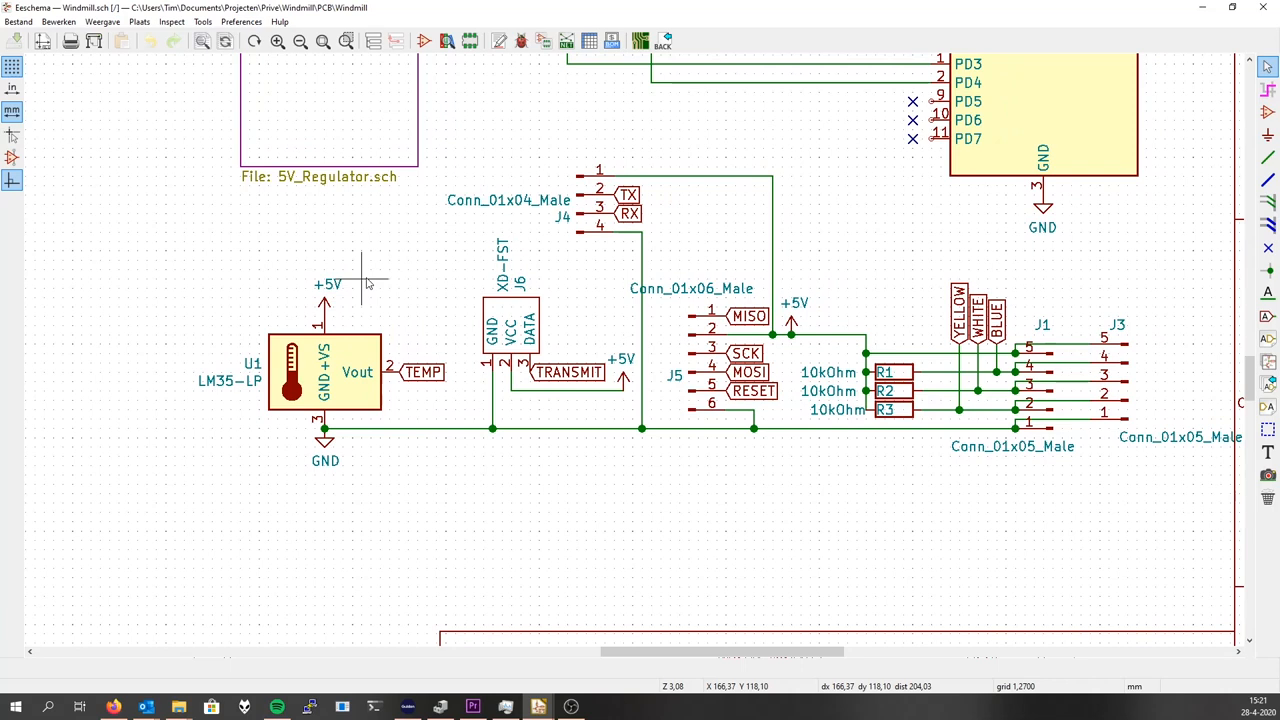
{"action": "mouse_move", "coordinate": [370, 290]}
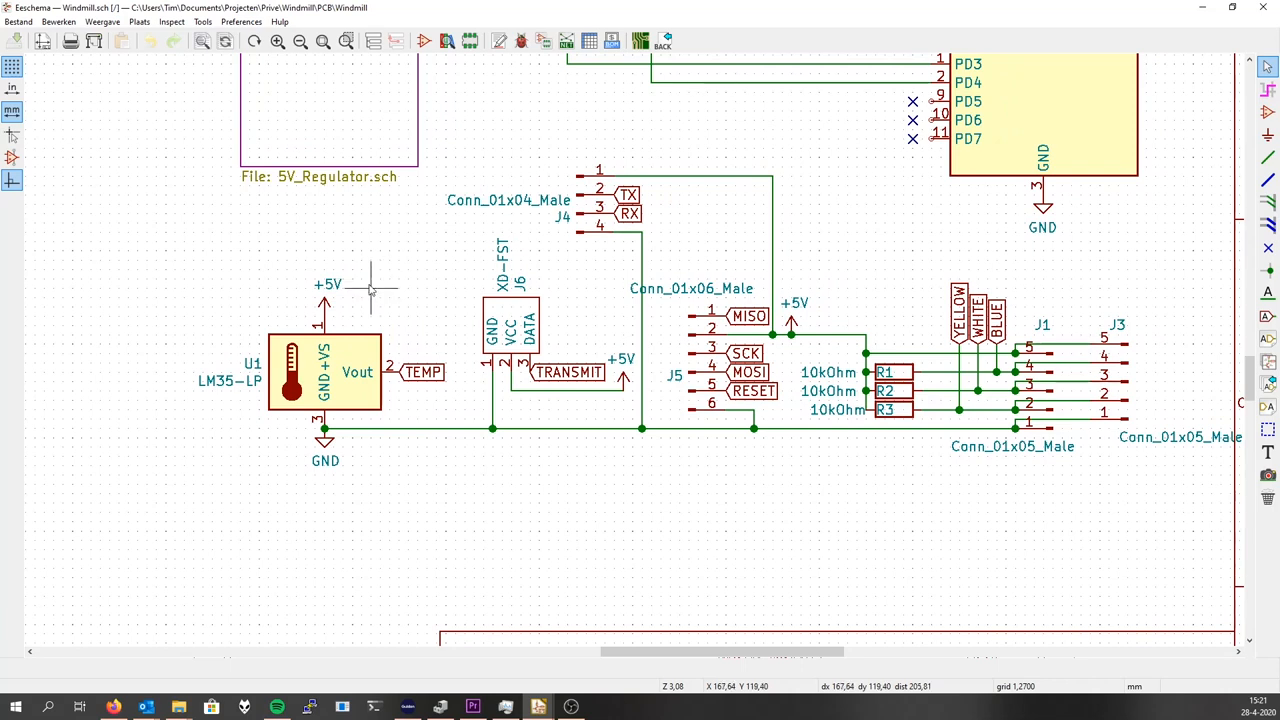
{"action": "mouse_move", "coordinate": [376, 292]}
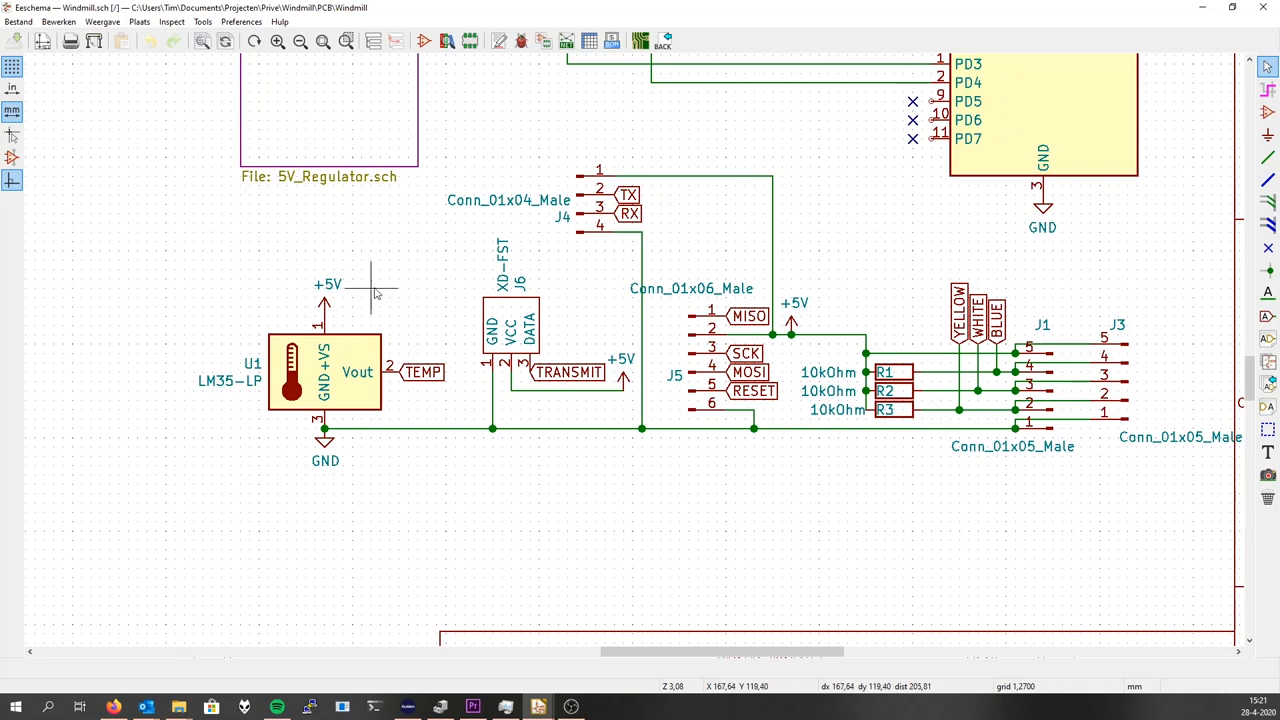
{"action": "mouse_move", "coordinate": [504, 336]}
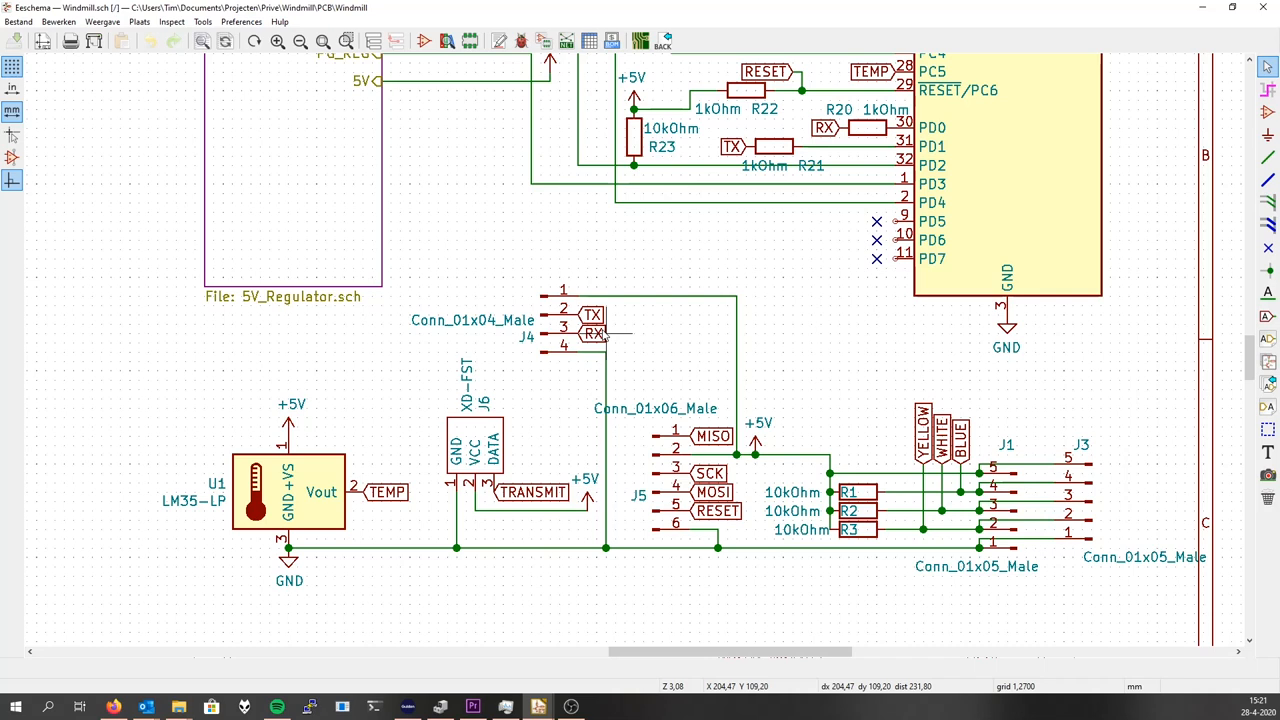
{"action": "mouse_move", "coordinate": [784, 348]}
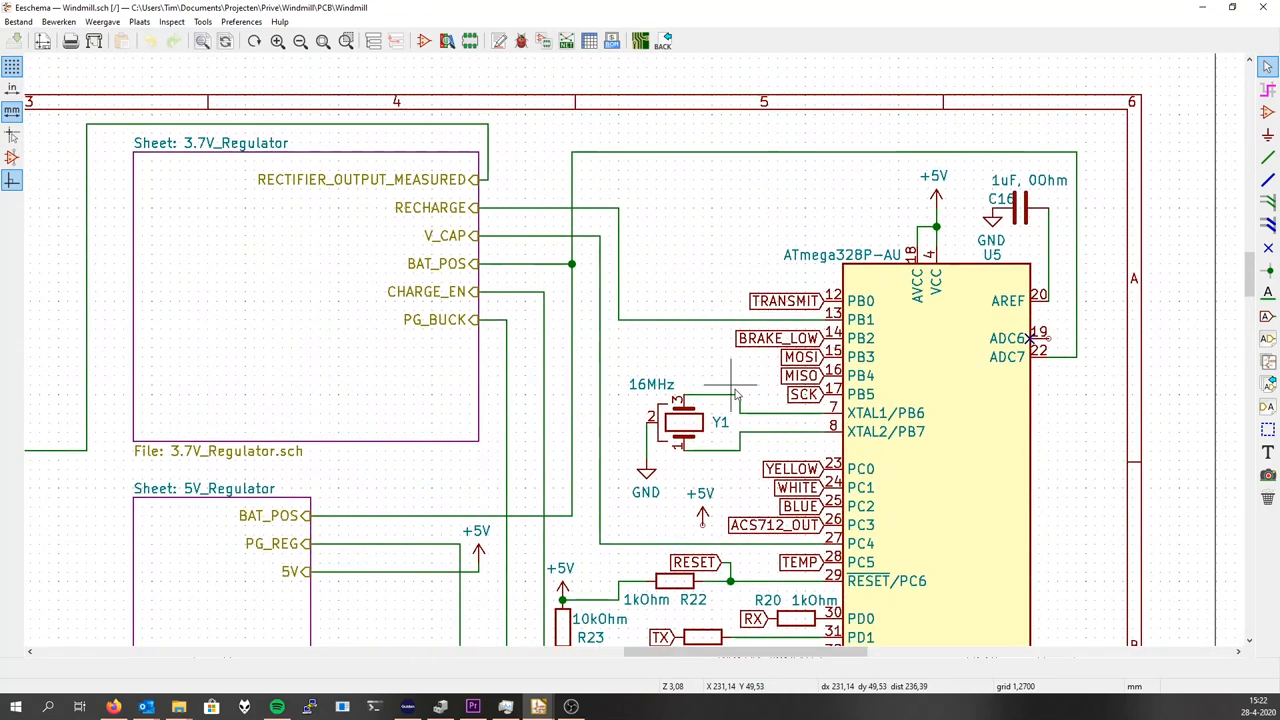
{"action": "scroll", "scroll_direction": "down", "scroll_amount": 3}
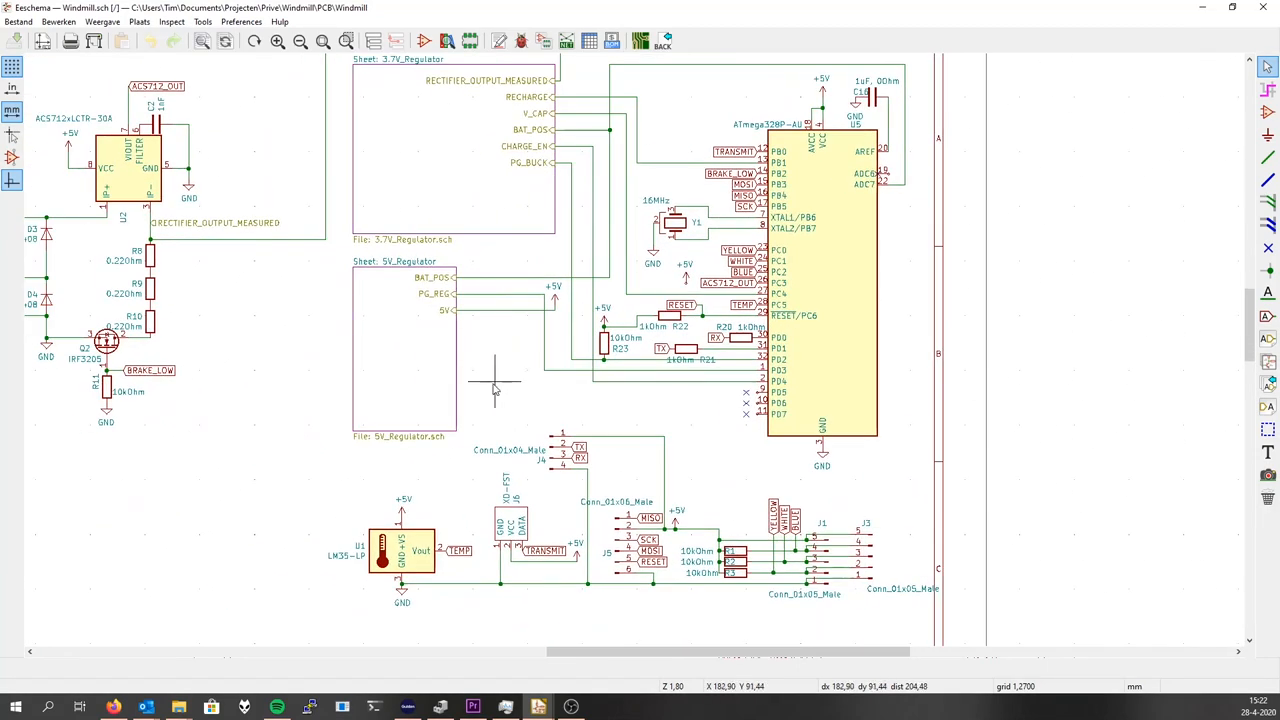
{"action": "mouse_move", "coordinate": [530, 390]}
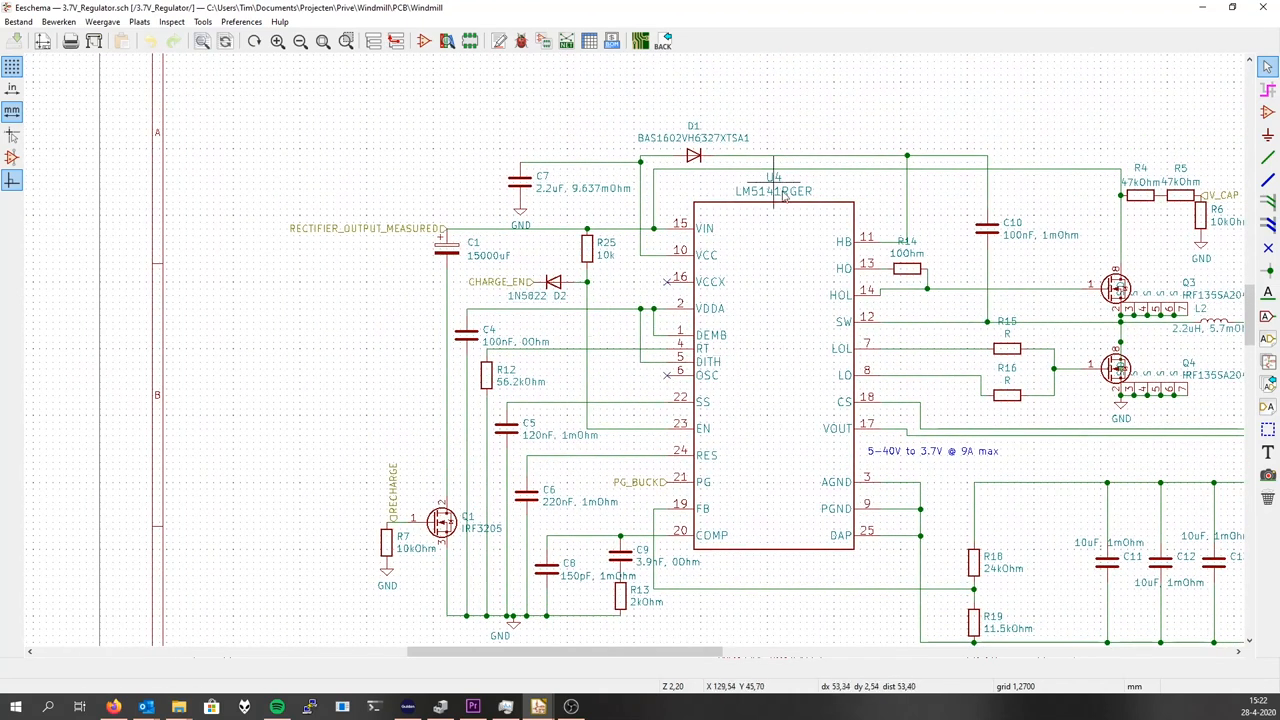
{"action": "mouse_move", "coordinate": [584, 344]}
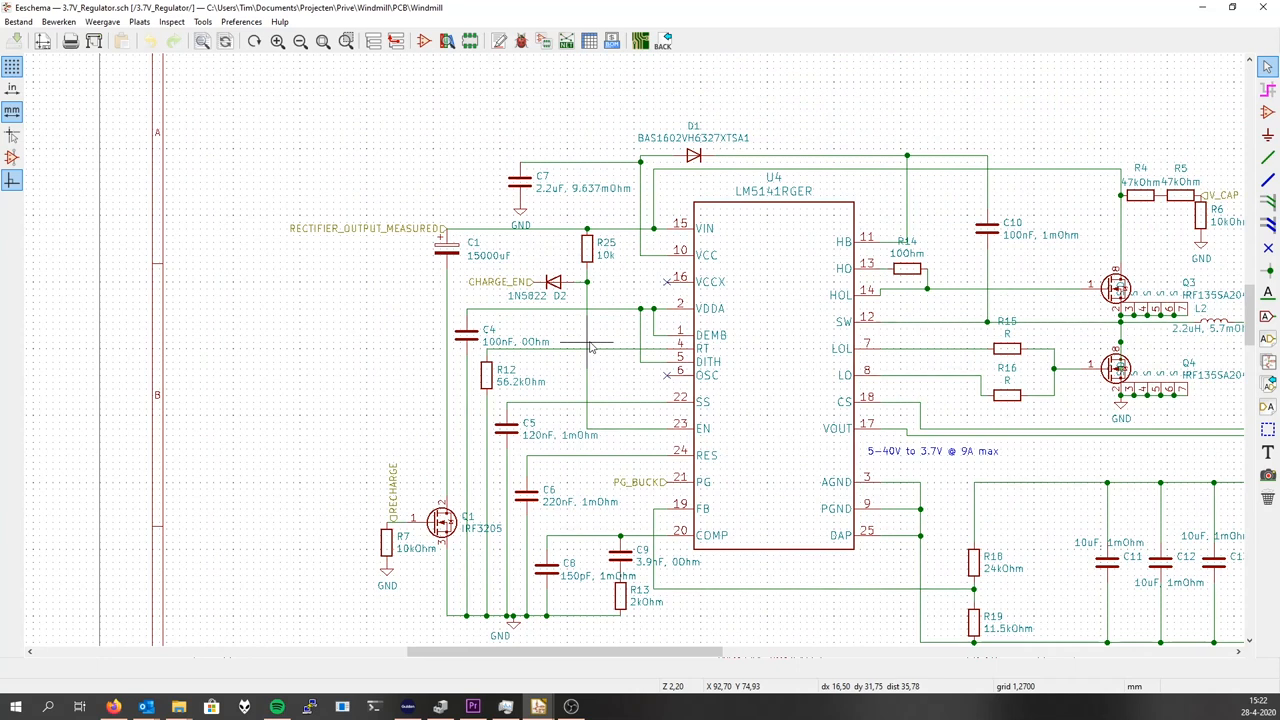
{"action": "mouse_move", "coordinate": [500, 450]}
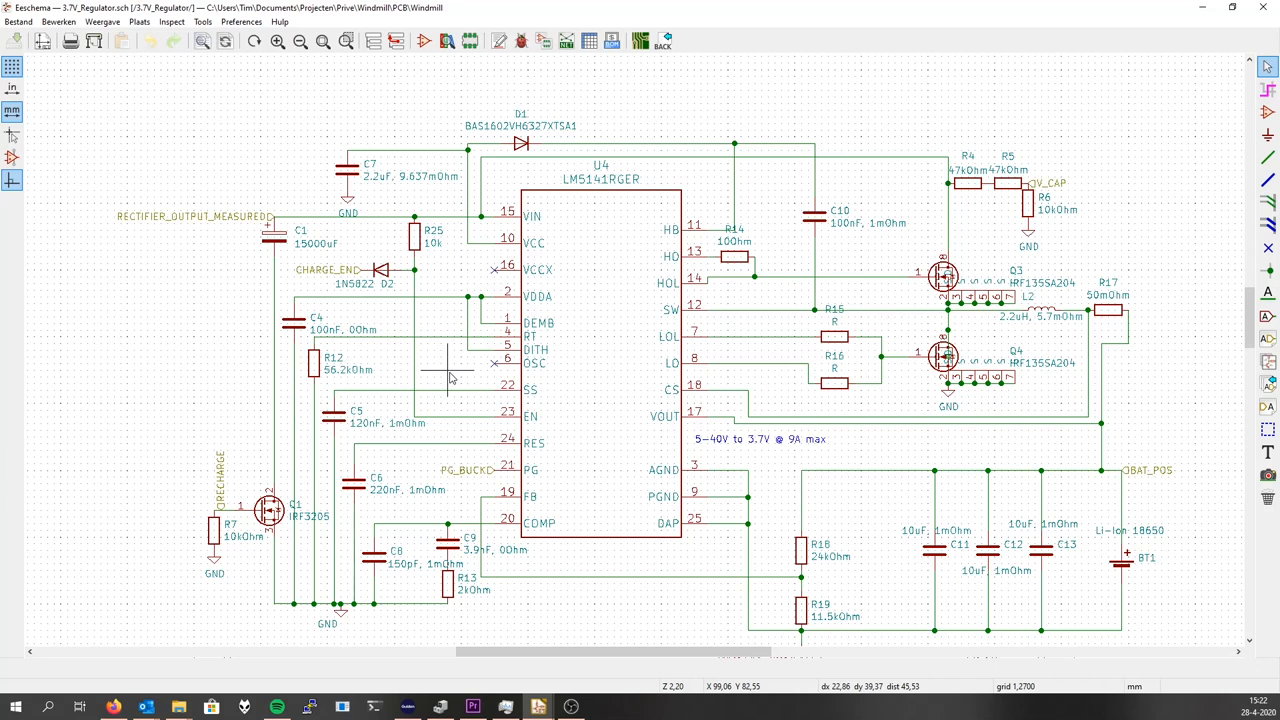
{"action": "mouse_move", "coordinate": [42, 388]}
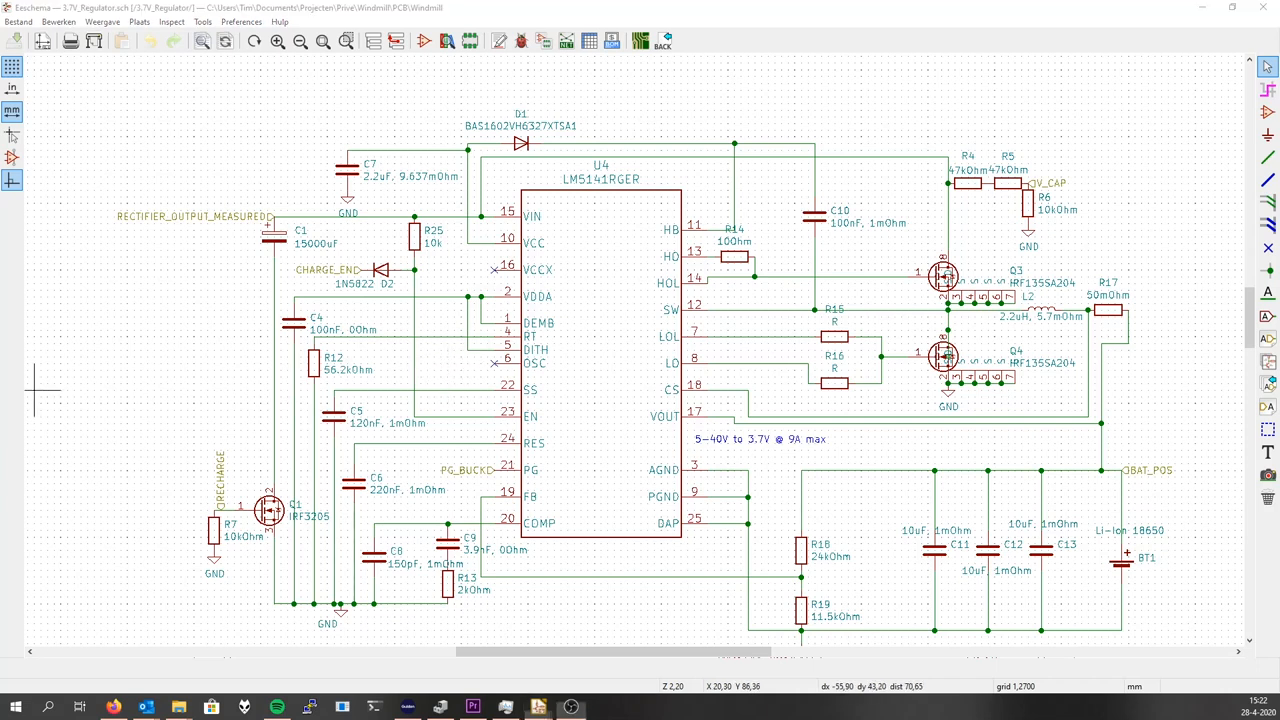